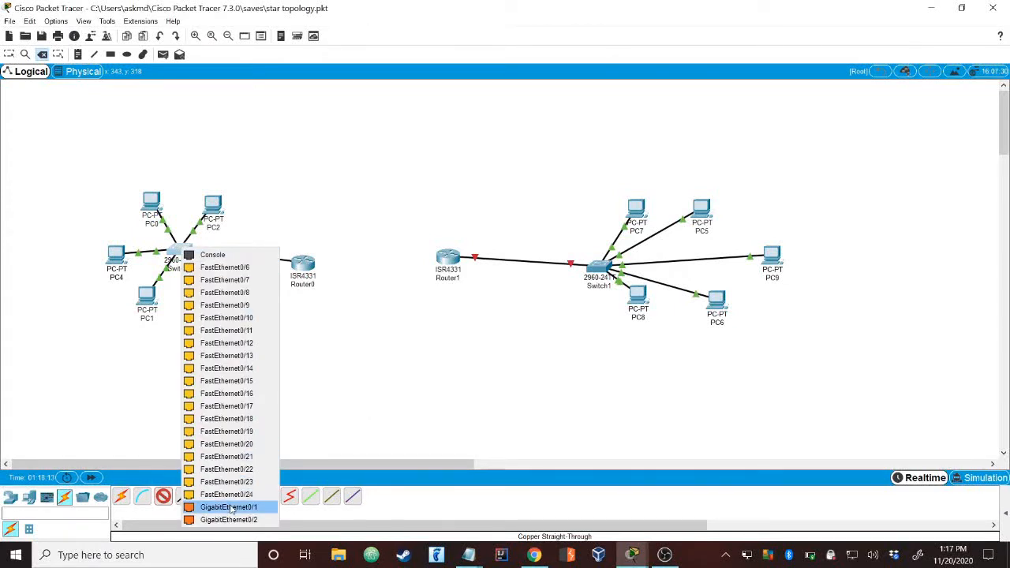
# Cable Switch0's GigabitEthernet0/1 to Router0 and bring up Router0's command line
pyautogui.click(229, 507)
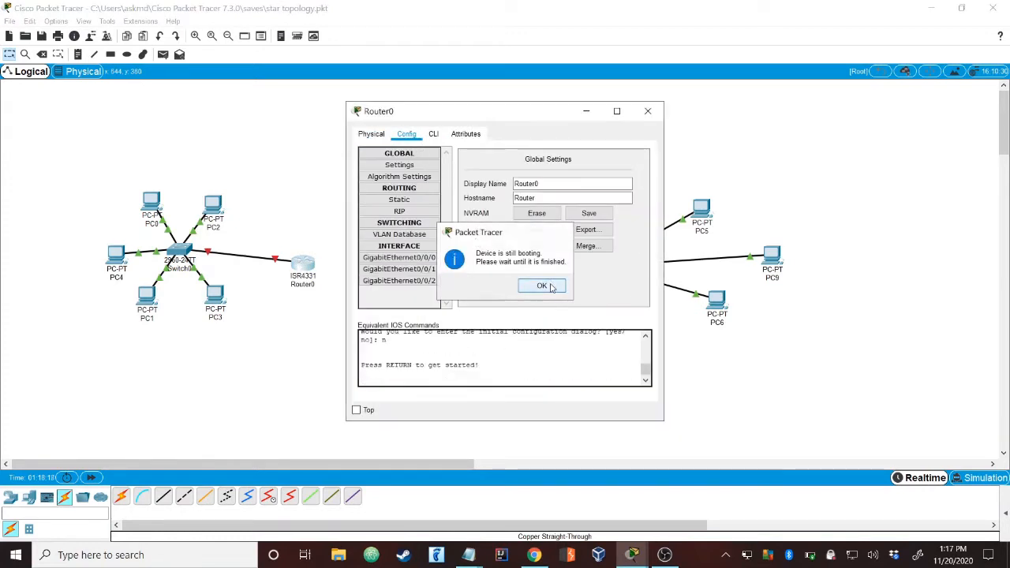
pyautogui.click(542, 285)
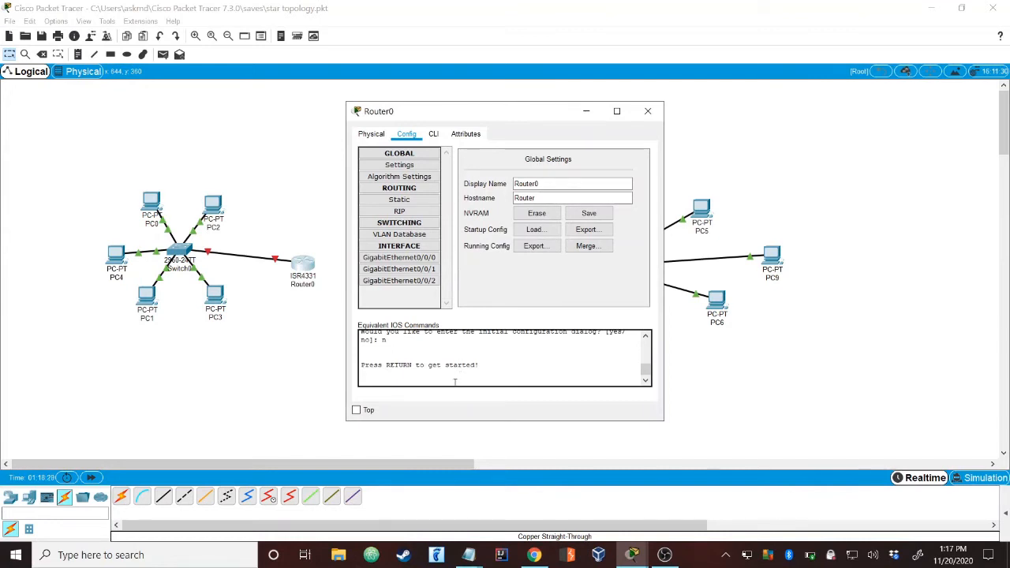
pyautogui.click(434, 134)
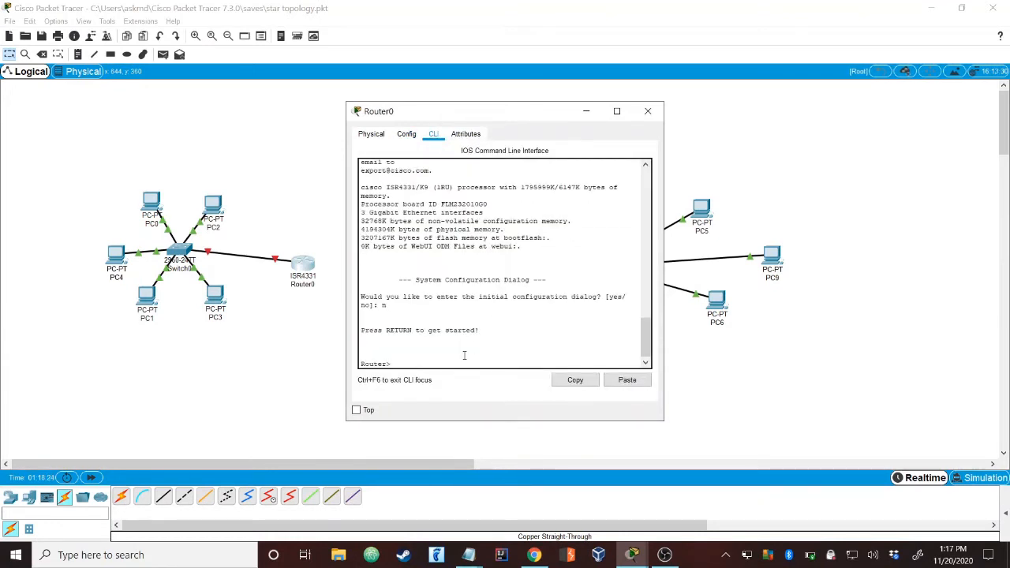
pyautogui.write('enable')
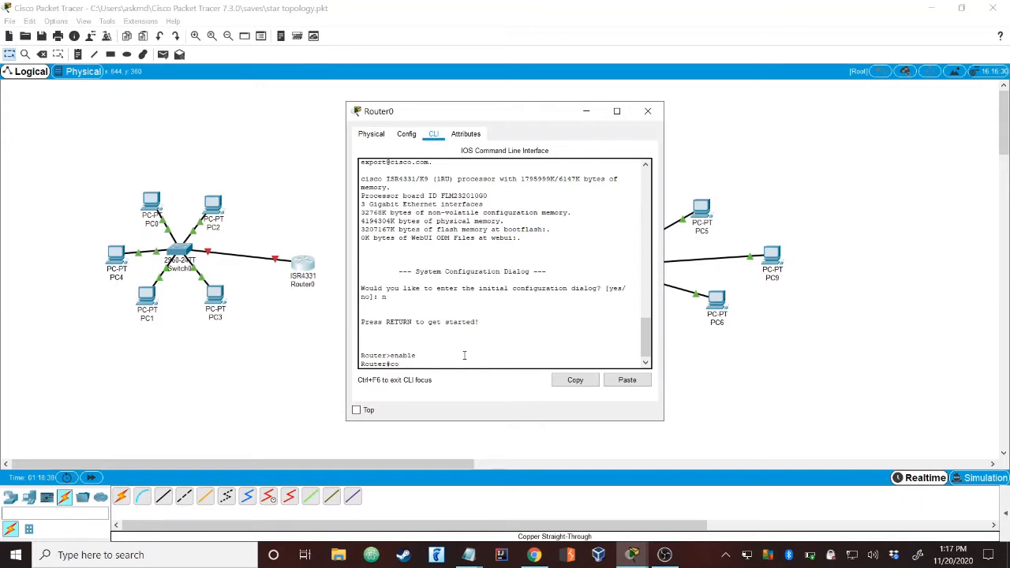
pyautogui.write('enable sercret cis')
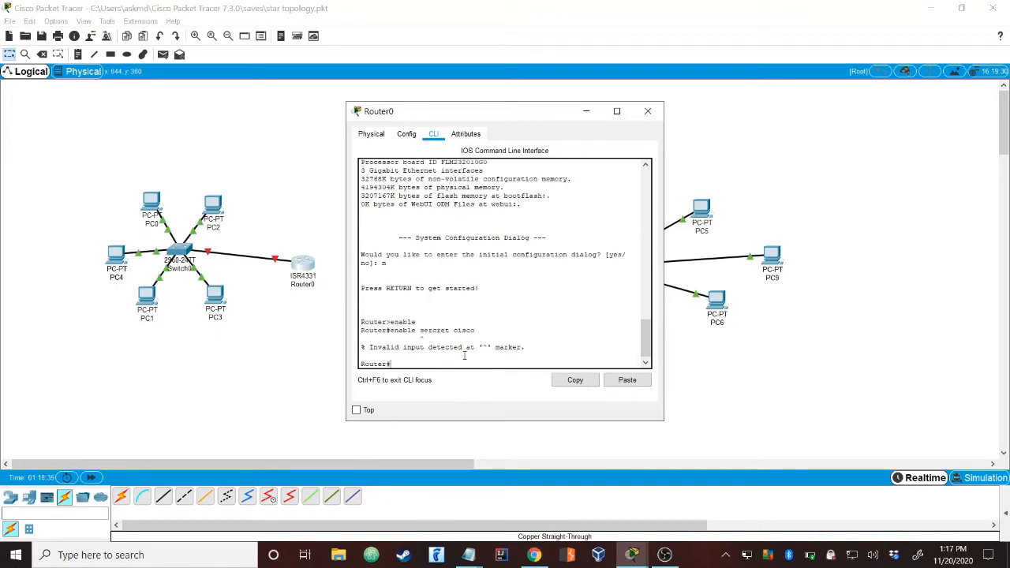
pyautogui.write('configure terminal')
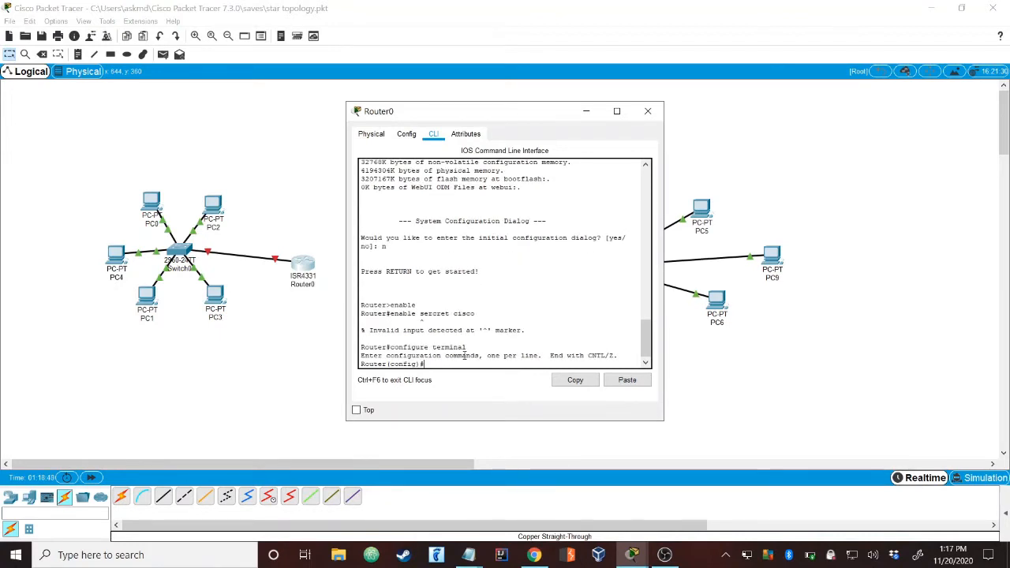
pyautogui.write('enable s')
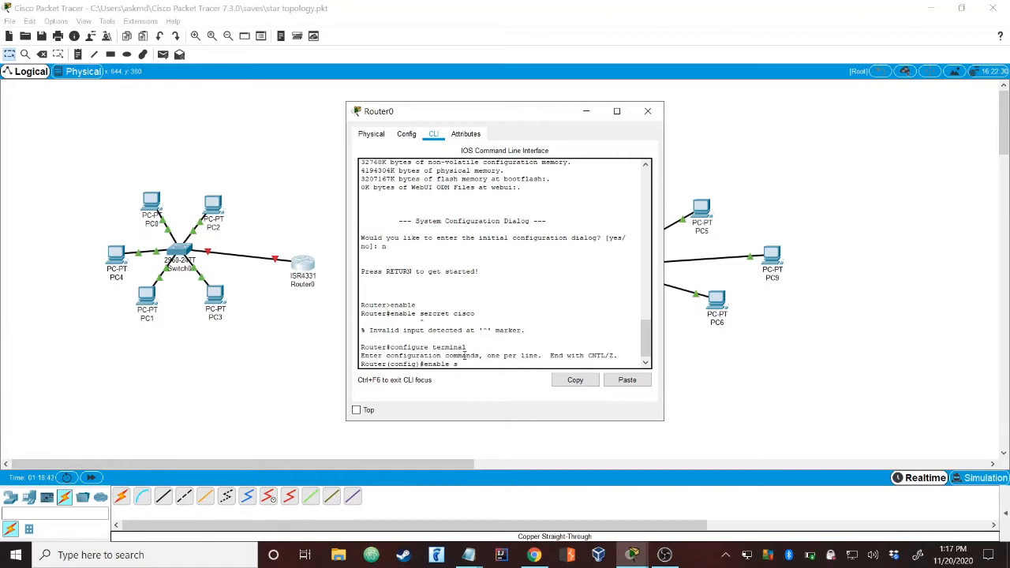
pyautogui.write('ecret cisco')
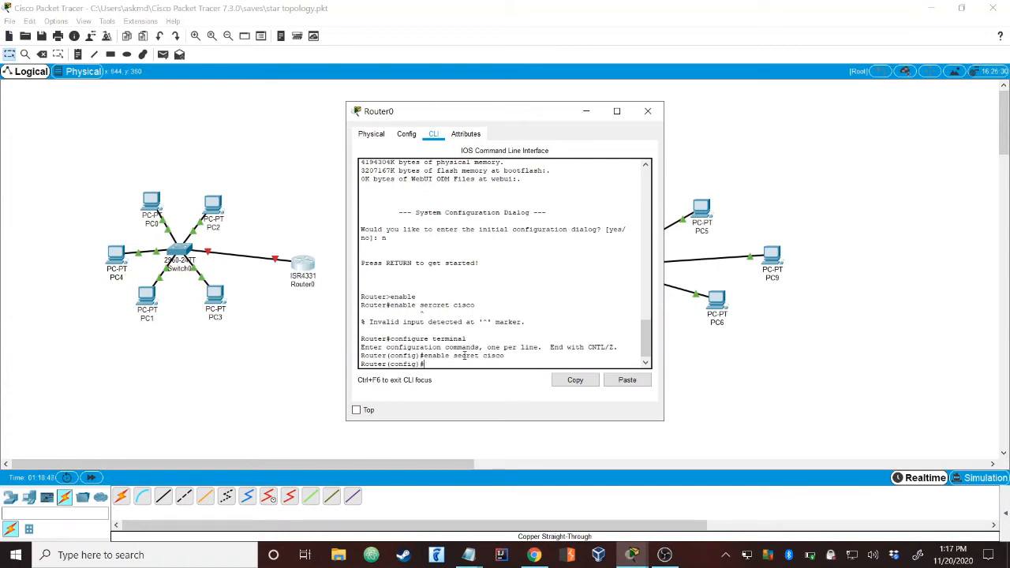
pyautogui.write('enable secret cisco')
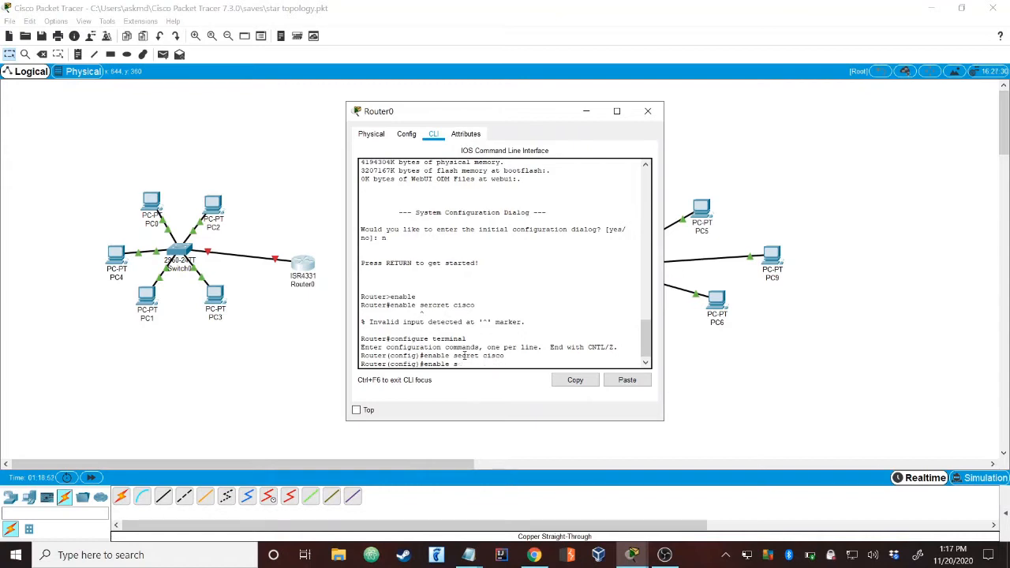
# Address GigabitEthernet0/0/0 as 192.168.1.1 255.255.255.0 and bring it up
pyautogui.write('interf')
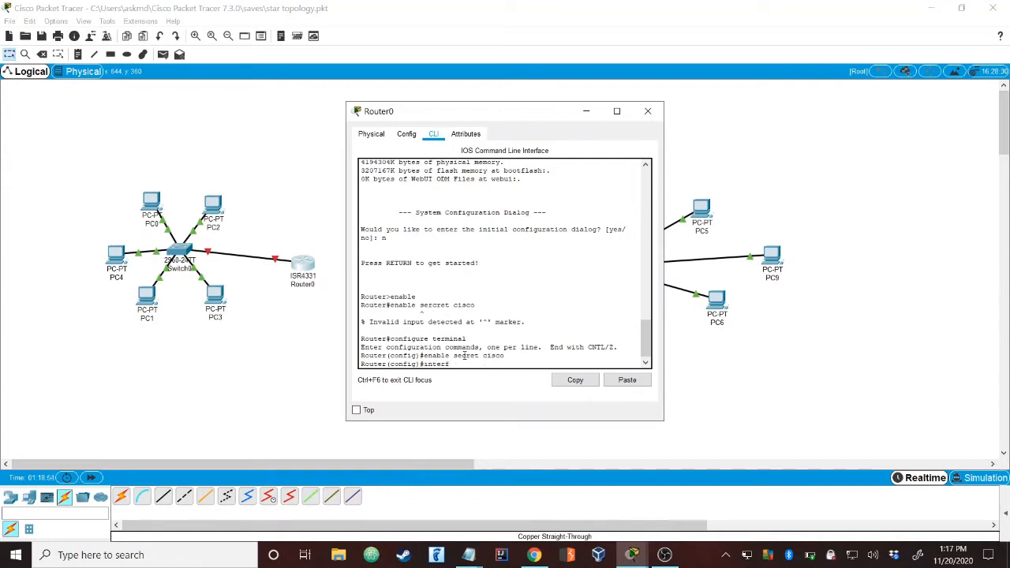
pyautogui.write('ace')
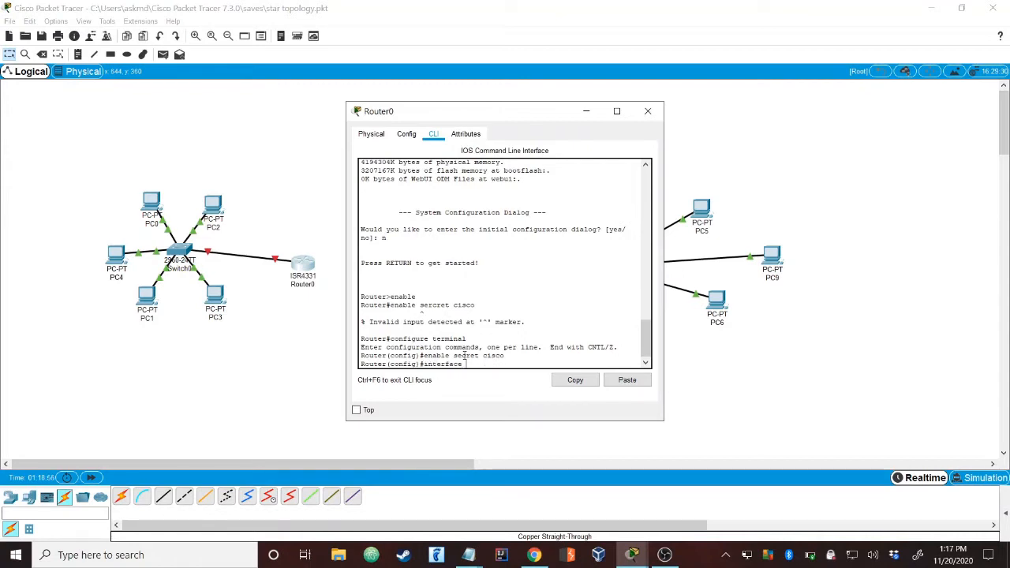
pyautogui.write('Gigabit')
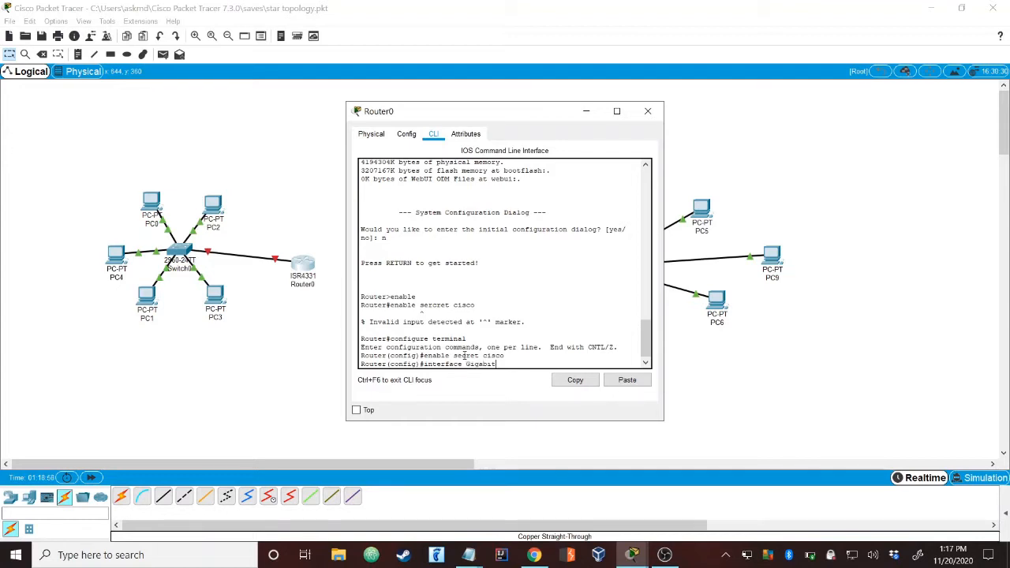
pyautogui.write('Ethernet')
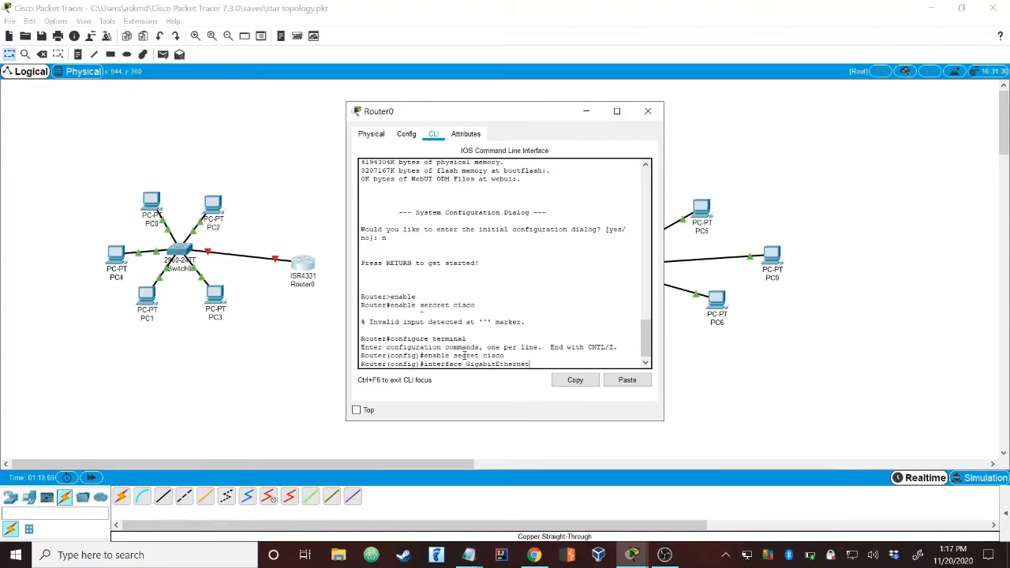
pyautogui.write('0/0/')
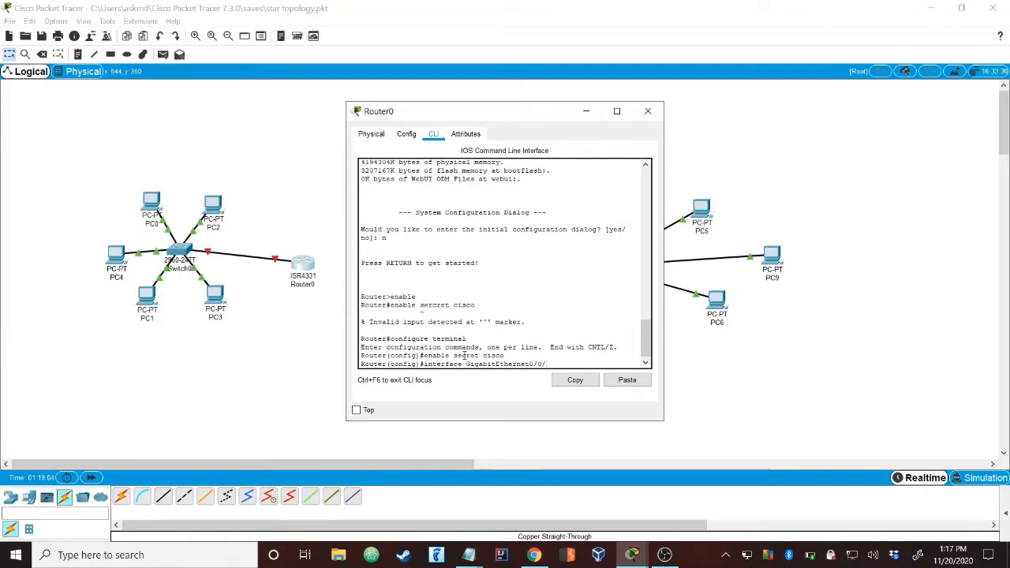
pyautogui.click(648, 110)
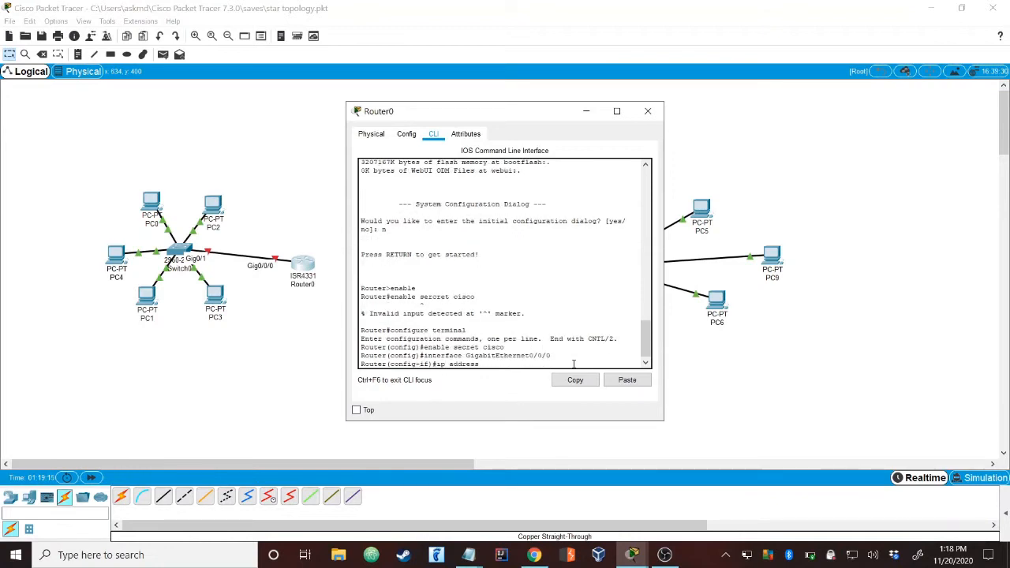
pyautogui.write('1')
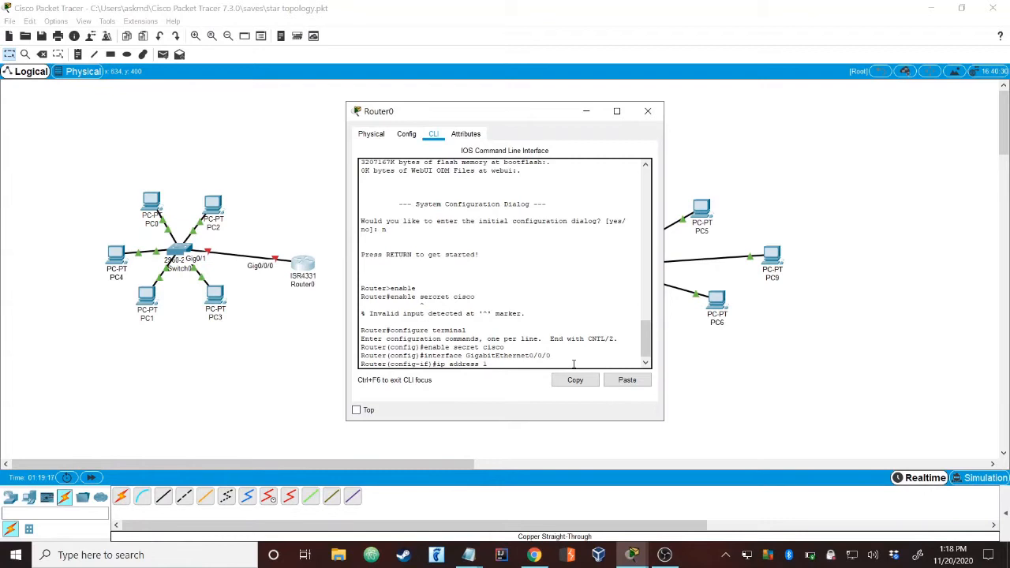
pyautogui.write('192.168.1.1 255.255.255.0')
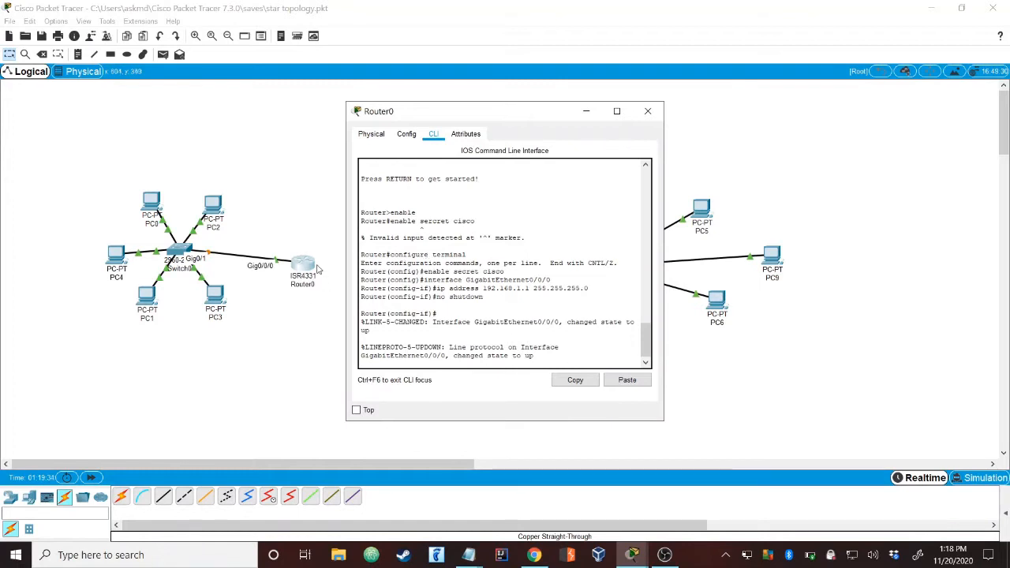
# Close Router0's window and enter IP address 192.168.2.2 in PC7's IP Configuration
pyautogui.click(647, 110)
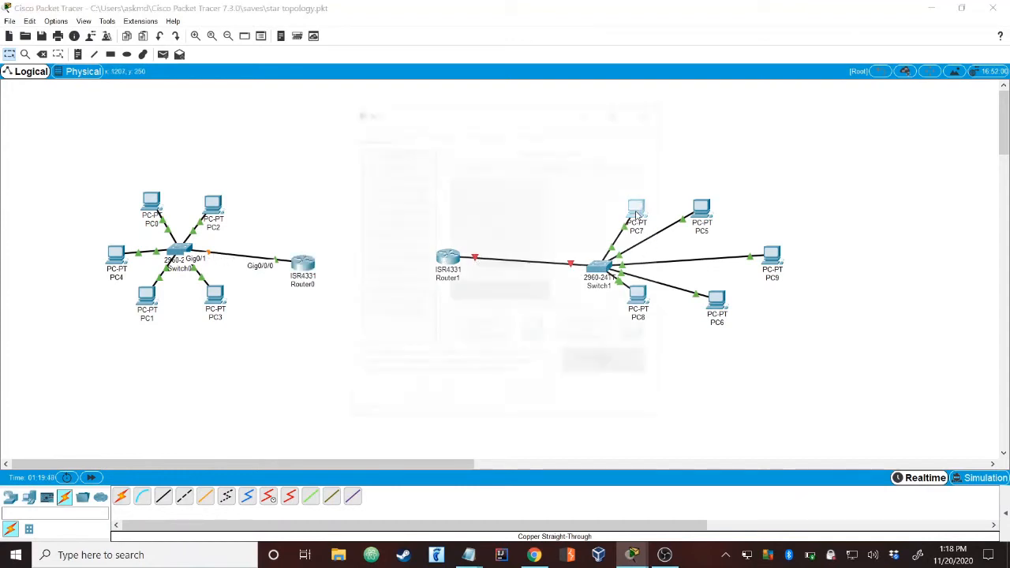
pyautogui.doubleClick(635, 207)
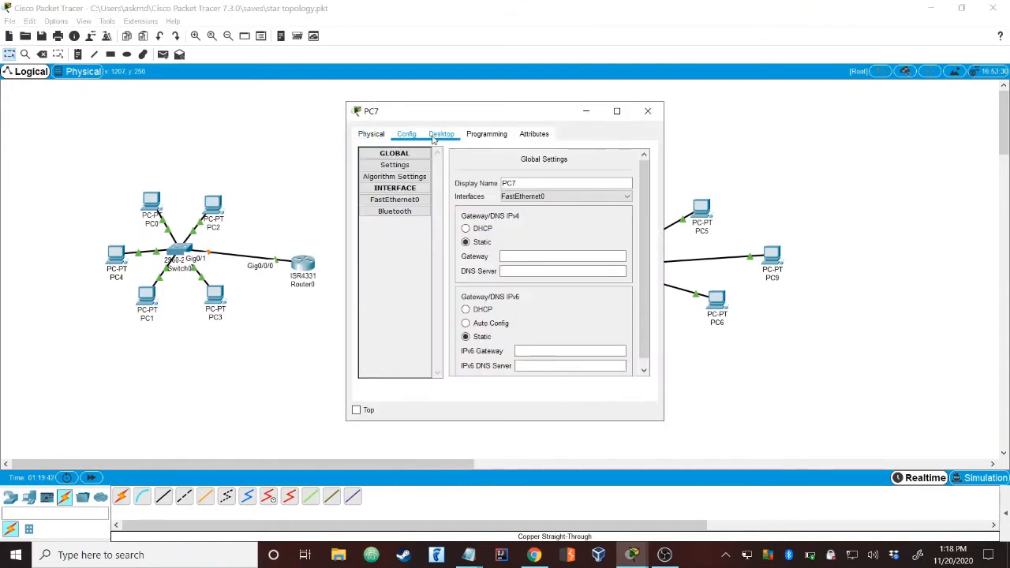
pyautogui.click(441, 134)
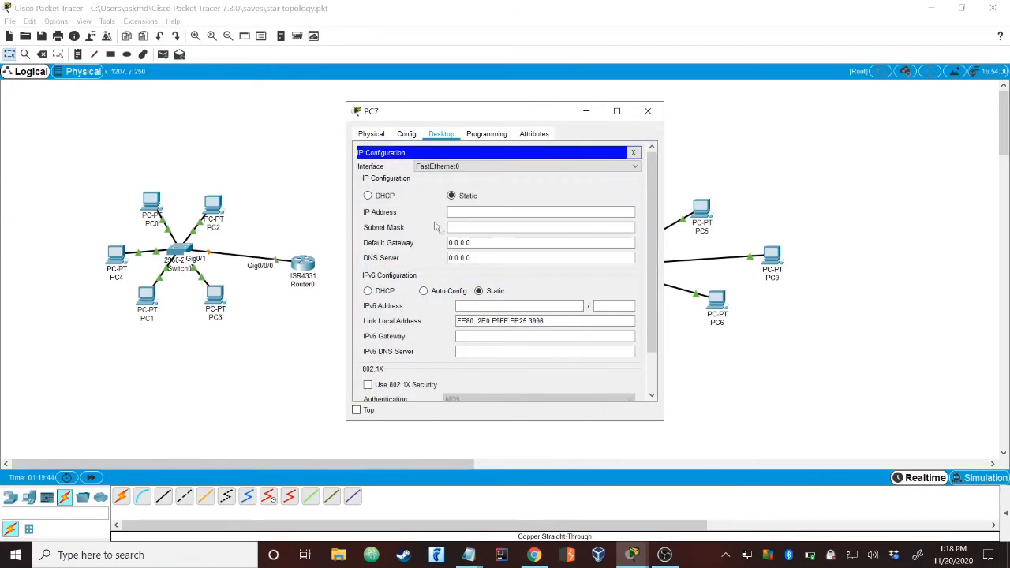
pyautogui.click(541, 212)
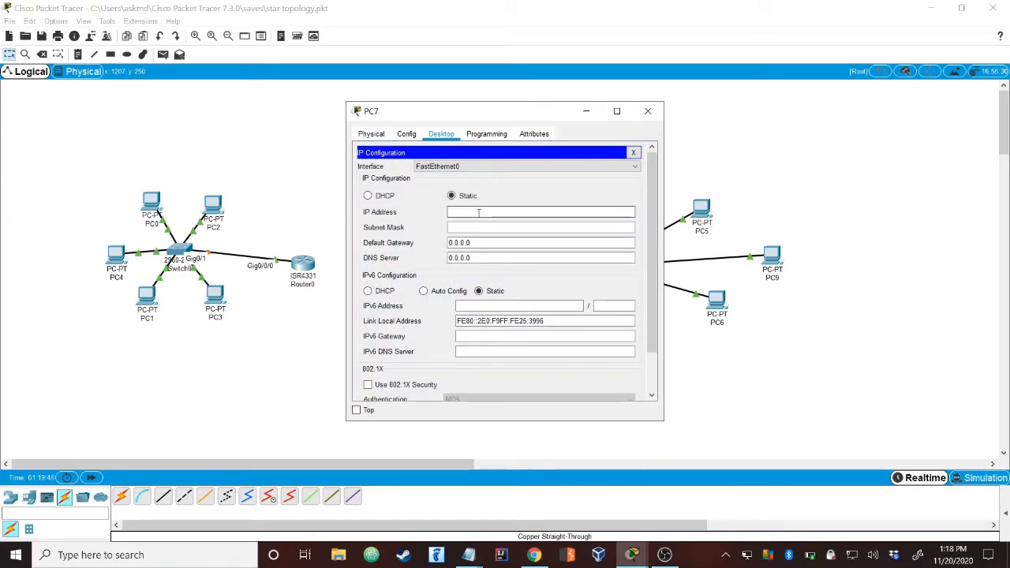
pyautogui.write('192.168')
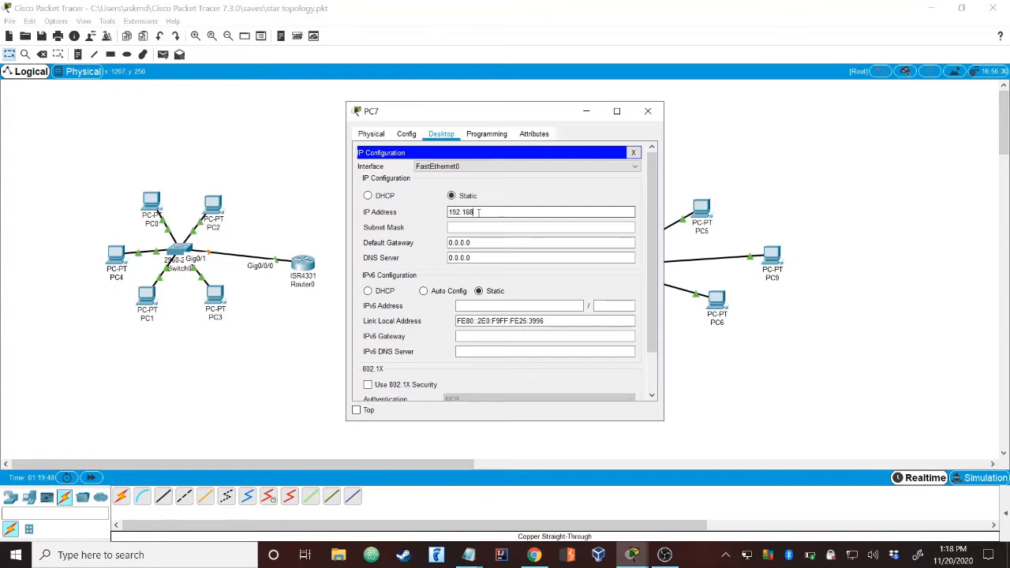
pyautogui.write('.2.2')
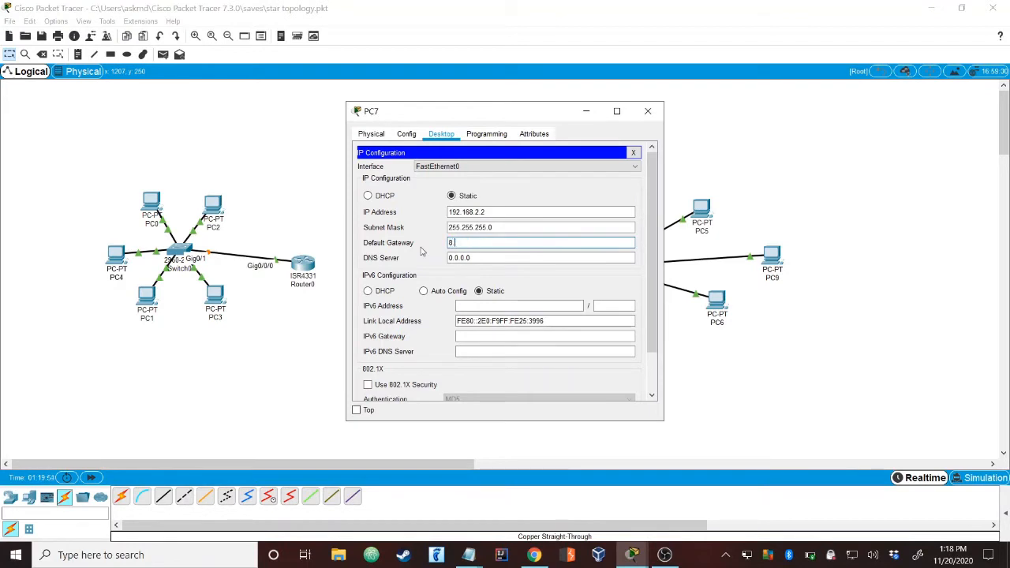
# Fill in PC7's DNS server 8.8.8.8 and default gateway 192.168.2.1
pyautogui.write('.8.8.8')
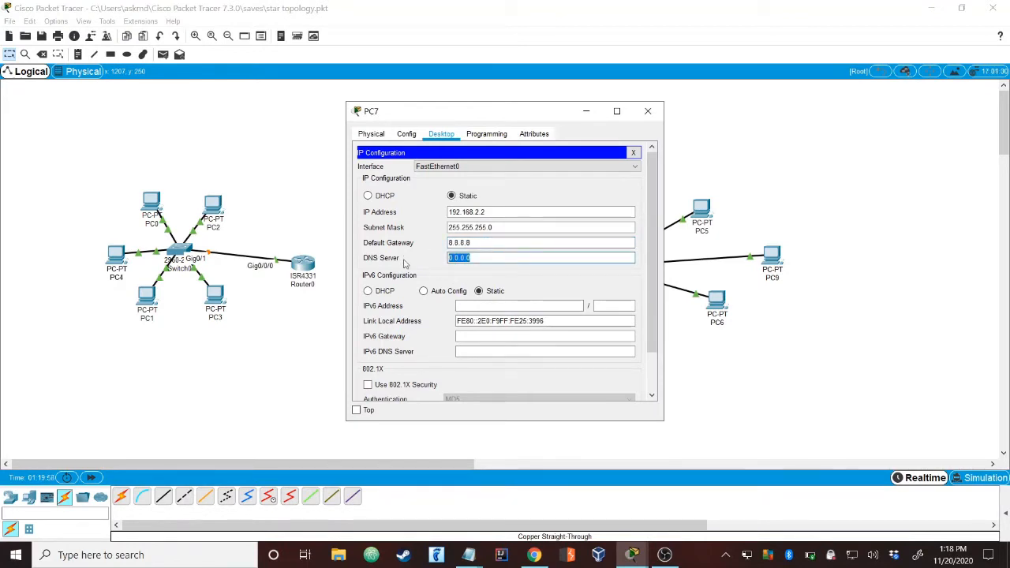
pyautogui.write('8.8.8.8')
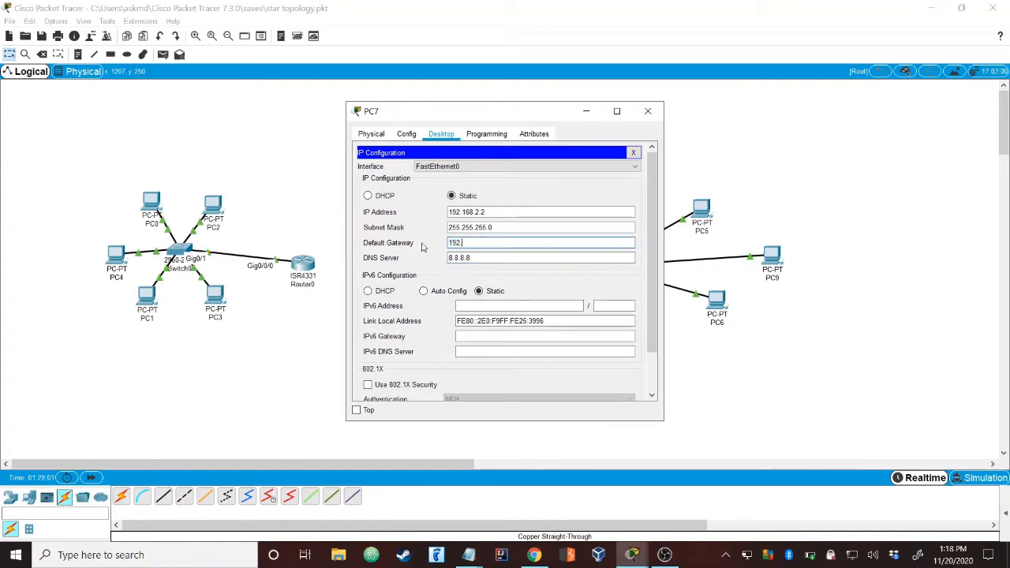
pyautogui.write('.168.')
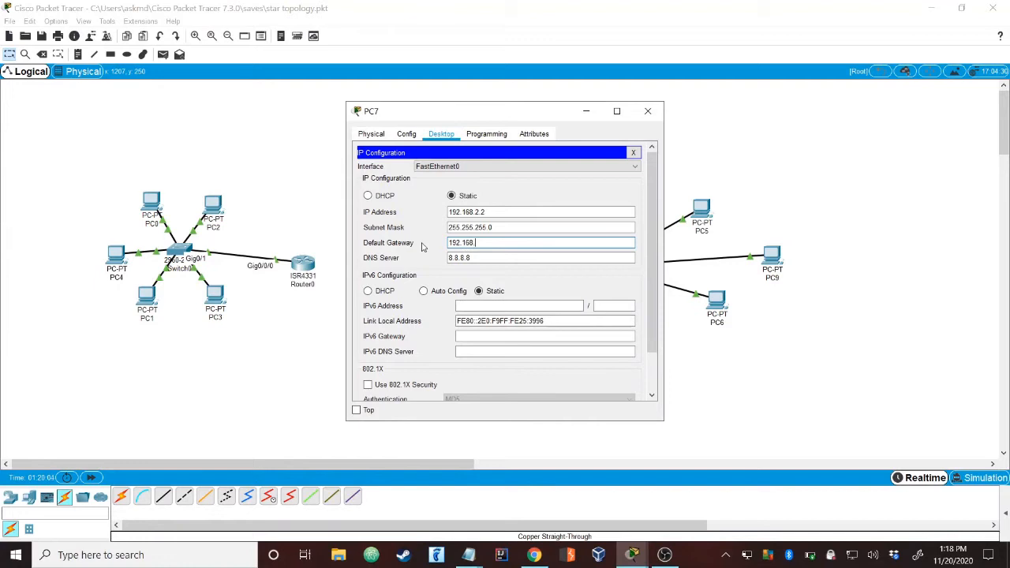
pyautogui.write('2')
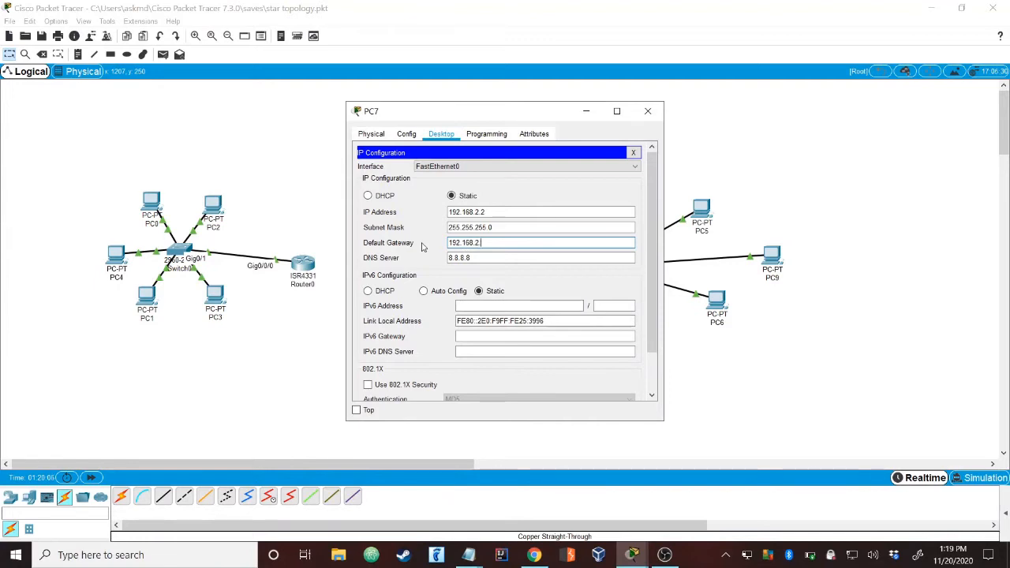
pyautogui.write('1')
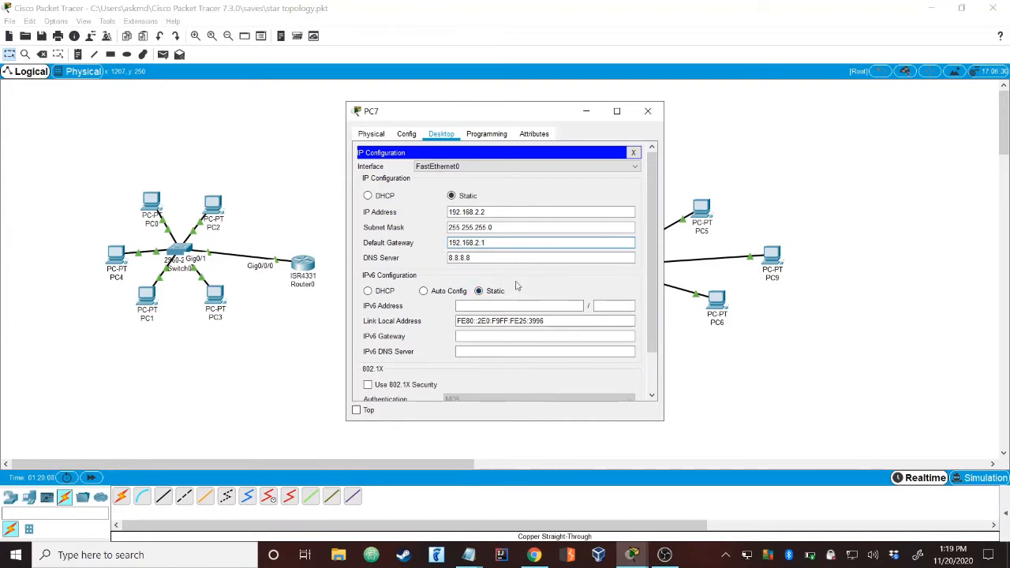
pyautogui.tripleClick(541, 211)
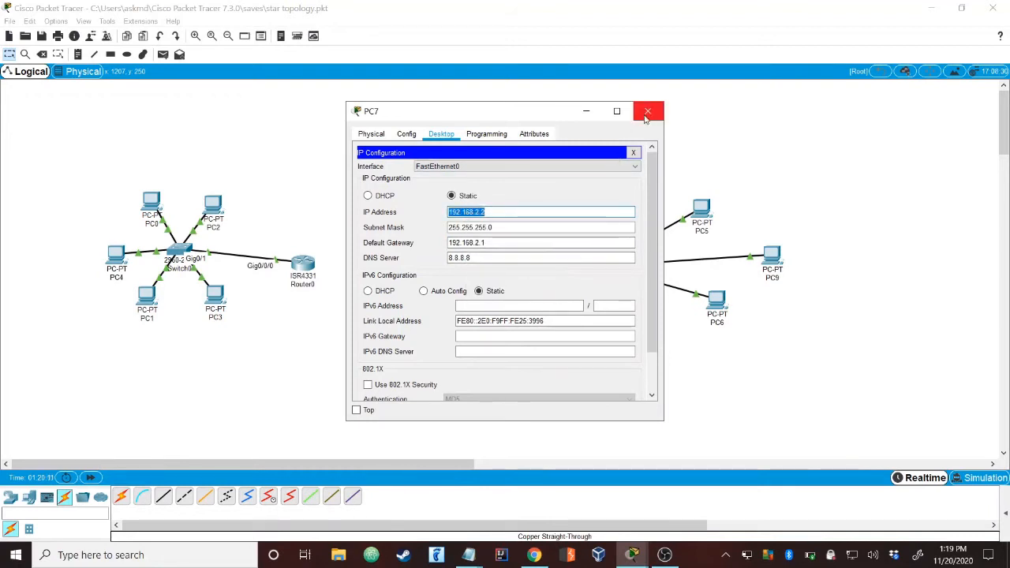
# Close PC7 and enter PC5's IP 192.168.2.3, gateway 192.168.2.1 and DNS 8.8.8.8
pyautogui.click(648, 111)
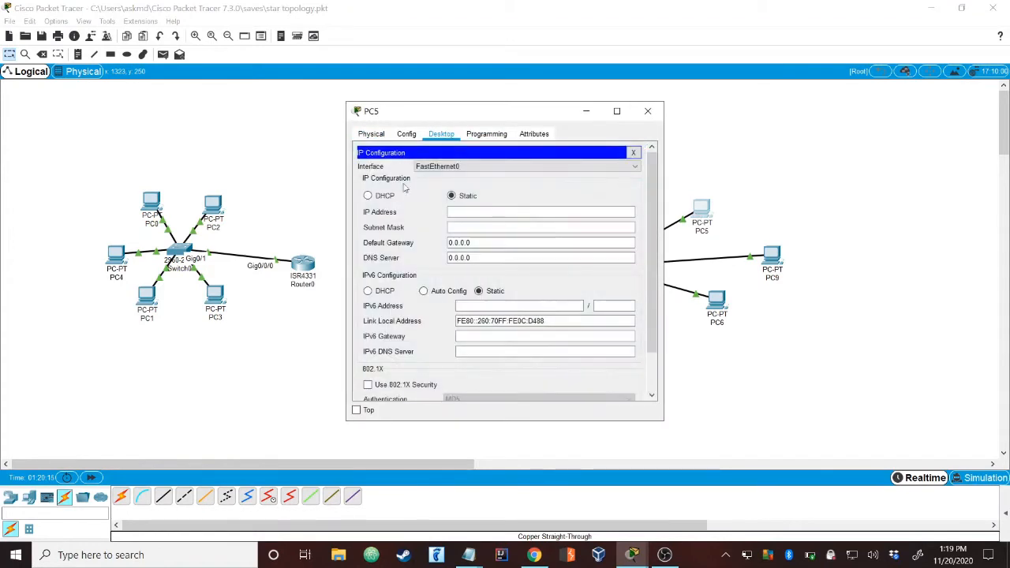
pyautogui.write('192.168.2.2')
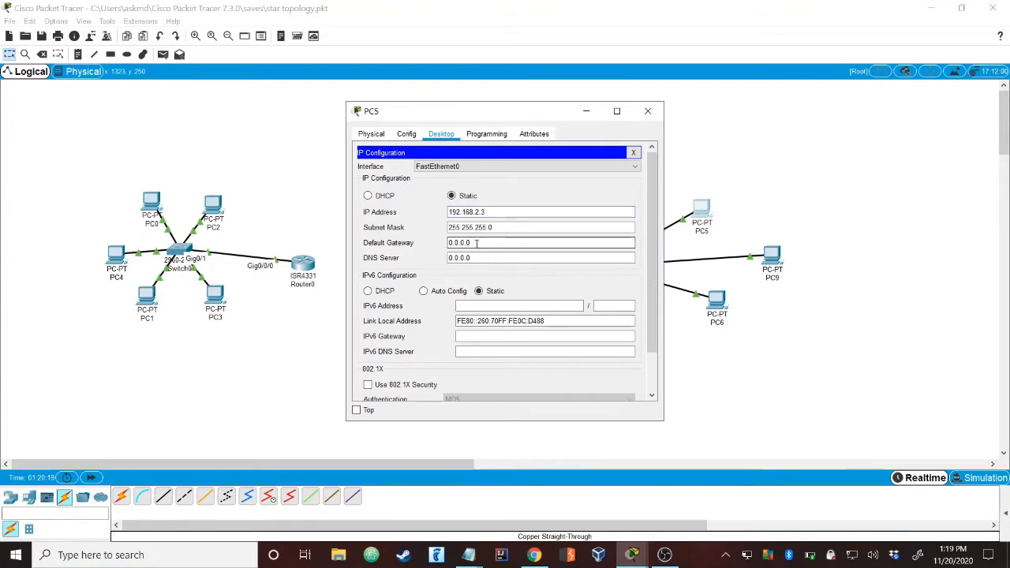
pyautogui.write('192.168.2.2')
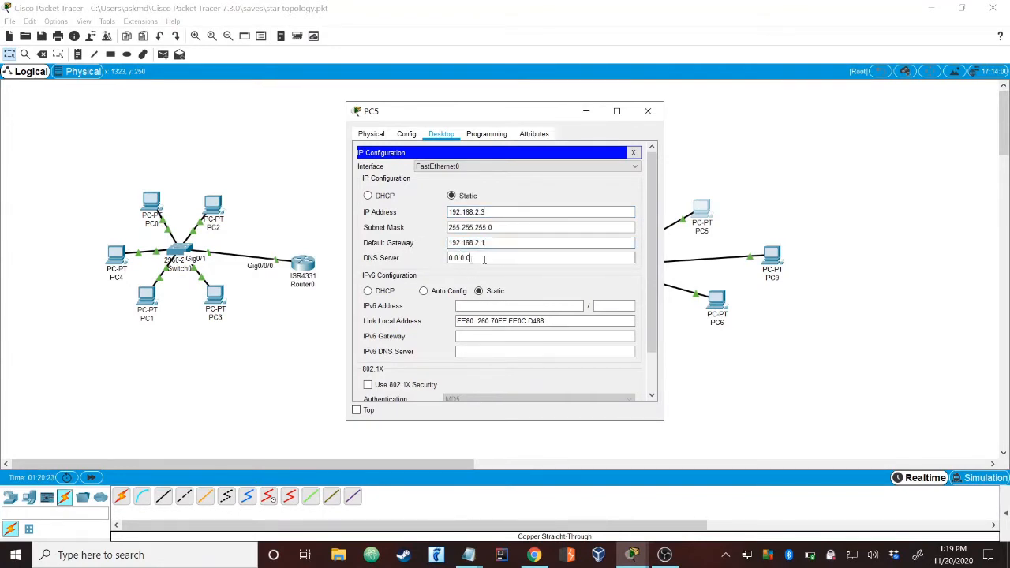
pyautogui.write('8.8')
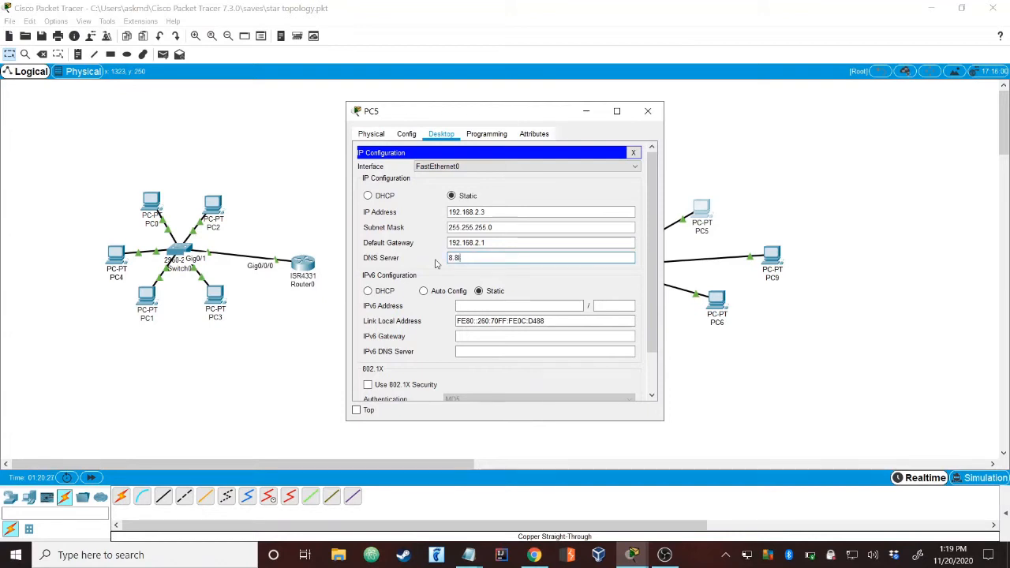
pyautogui.press('backspace')
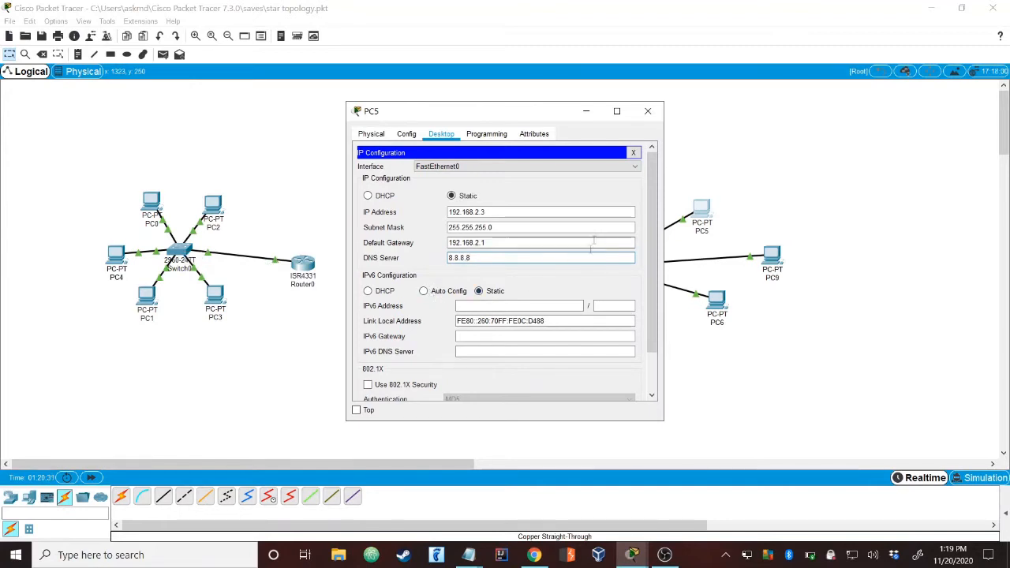
# Close PC5 and fill PC8's IP 192.168.2.4, gateway 192.168.2.1, starting its DNS entry
pyautogui.click(648, 111)
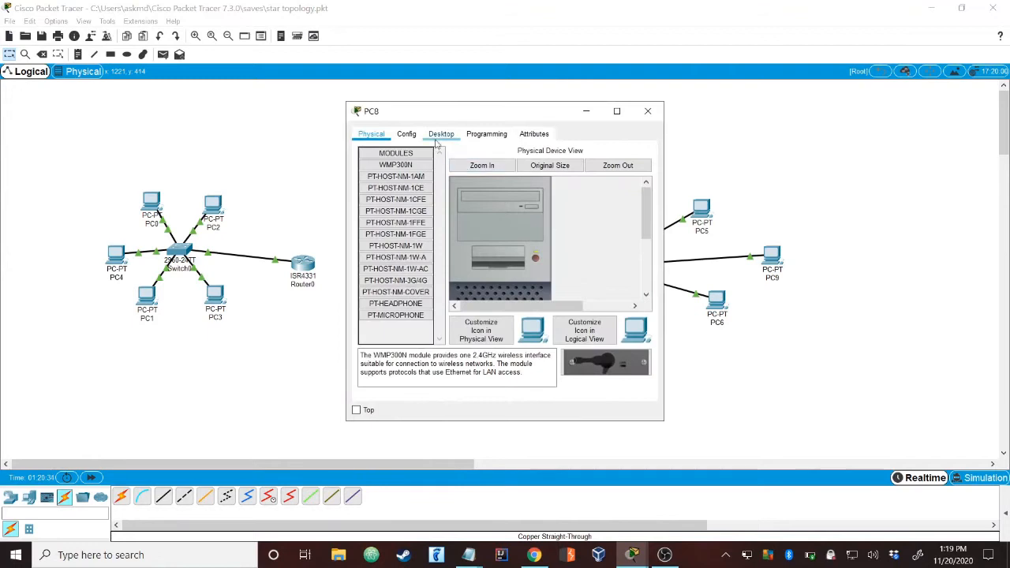
pyautogui.click(442, 133)
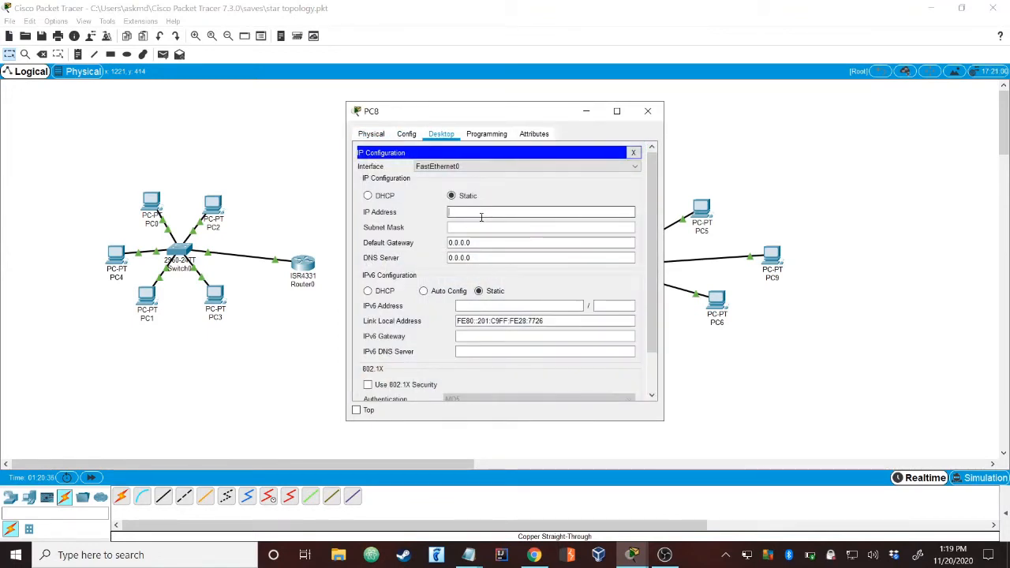
pyautogui.write('192.168.2.4')
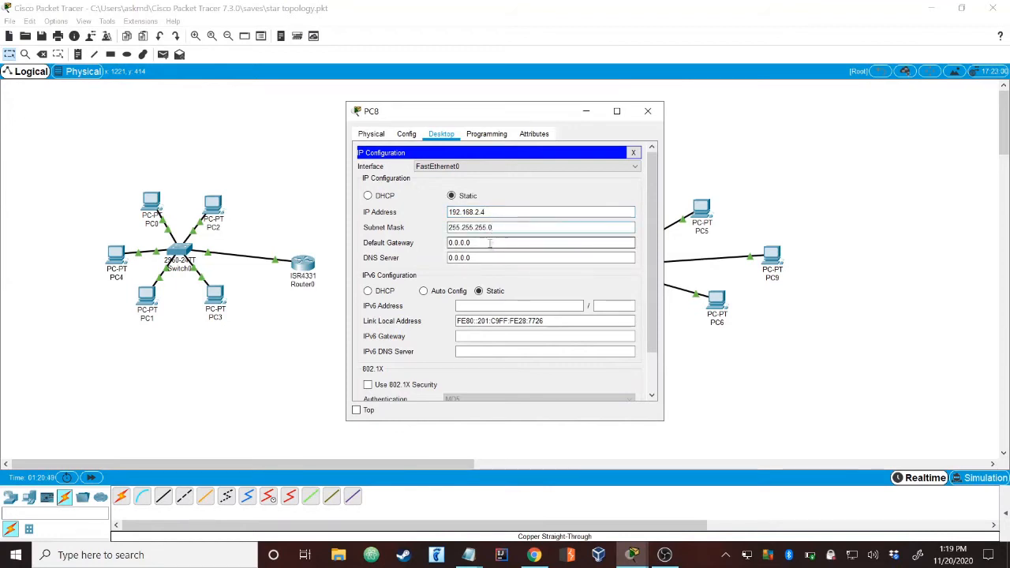
pyautogui.write('192.168.2.2')
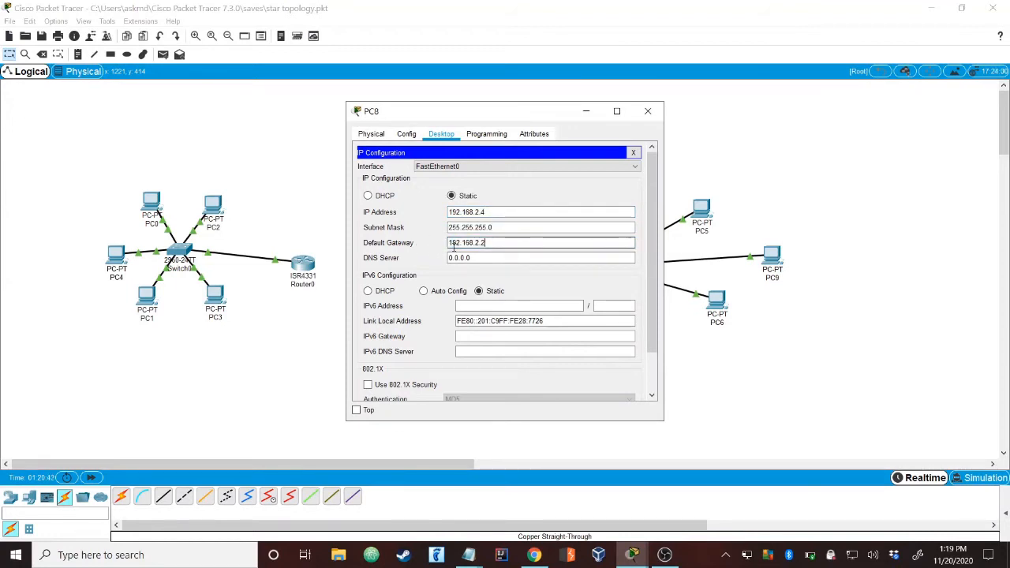
pyautogui.write('192.168.2.1')
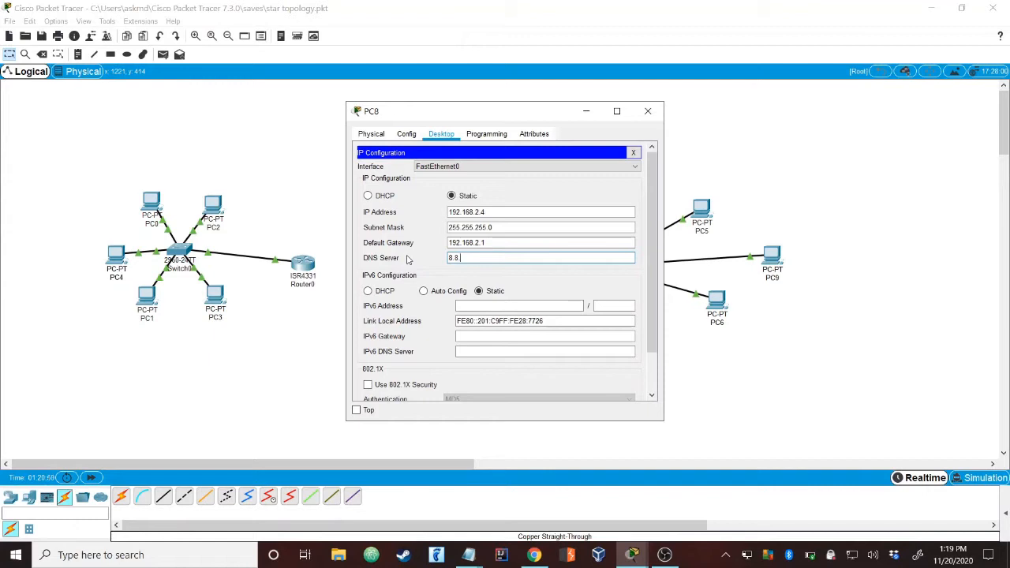
pyautogui.write('.8')
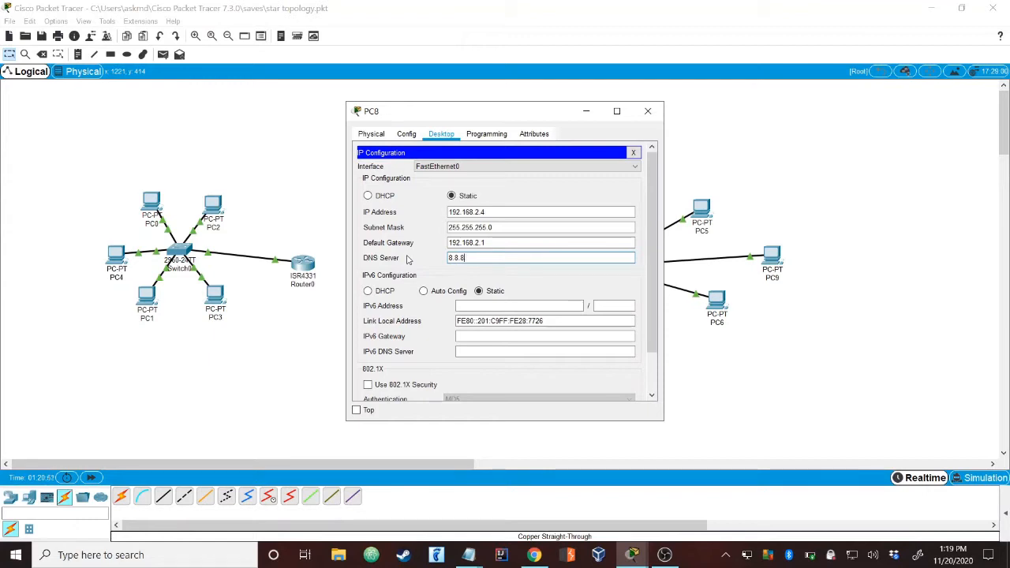
# Finish PC8's DNS, then set PC6 to 192.168.2.5, gateway 192.168.2.1, DNS 8.8.8.8
pyautogui.write('.8')
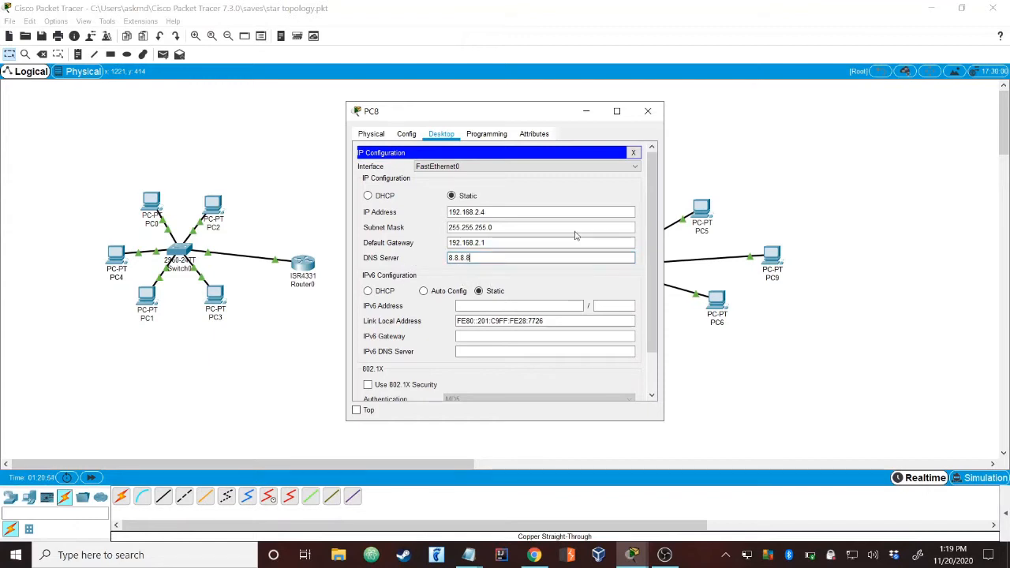
pyautogui.click(648, 111)
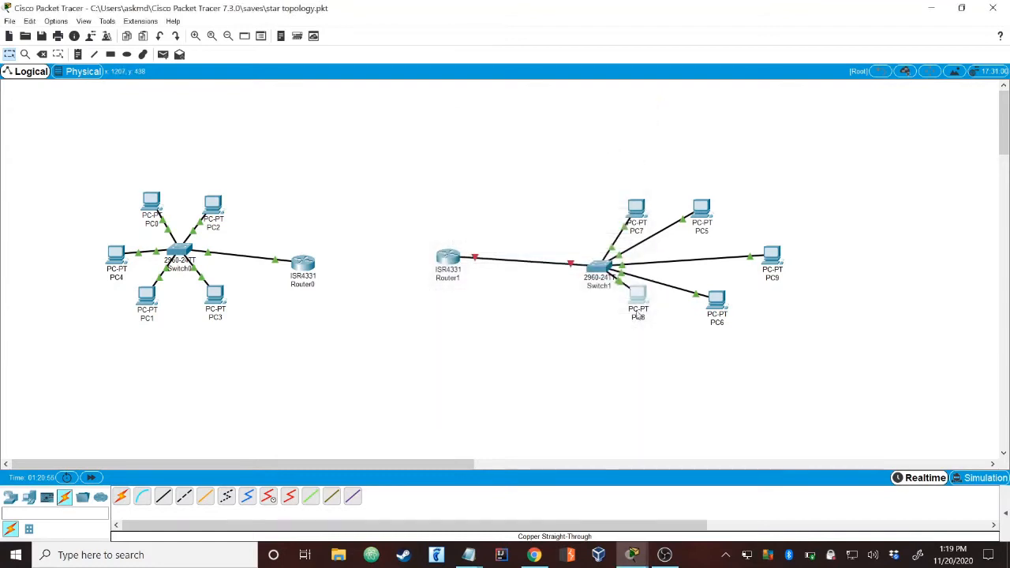
pyautogui.doubleClick(716, 302)
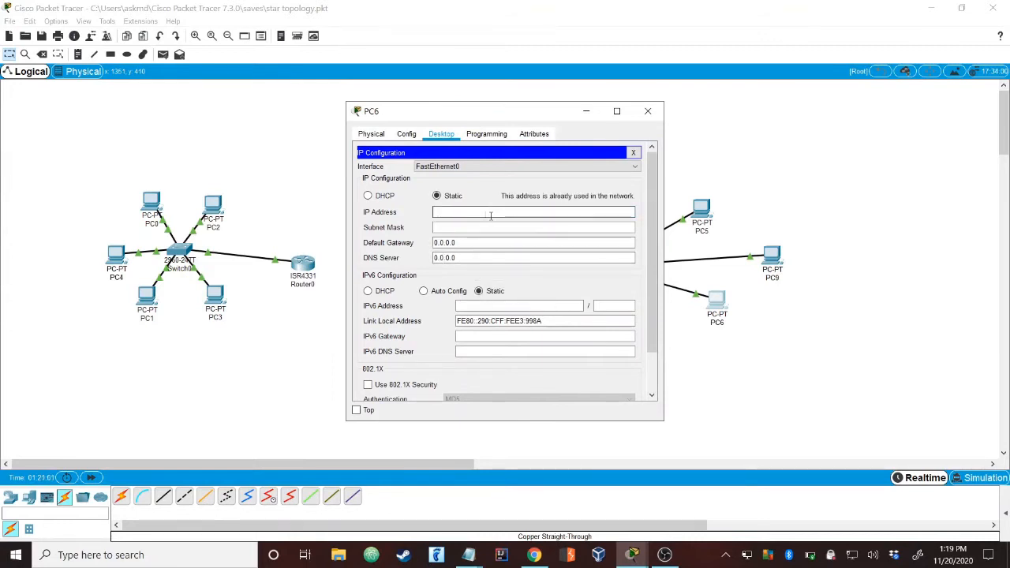
pyautogui.write('192.168.2.2')
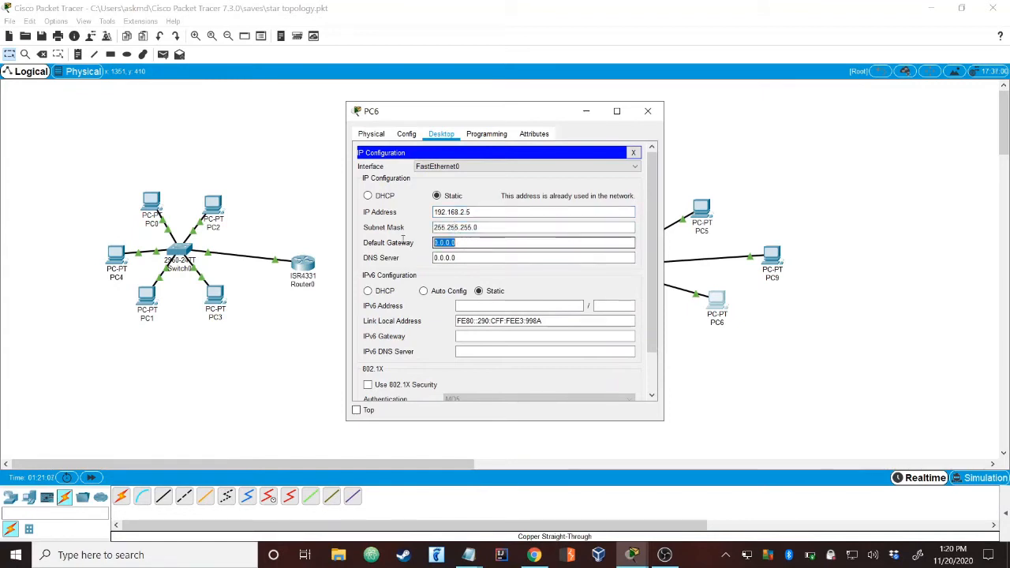
pyautogui.write('192.168.2.')
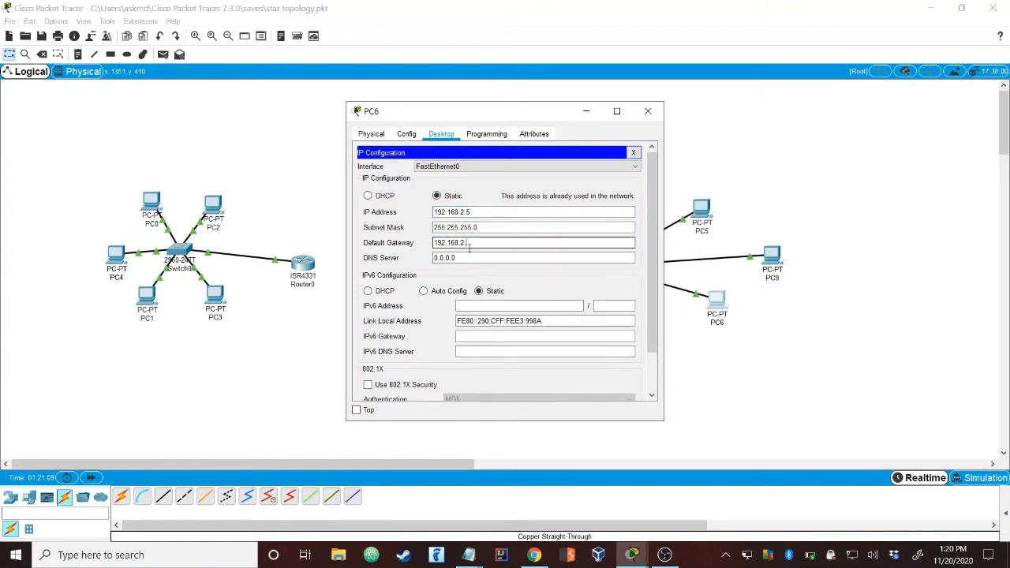
pyautogui.write('8')
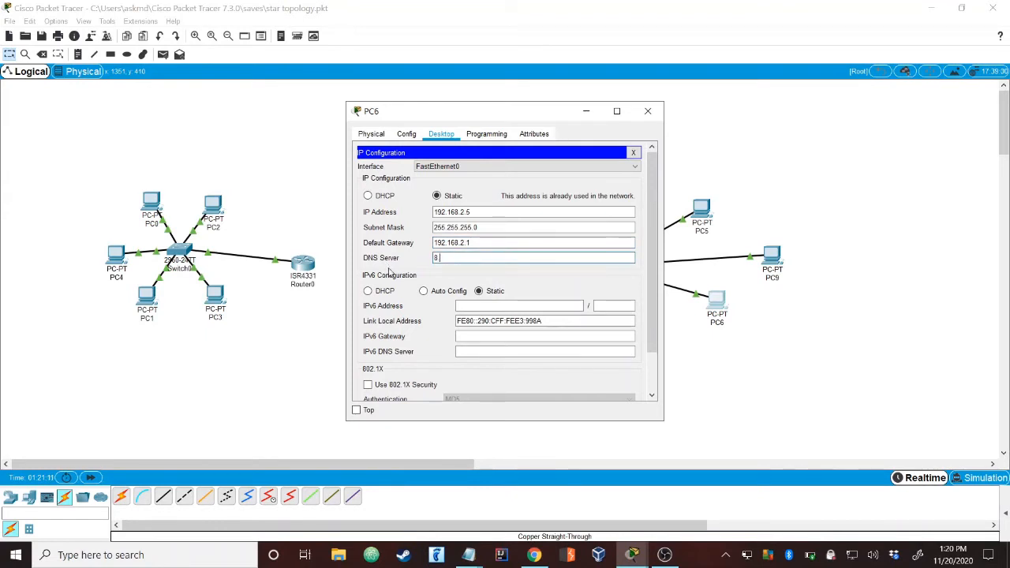
pyautogui.write('.8')
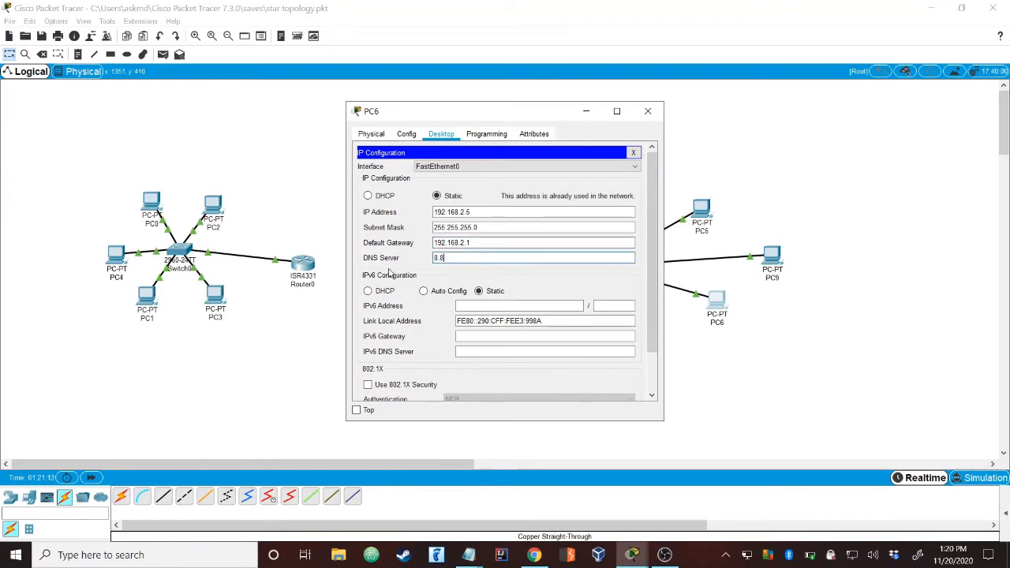
pyautogui.write('.8')
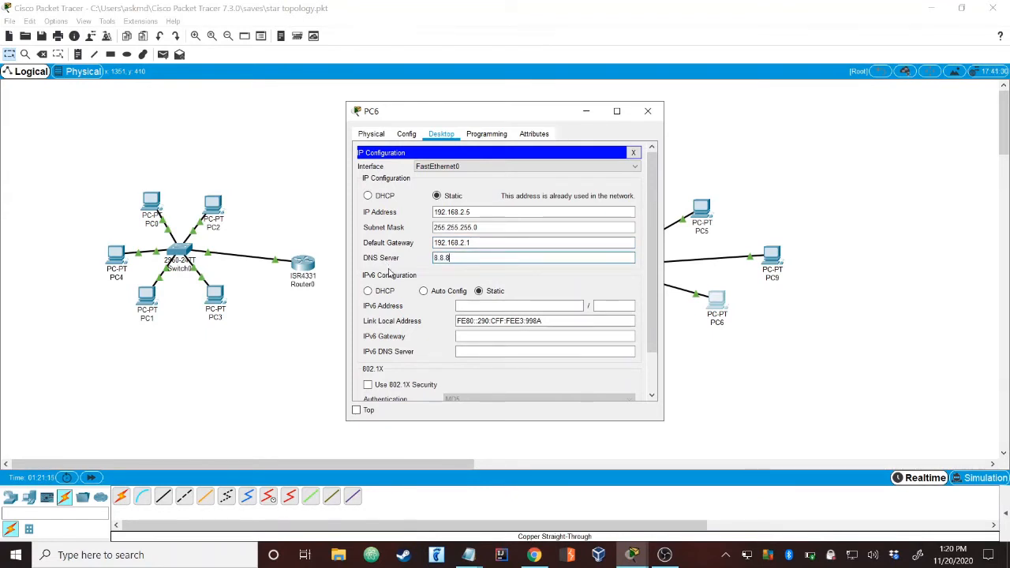
pyautogui.write('.8')
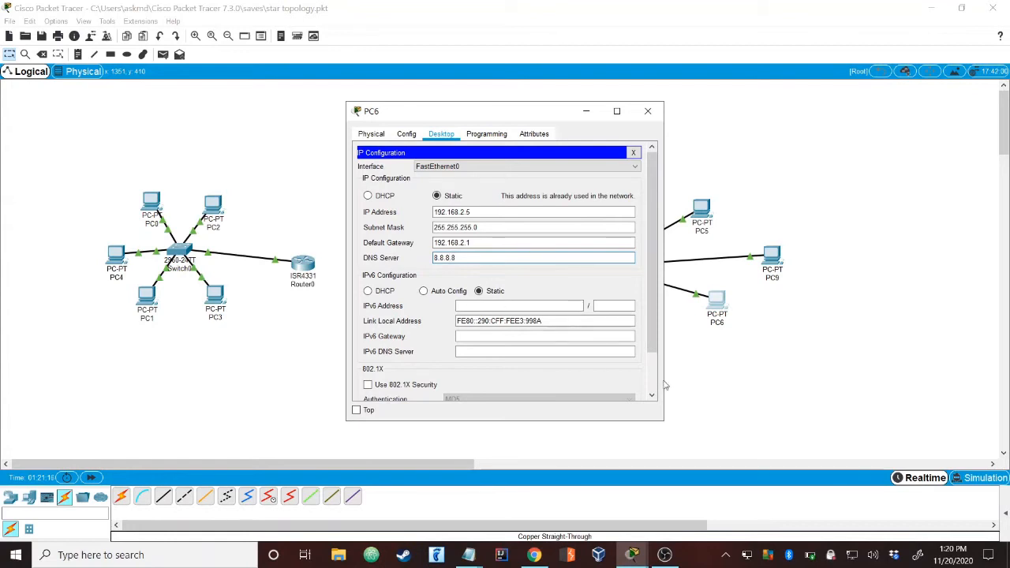
pyautogui.click(648, 111)
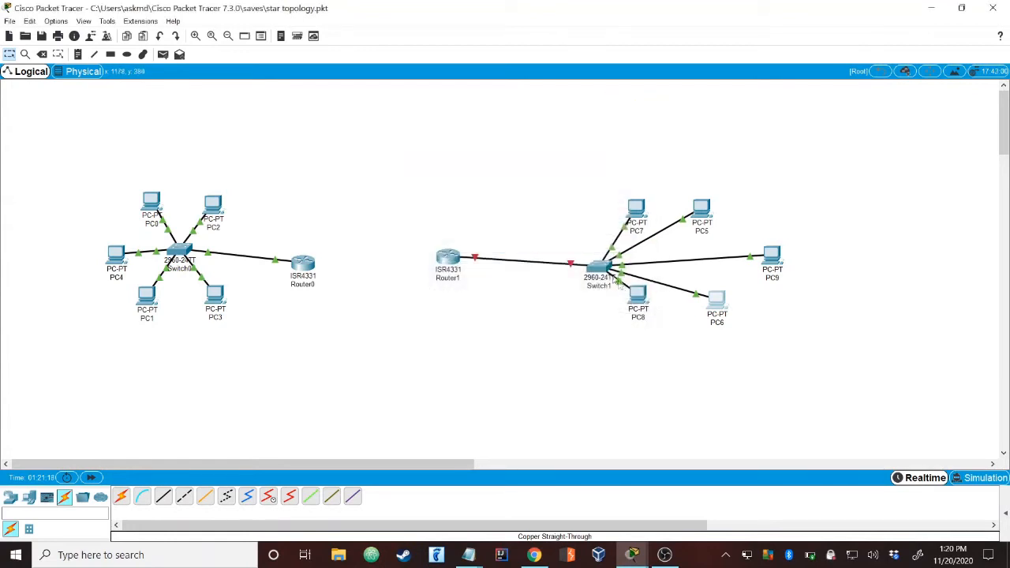
# Recheck PC8's and PC7's address settings, then bring up PC9's configuration
pyautogui.doubleClick(637, 300)
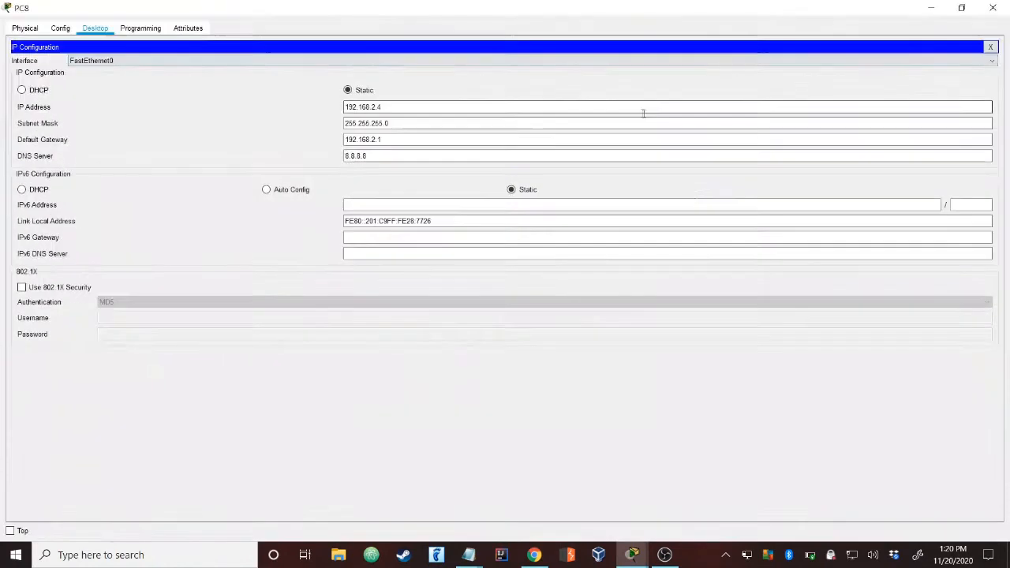
pyautogui.click(990, 46)
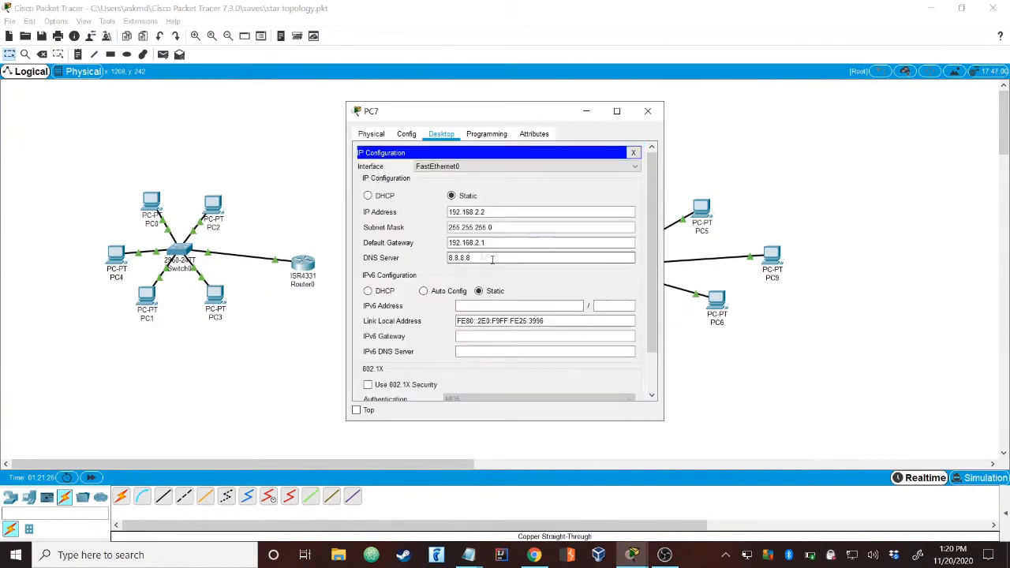
pyautogui.click(701, 205)
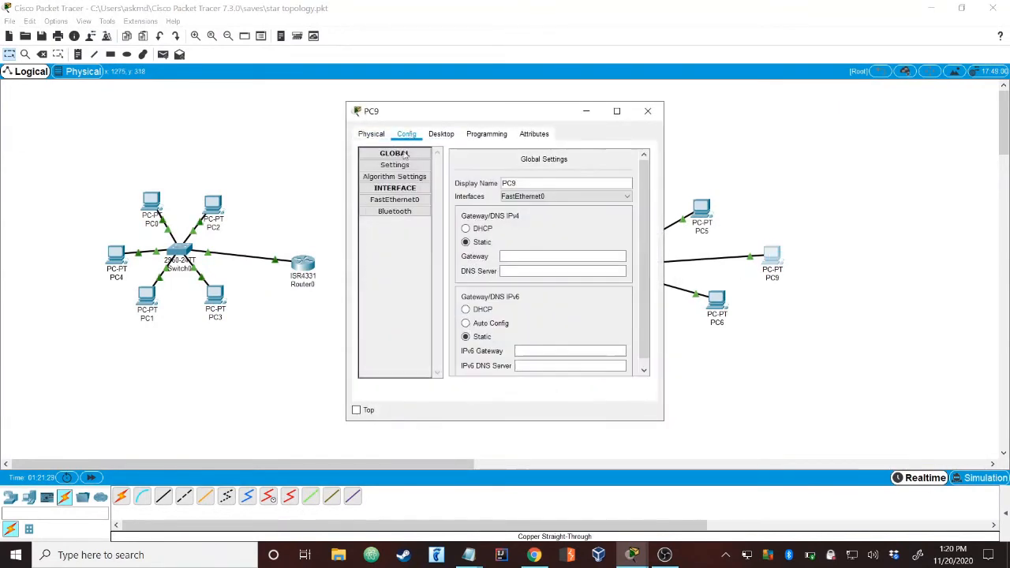
# Give PC9 IP 192.168.2.9, gateway 192.168.2.1 and DNS 8.8.4.4, then close it
pyautogui.click(442, 133)
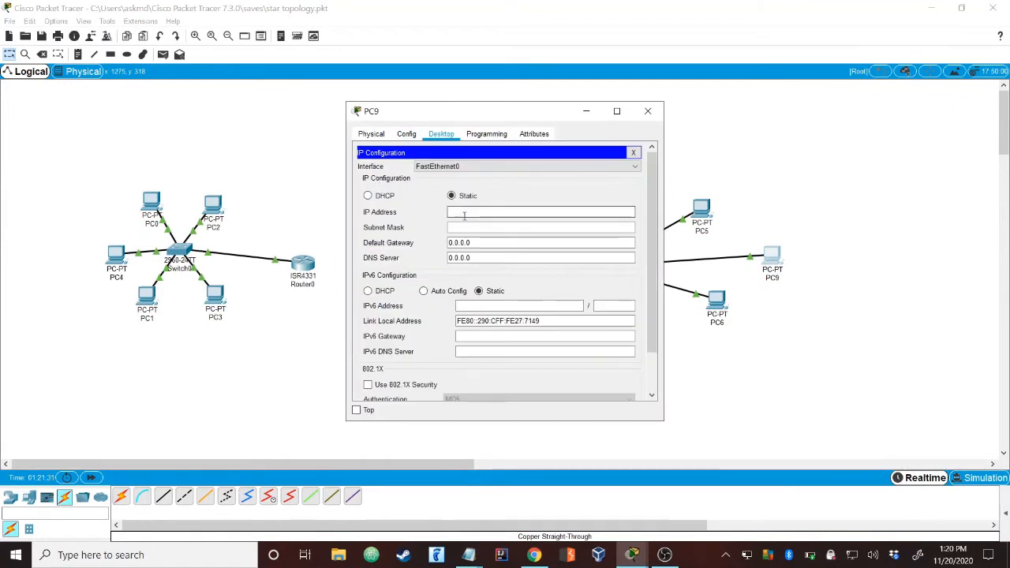
pyautogui.write('192.168.2.2')
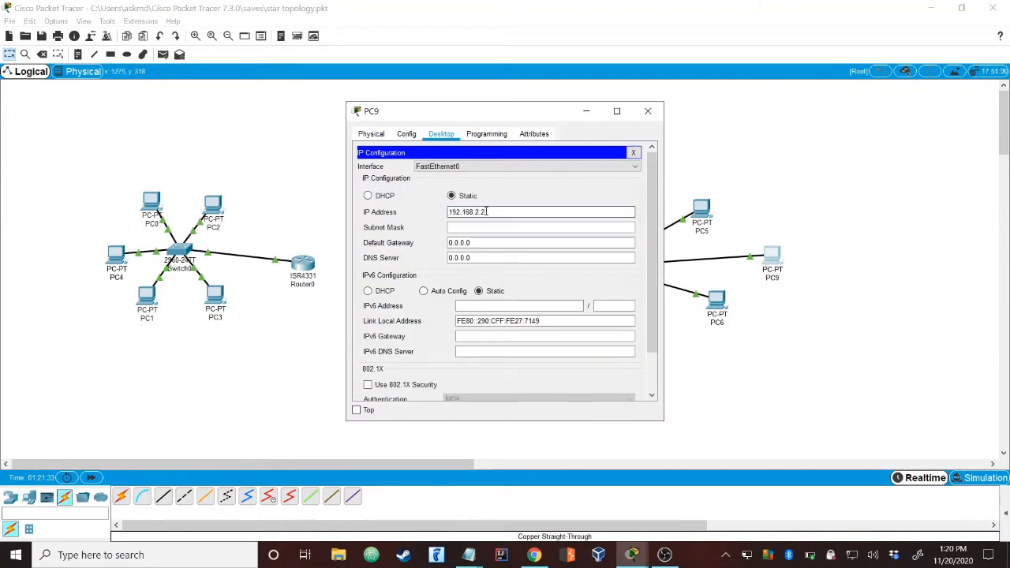
pyautogui.write('5')
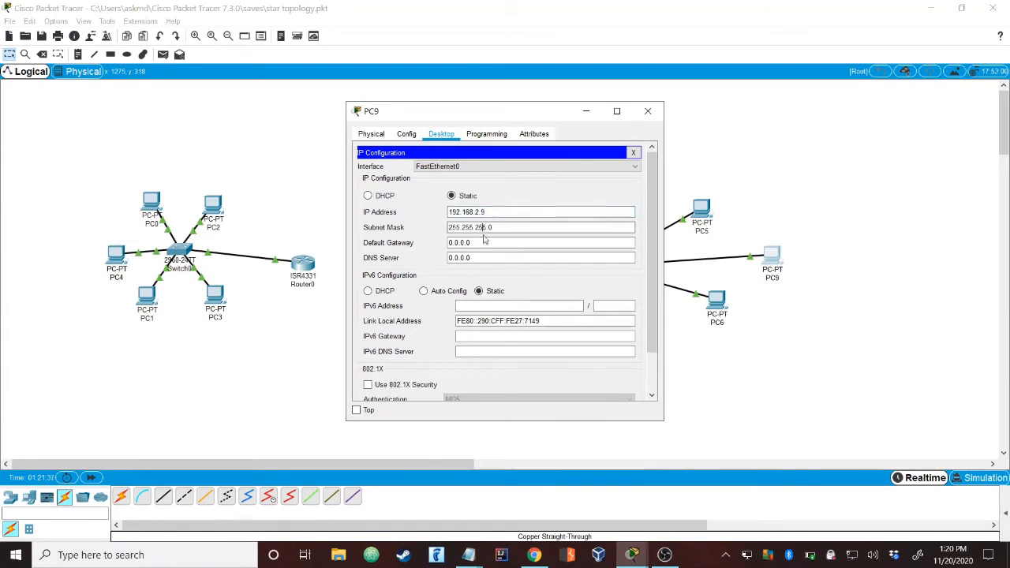
pyautogui.write('192.168.2.2')
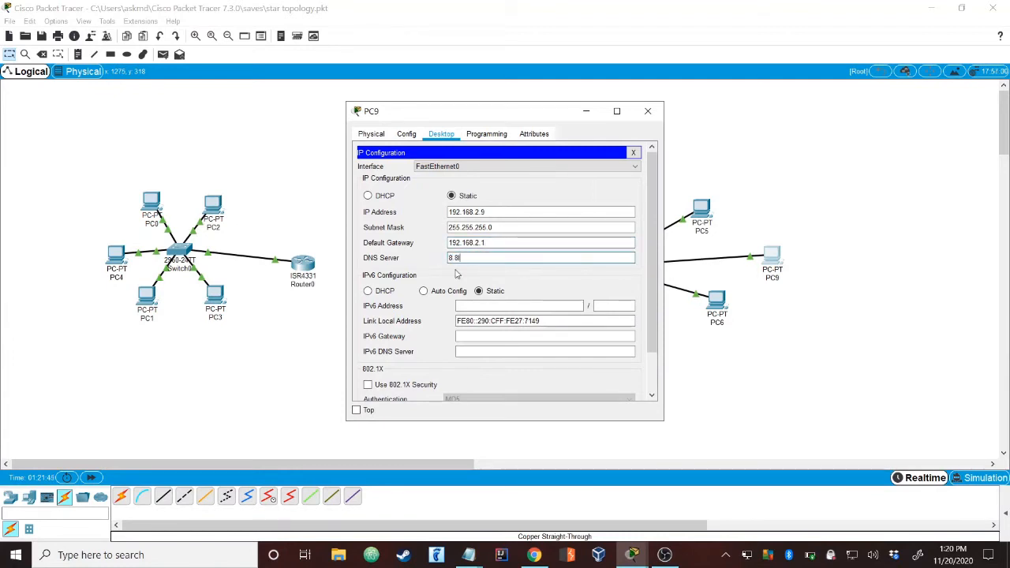
pyautogui.press('Backspace')
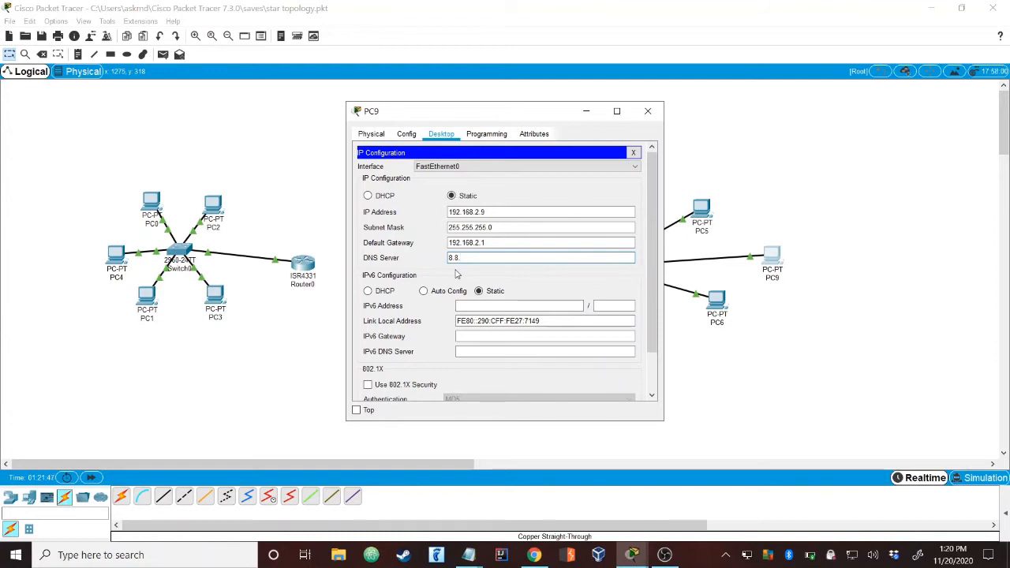
pyautogui.write('.4.4')
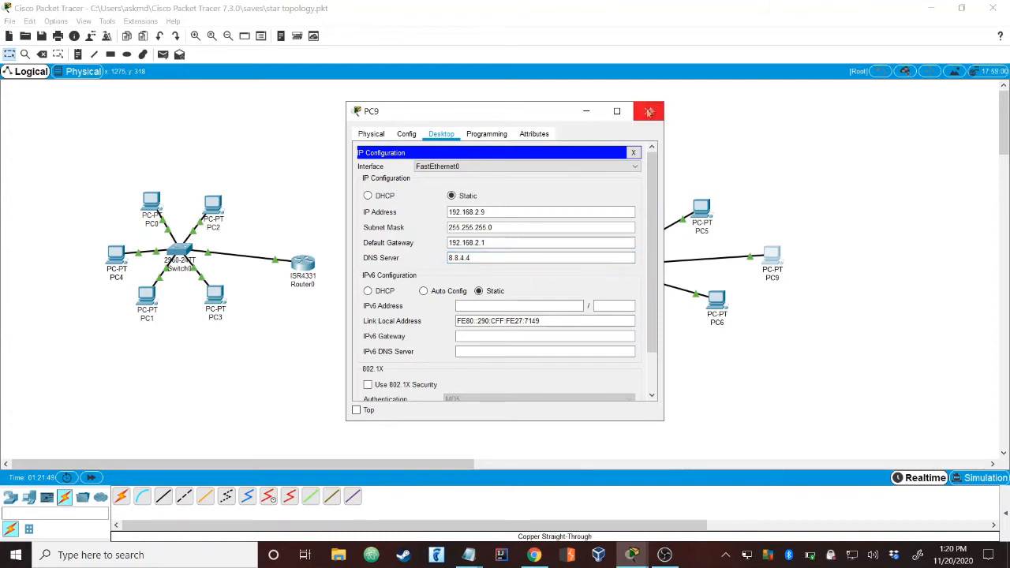
pyautogui.click(648, 110)
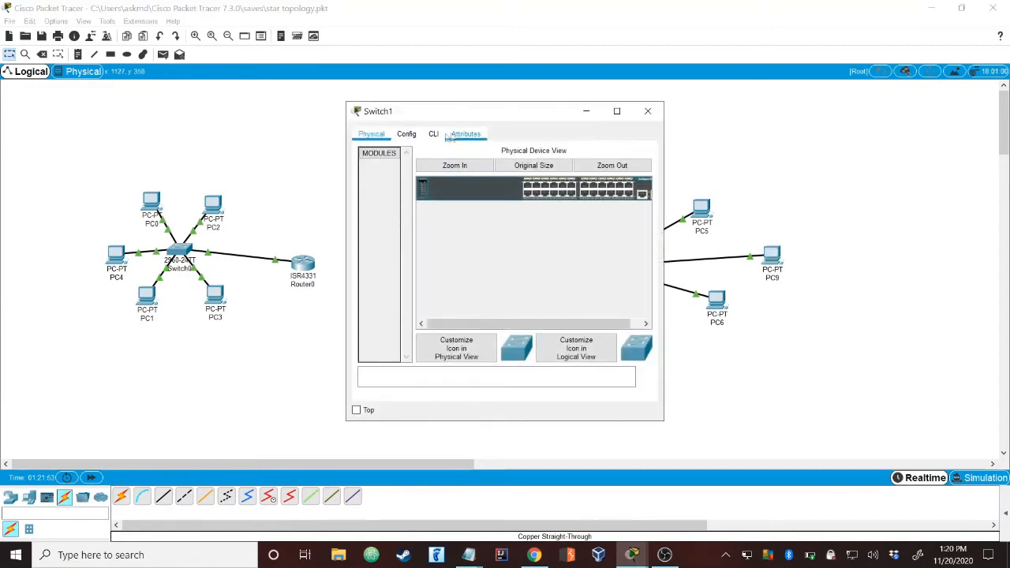
pyautogui.click(434, 133)
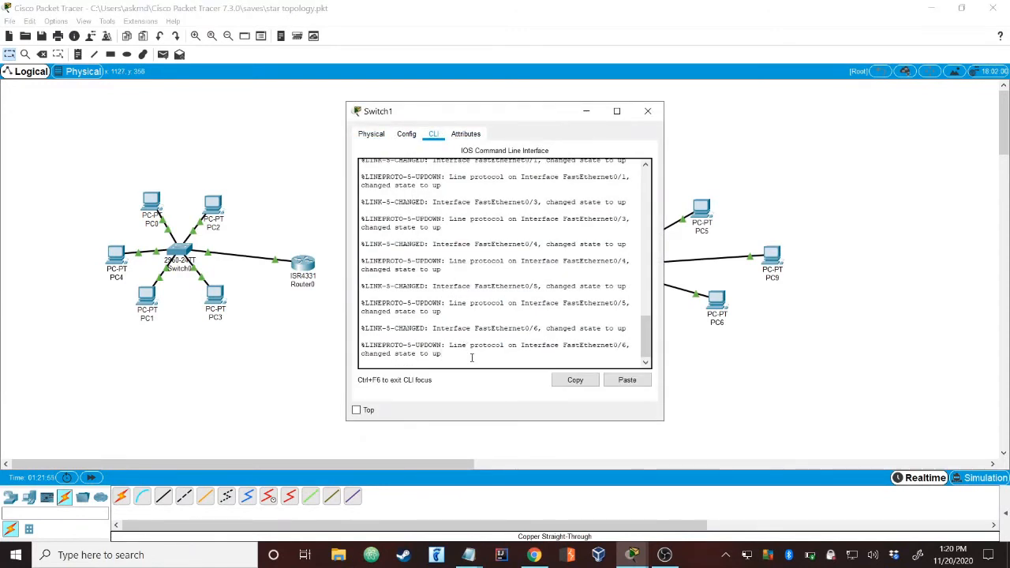
pyautogui.write('enable')
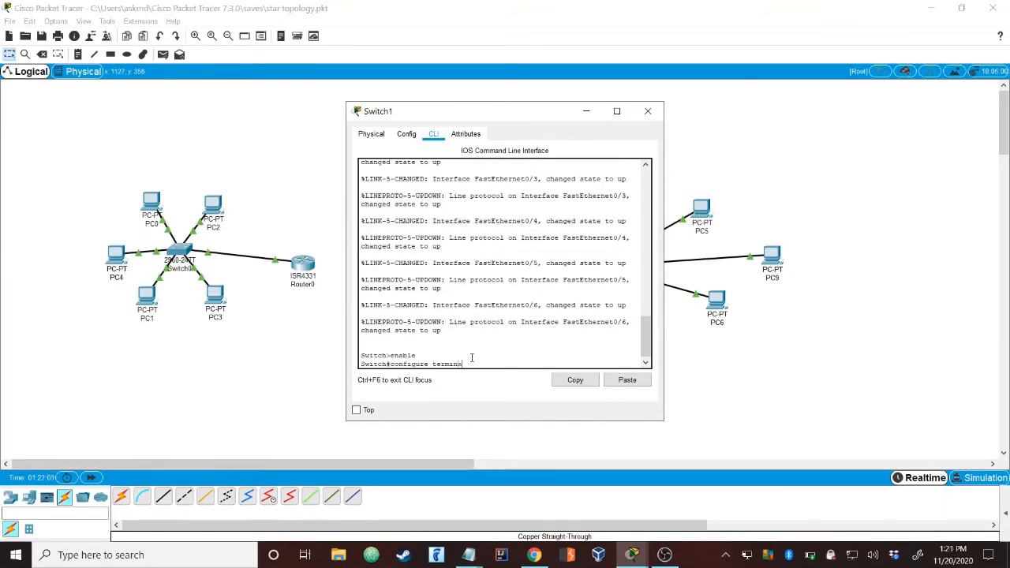
pyautogui.press('Return')
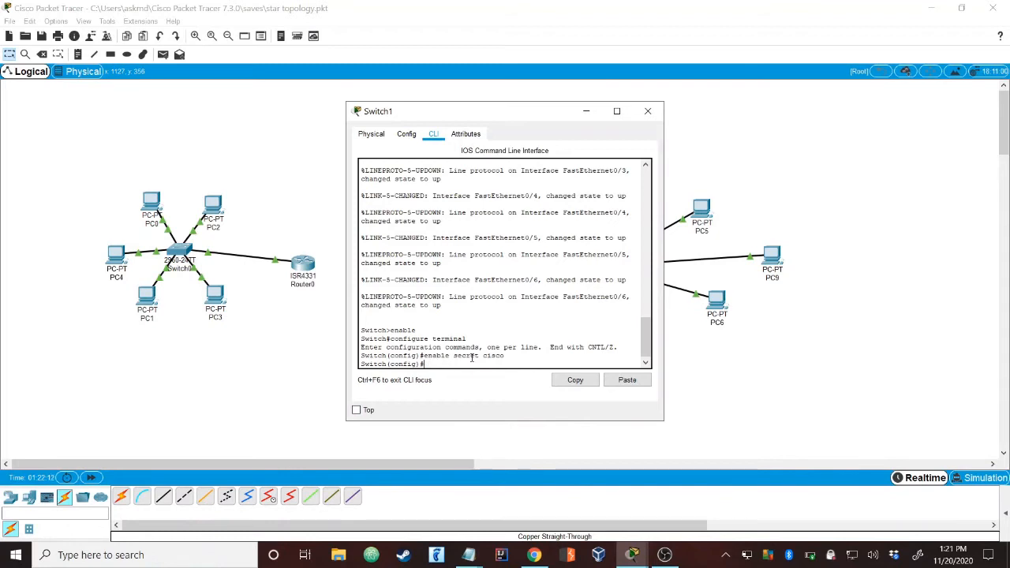
pyautogui.write('line console 0')
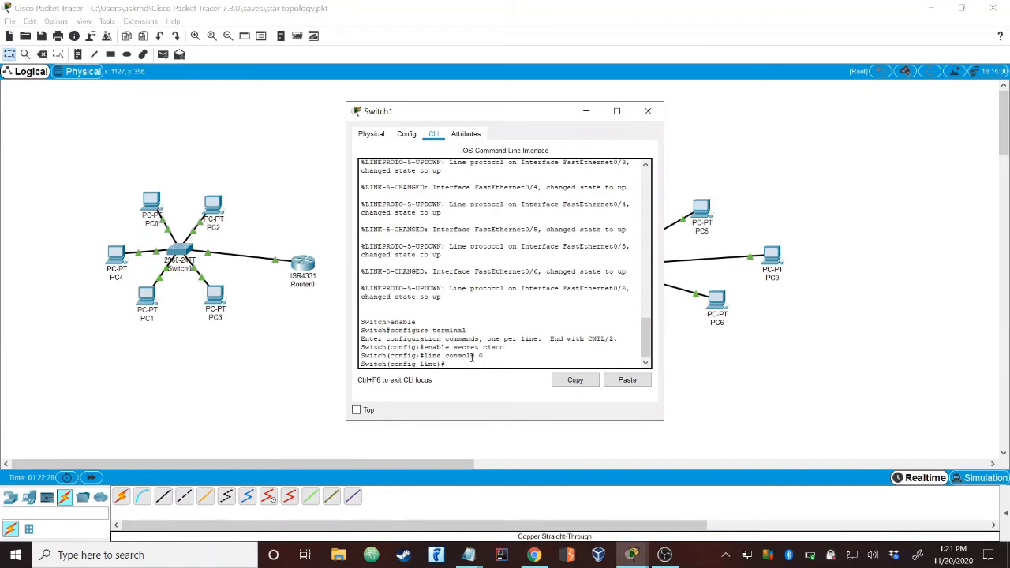
pyautogui.write('password cisco')
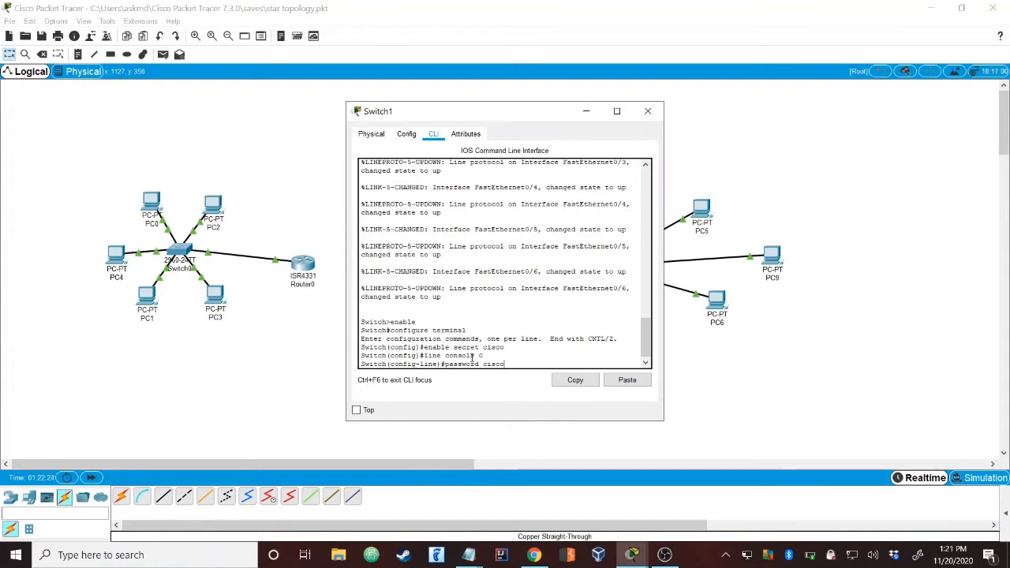
pyautogui.write('login')
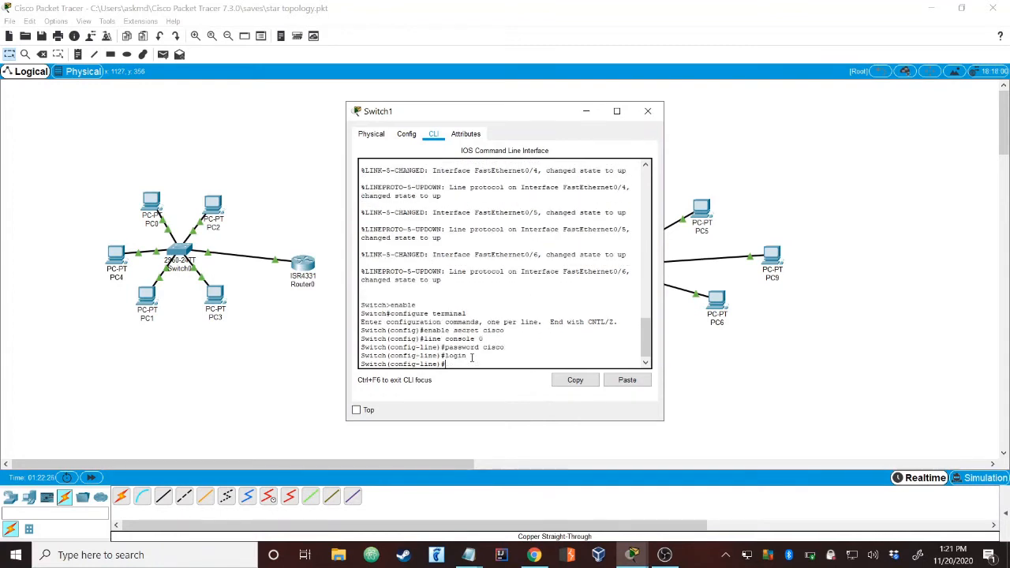
pyautogui.write('exit')
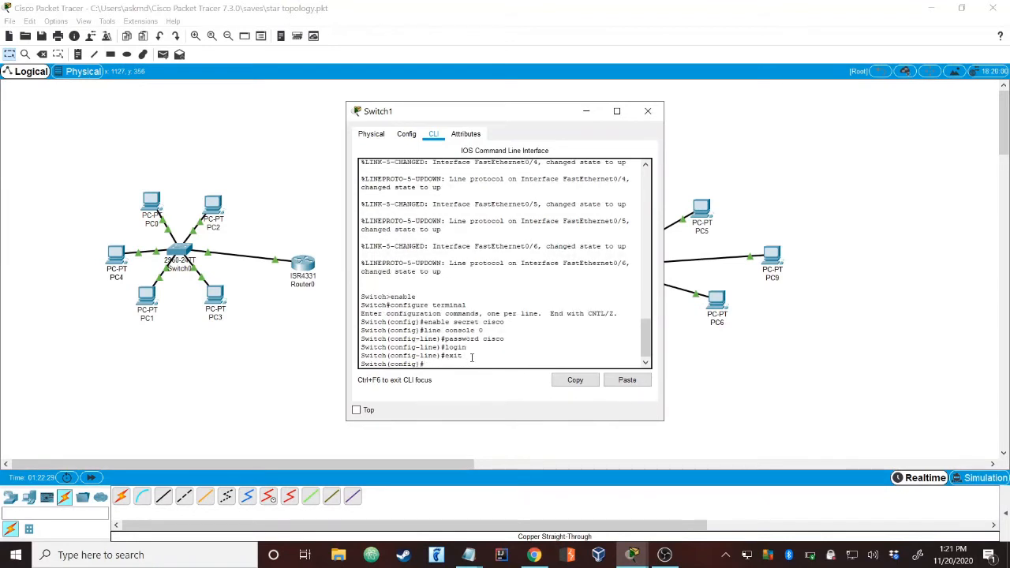
pyautogui.write('line')
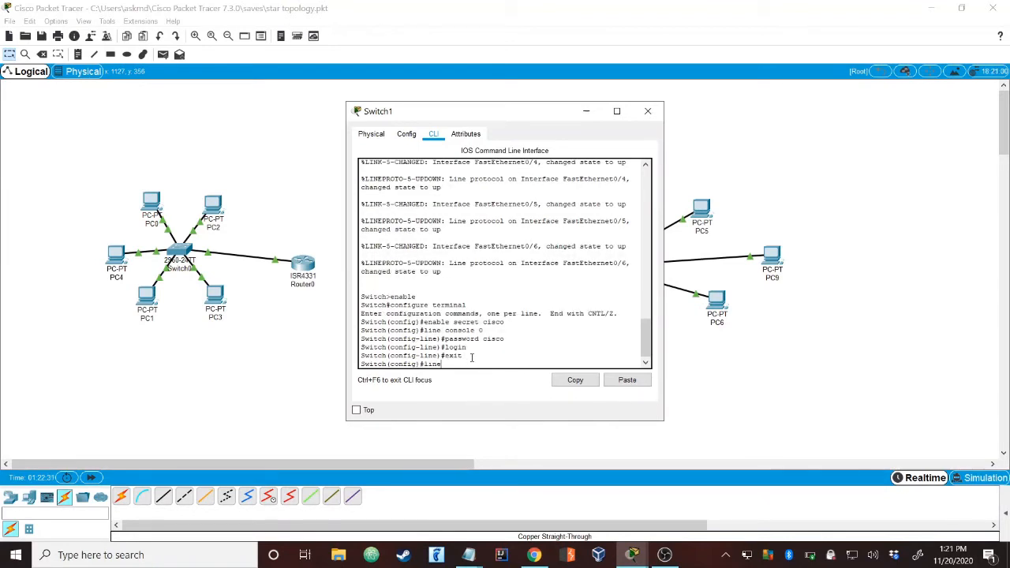
pyautogui.write('vty 0 15')
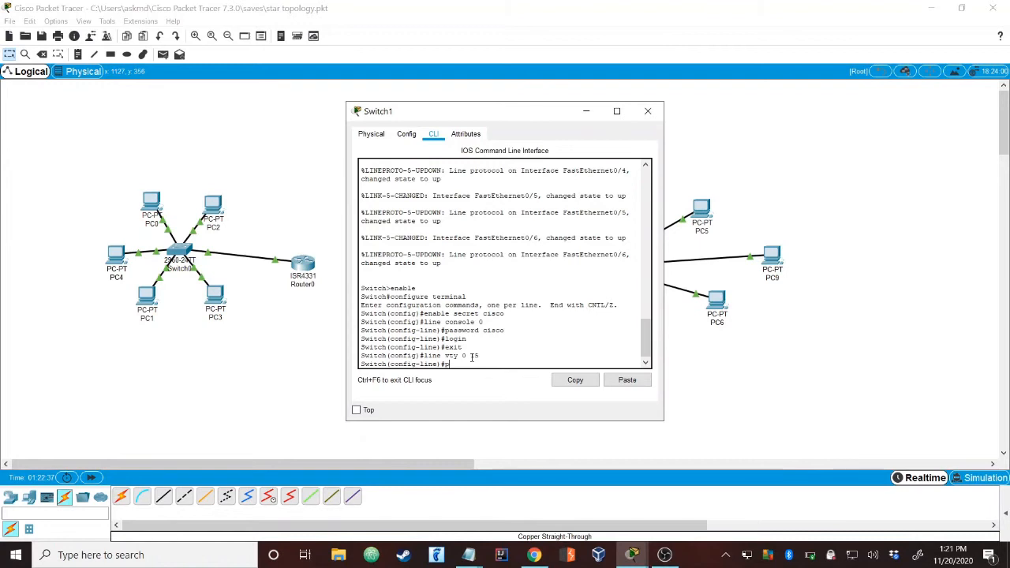
pyautogui.write('password cisco')
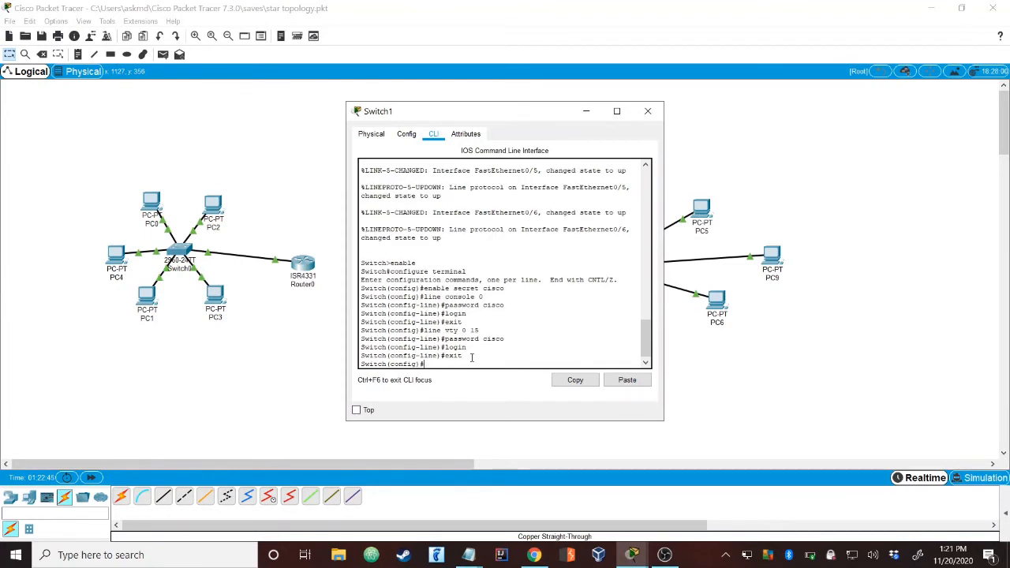
pyautogui.write('interface')
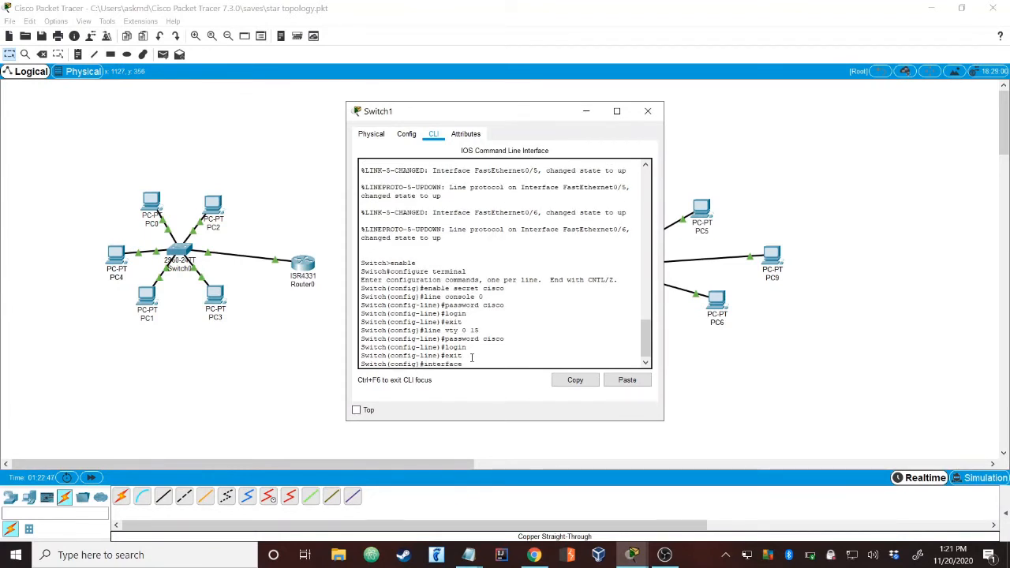
pyautogui.write('vlan1')
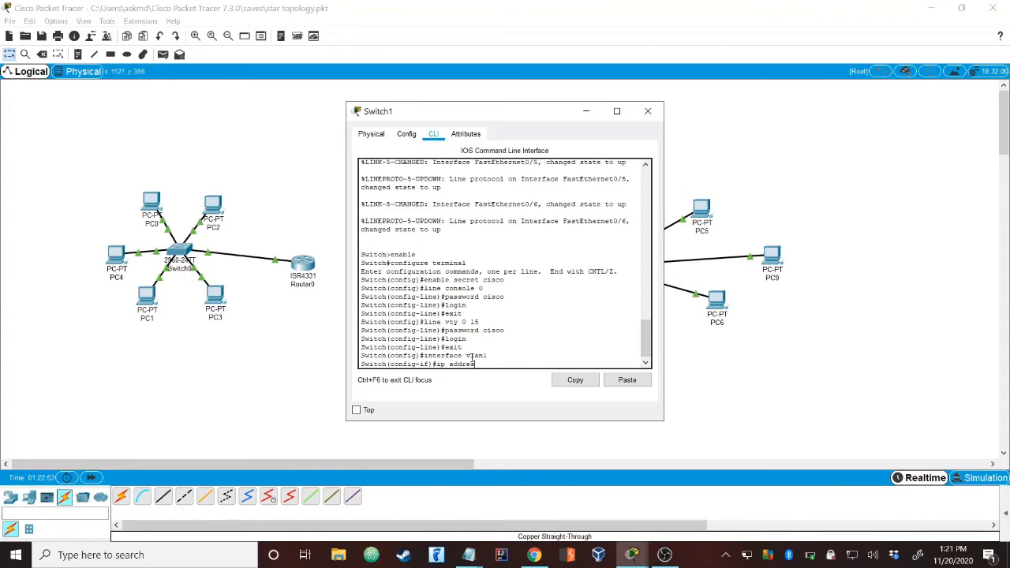
# Assign vlan1 address 192.168.2.14 255.255.255.0, run no shutdown, and close Switch1's window
pyautogui.write('1.')
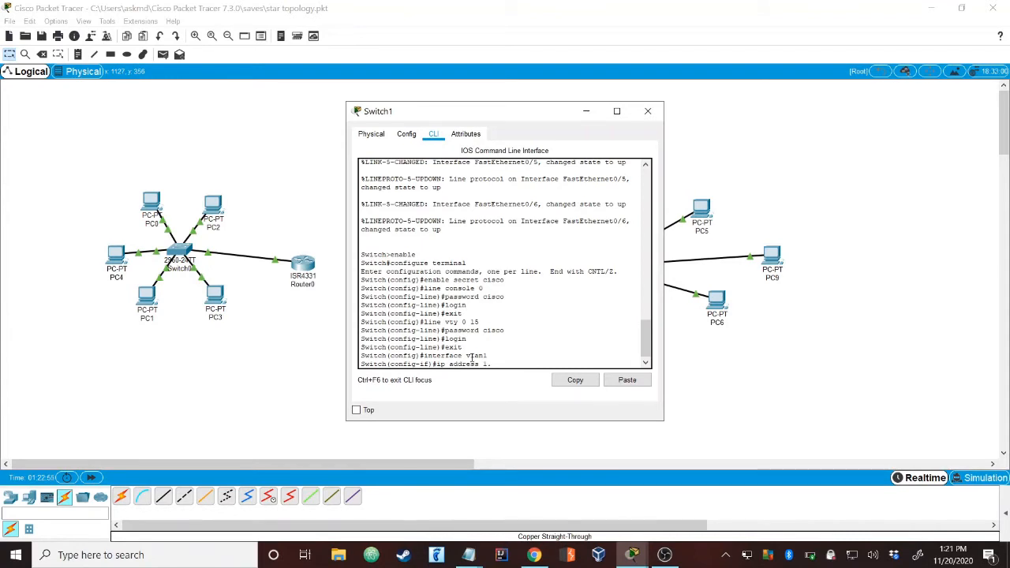
pyautogui.write('92.168.')
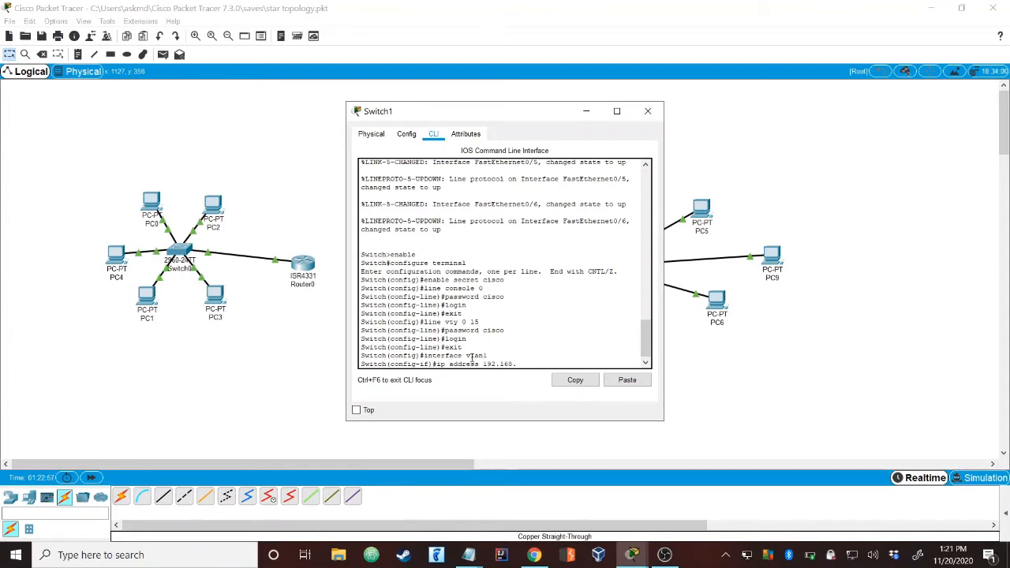
pyautogui.write('1.')
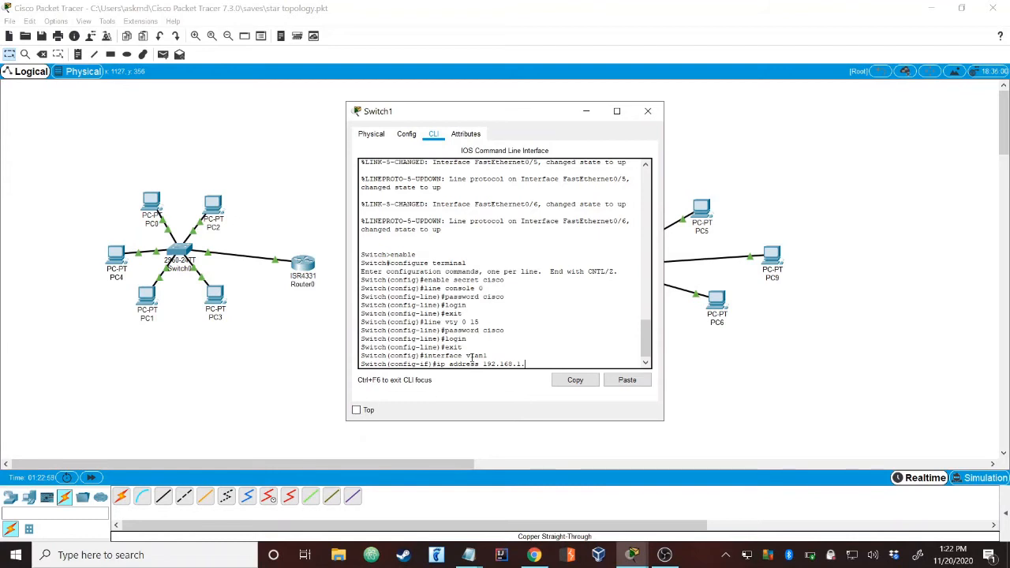
pyautogui.write('12')
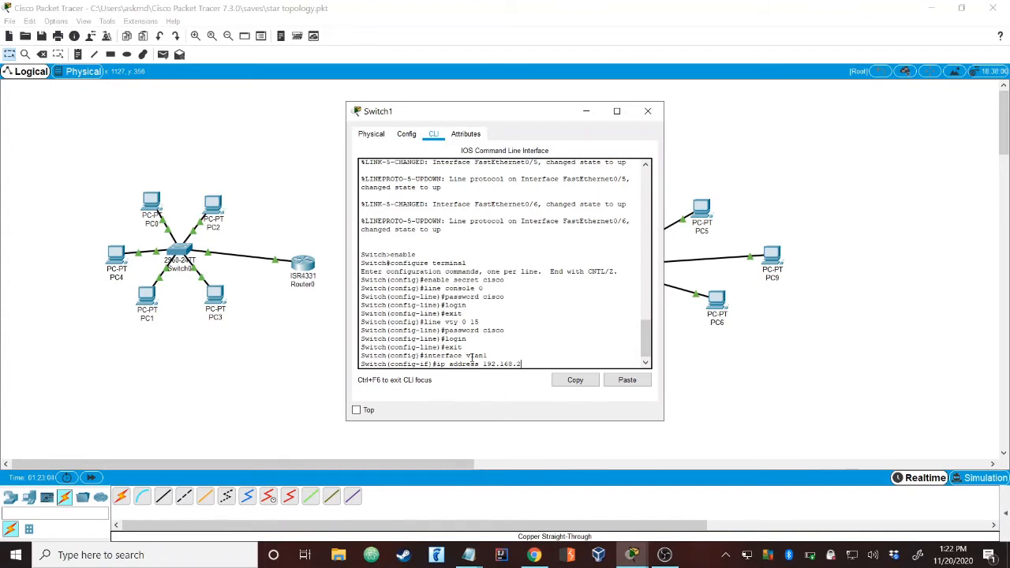
pyautogui.write('14')
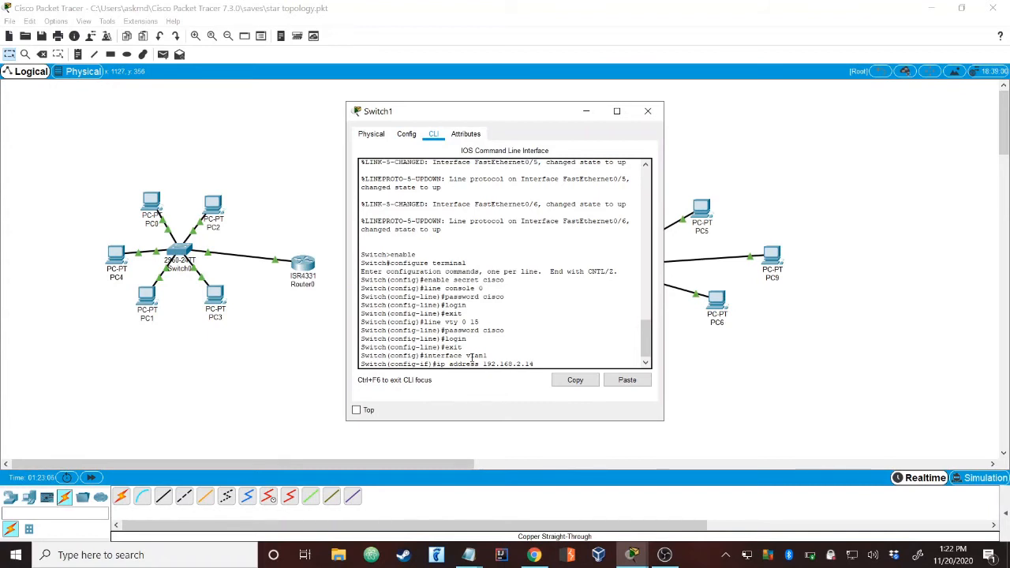
pyautogui.write('255.255.255')
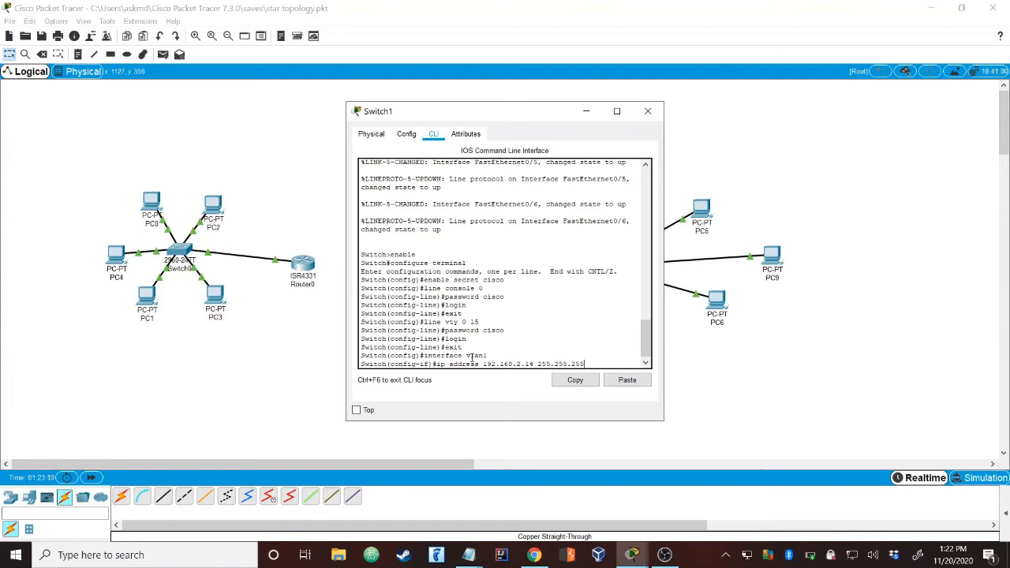
pyautogui.write('0')
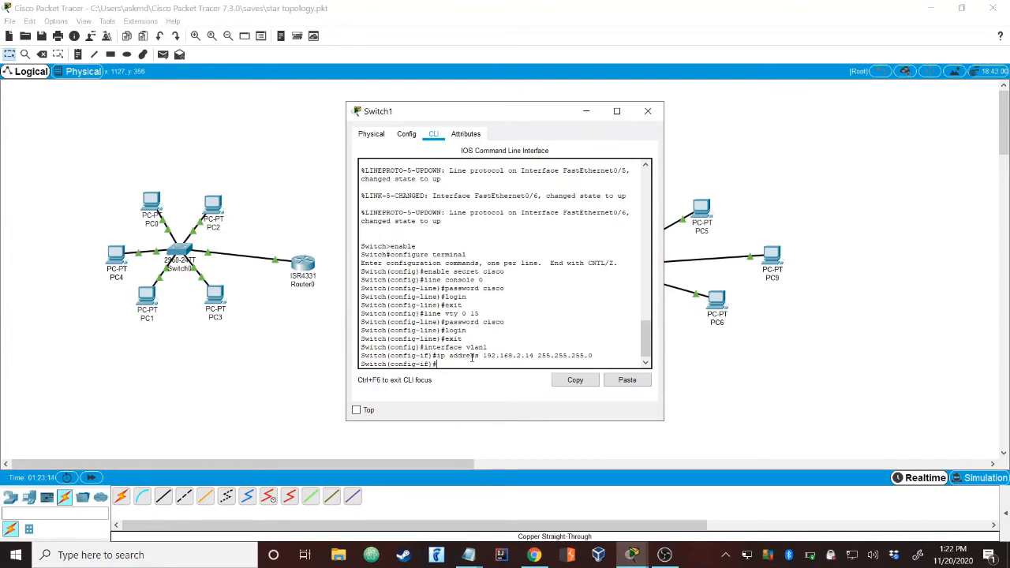
pyautogui.write('e')
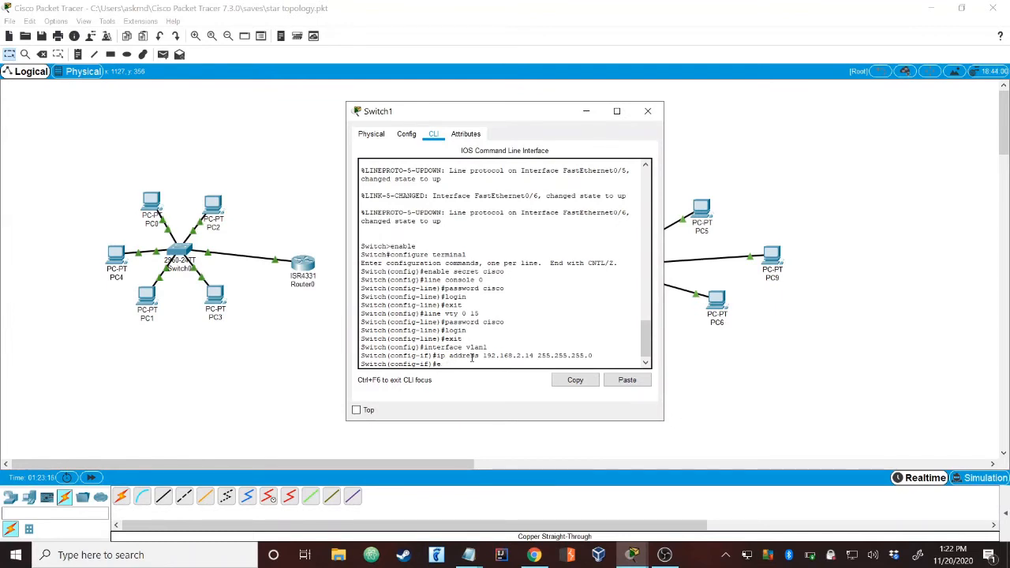
pyautogui.write('no shutdown')
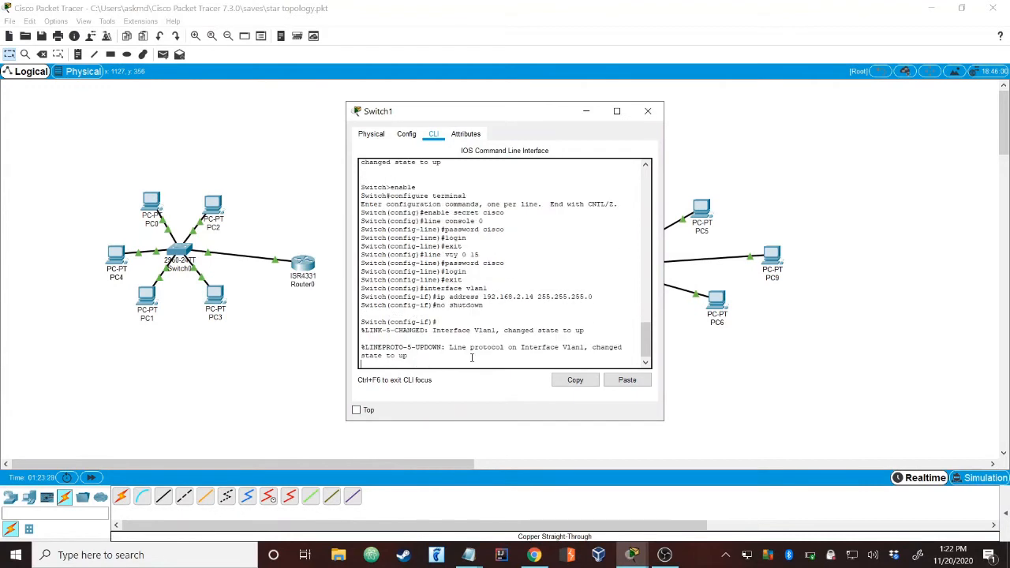
pyautogui.click(648, 110)
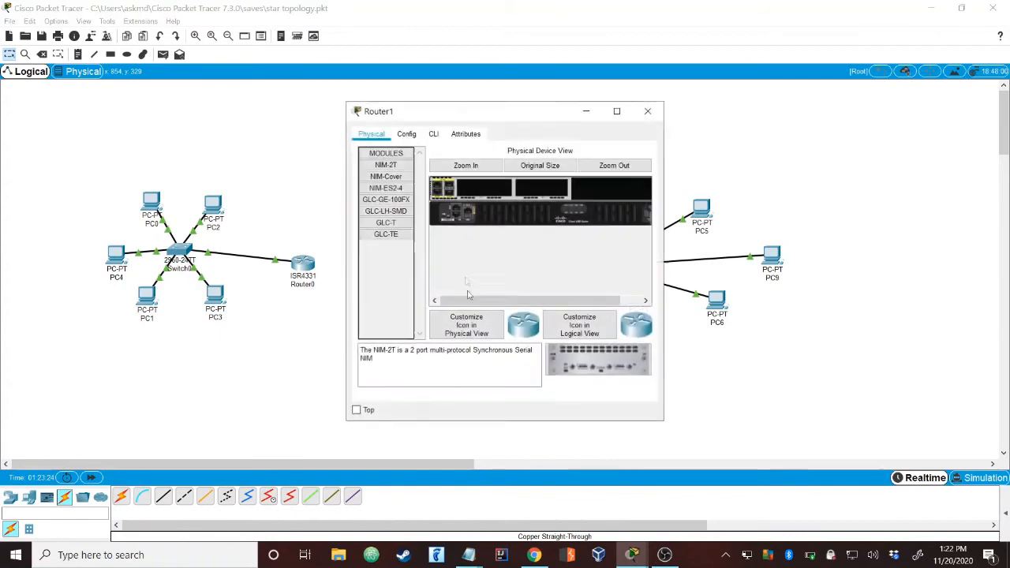
pyautogui.click(647, 111)
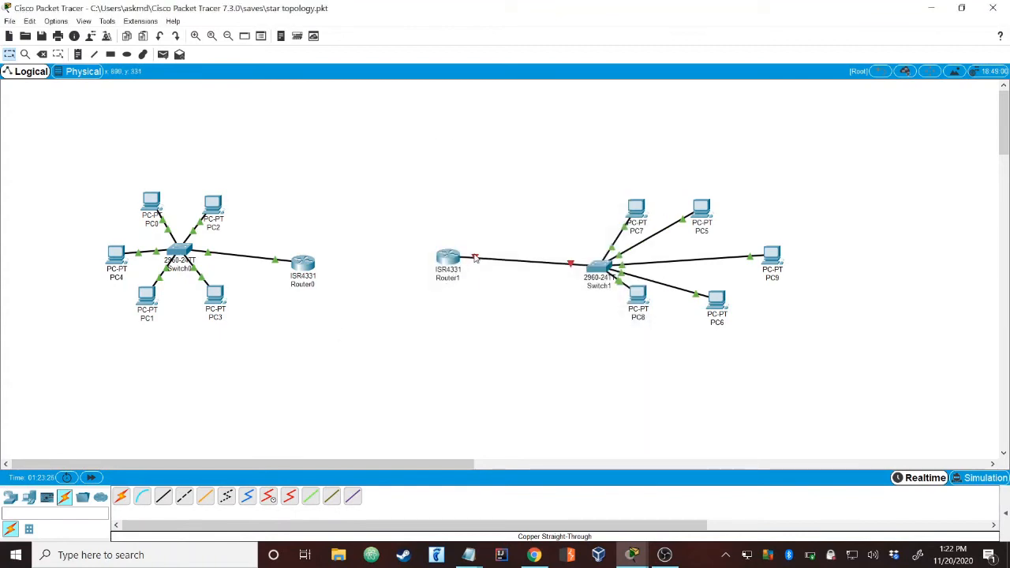
pyautogui.moveTo(476, 265)
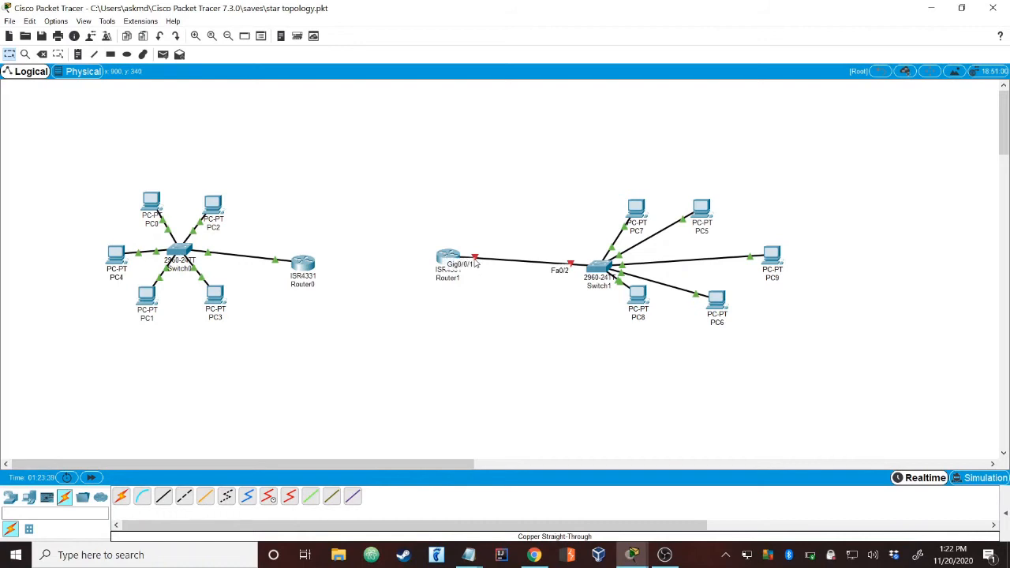
pyautogui.doubleClick(446, 261)
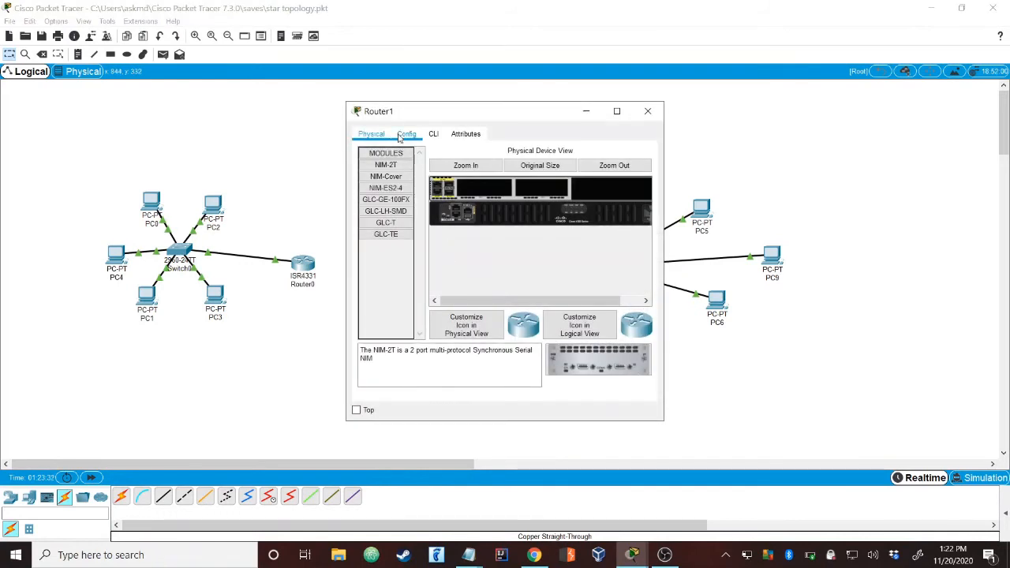
pyautogui.click(433, 134)
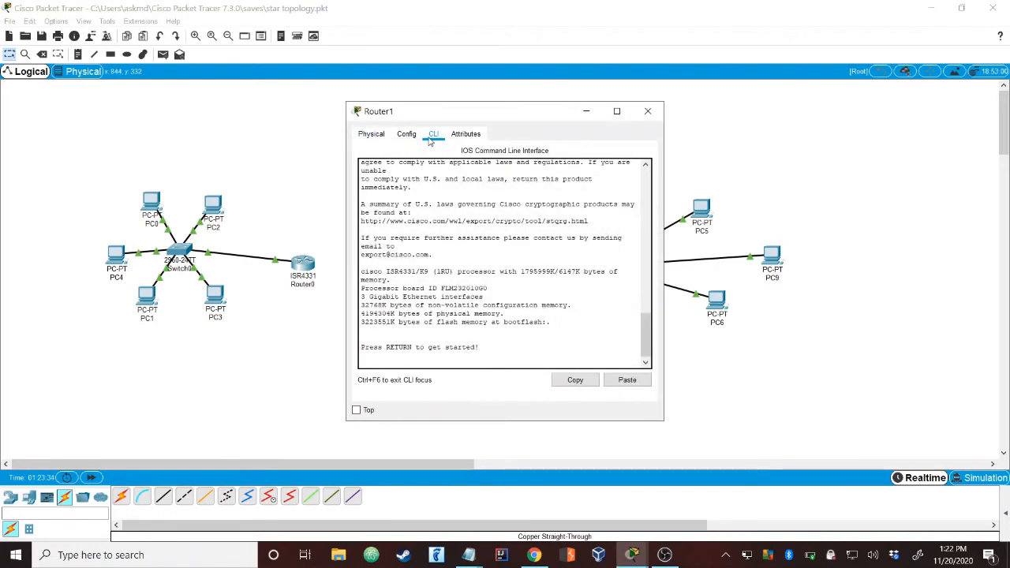
pyautogui.press('return')
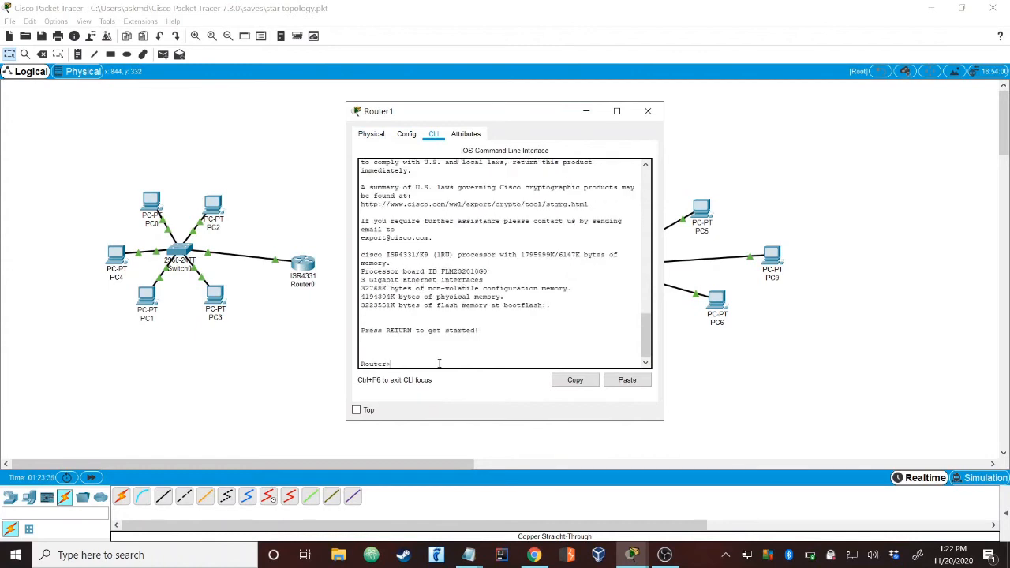
pyautogui.write('ena')
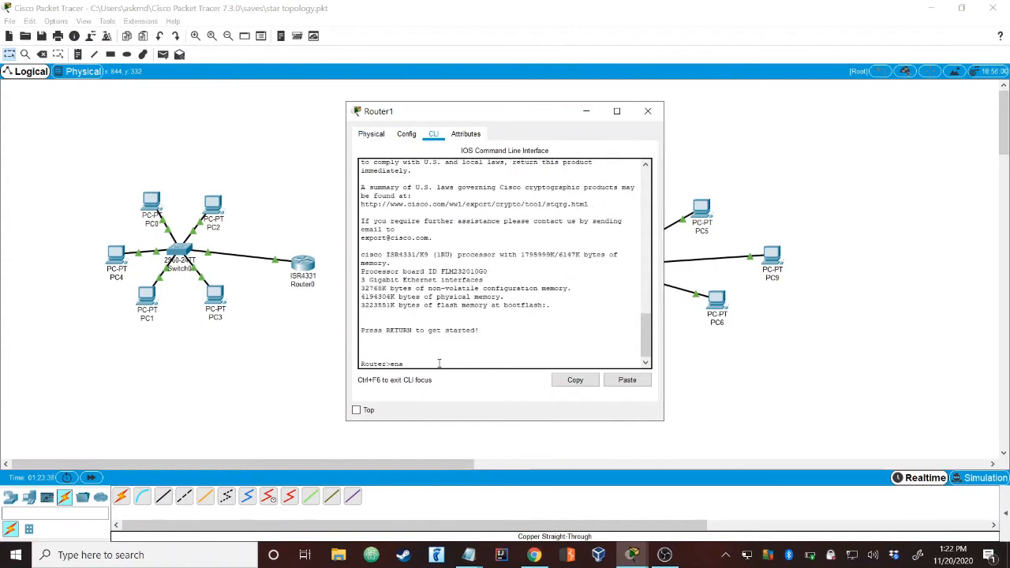
pyautogui.press('Return')
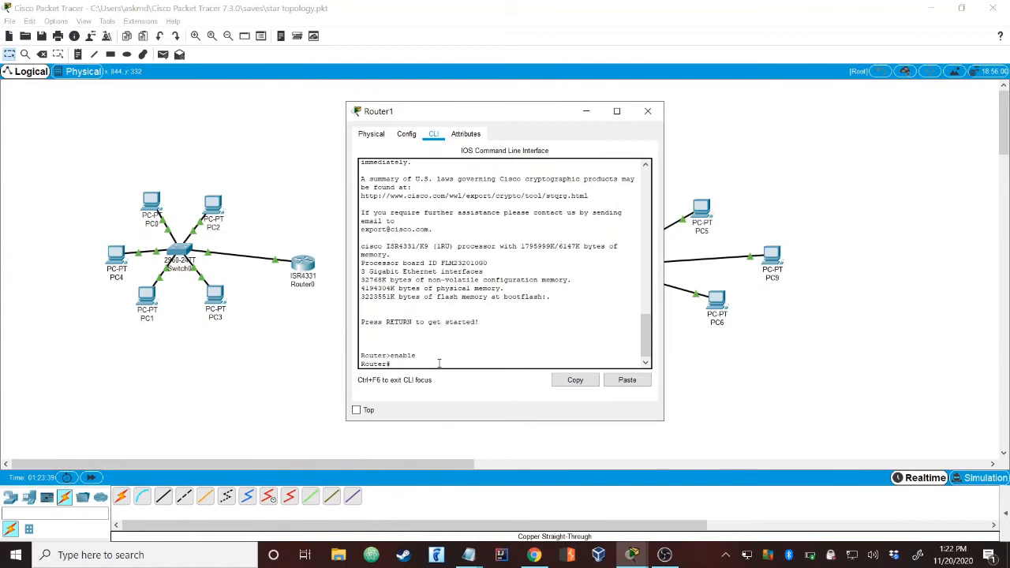
pyautogui.write('configure terminal')
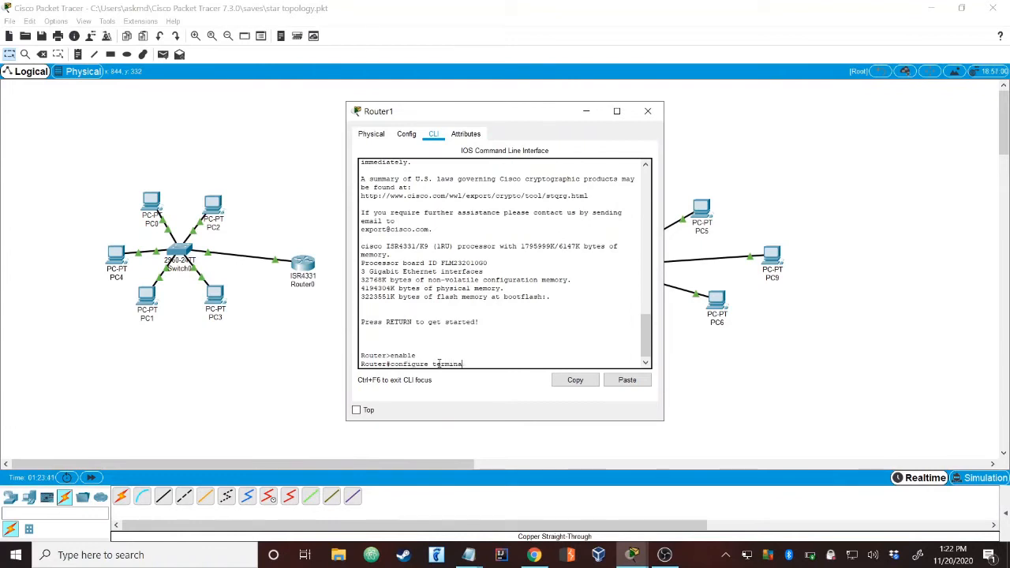
pyautogui.press('Return')
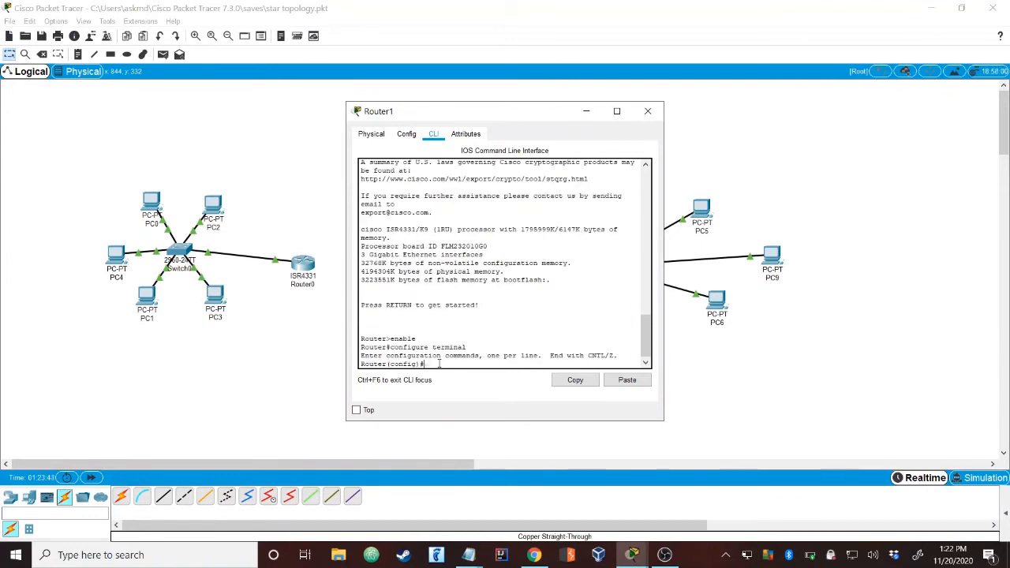
pyautogui.write('enable secret cisco')
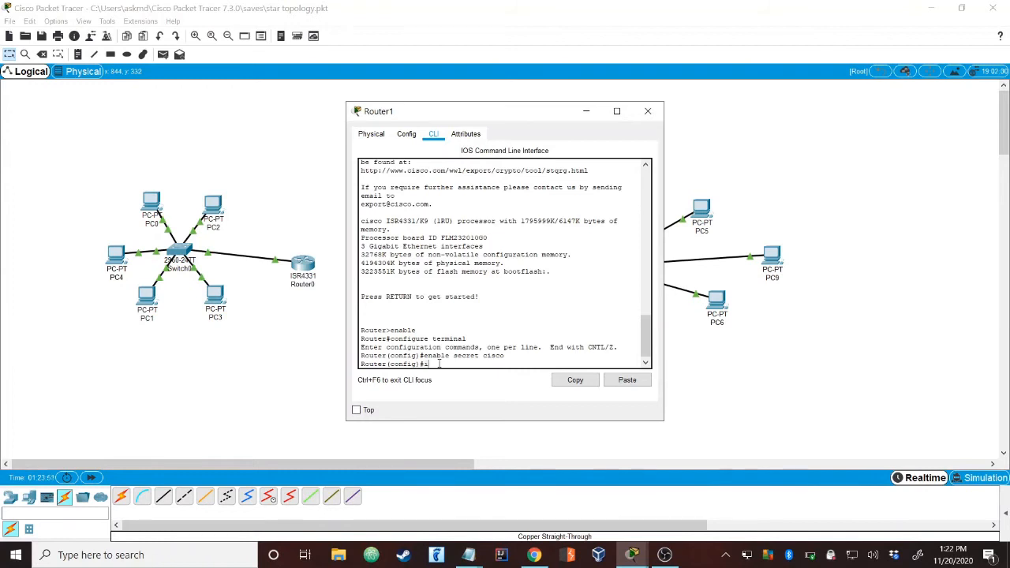
# Address Router1's GigabitEthernet0/0/1 as 192.168.2.1 255.255.255.0
pyautogui.write('interface')
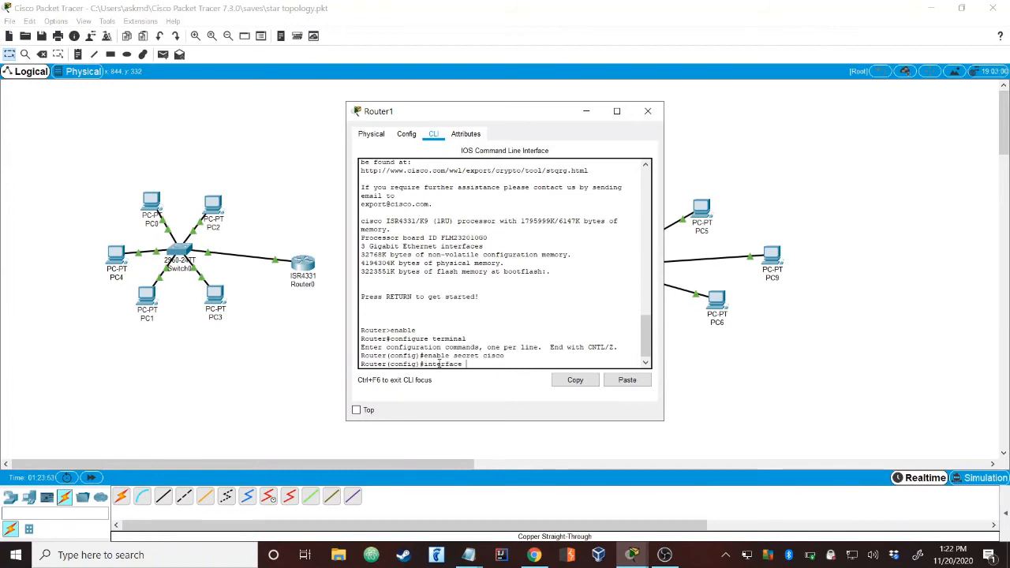
pyautogui.write('GigabitEthernet')
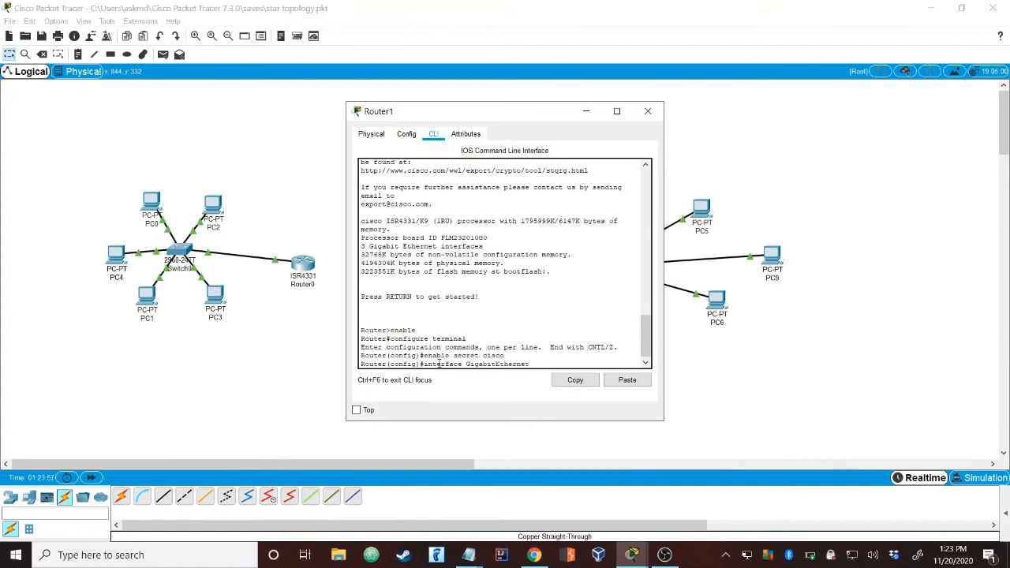
pyautogui.write('0/0/')
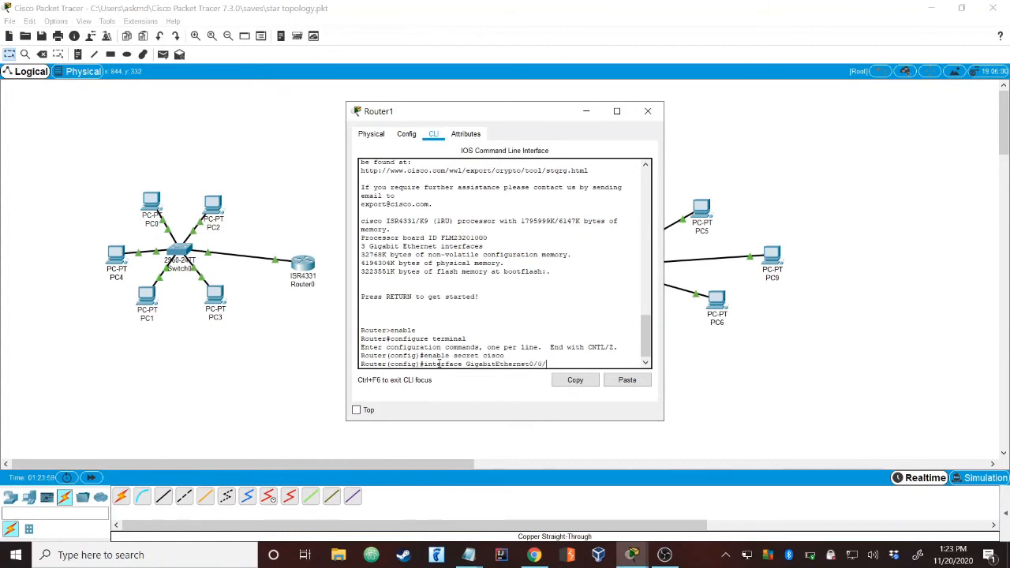
pyautogui.click(647, 111)
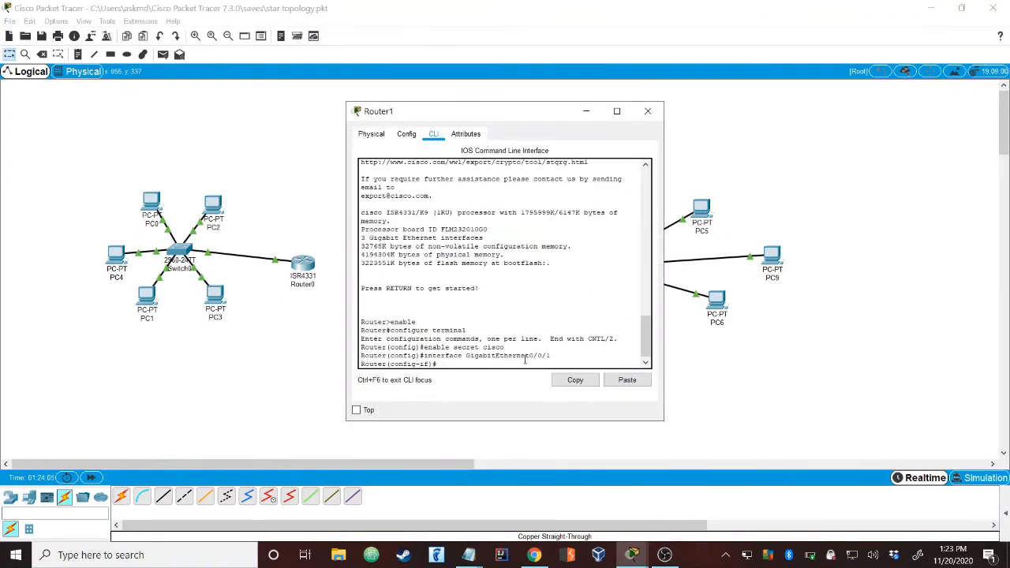
pyautogui.write('ip address 192.168.')
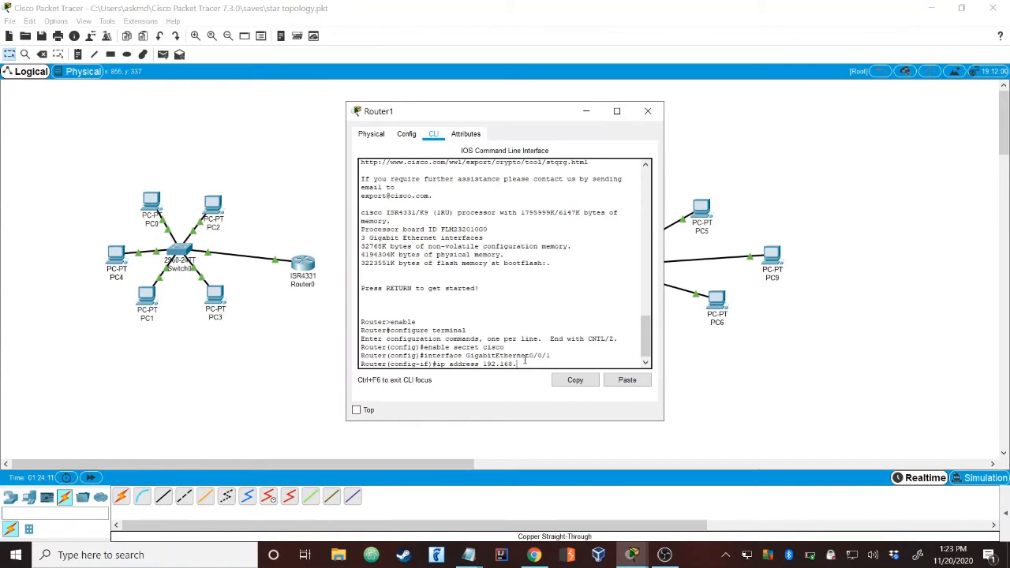
pyautogui.write('2.')
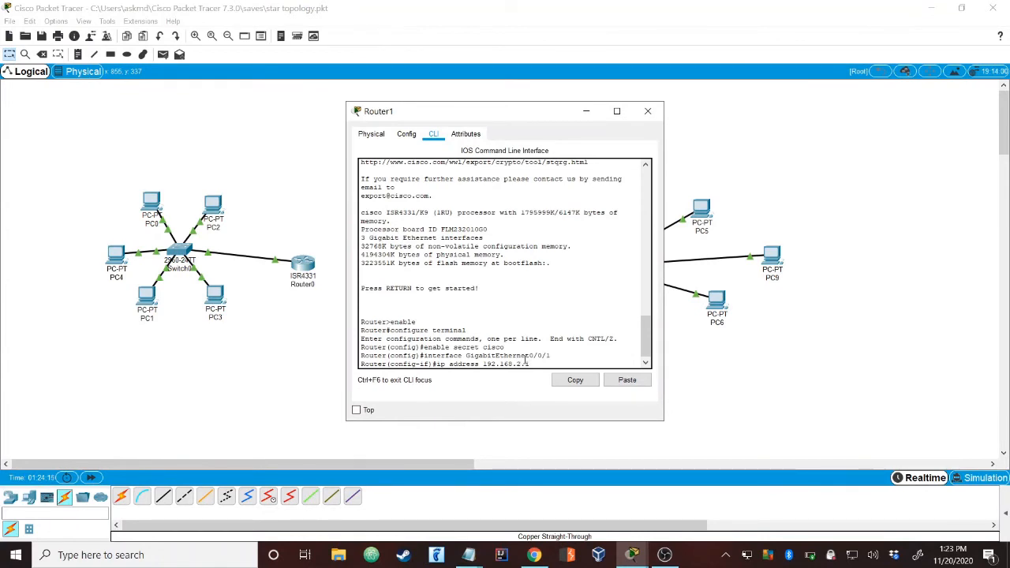
pyautogui.write('255.255')
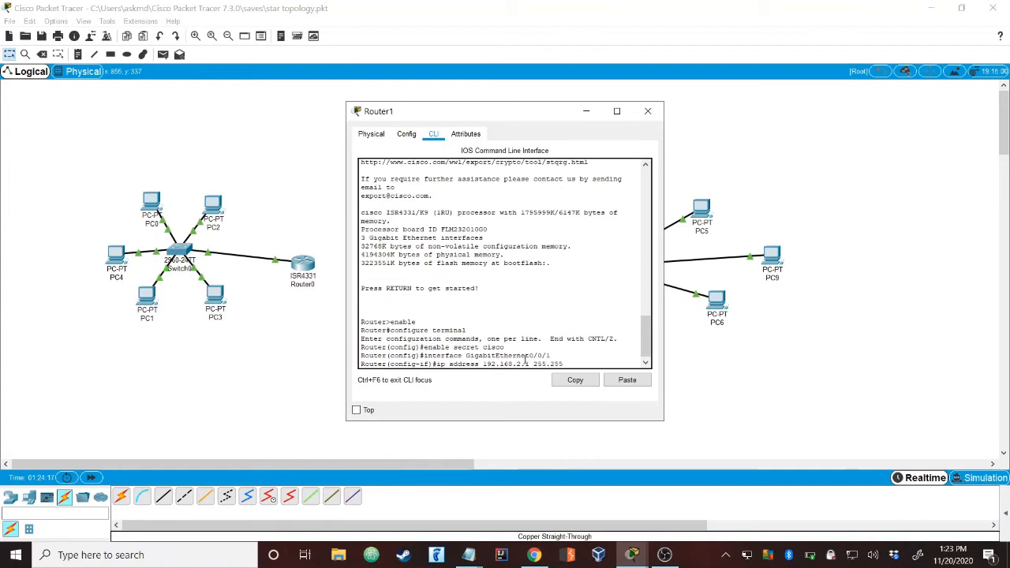
pyautogui.write('255.')
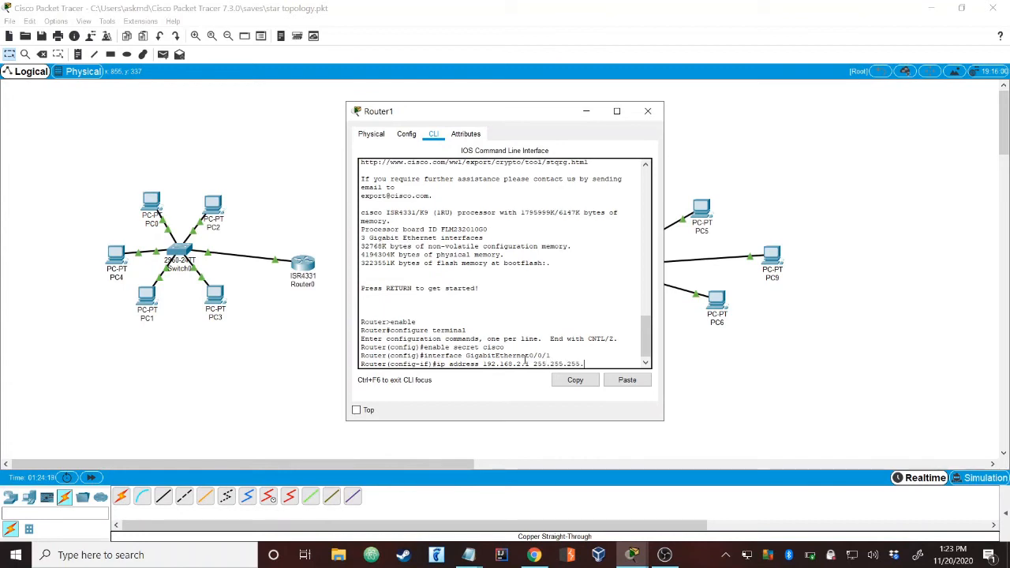
pyautogui.press('Return')
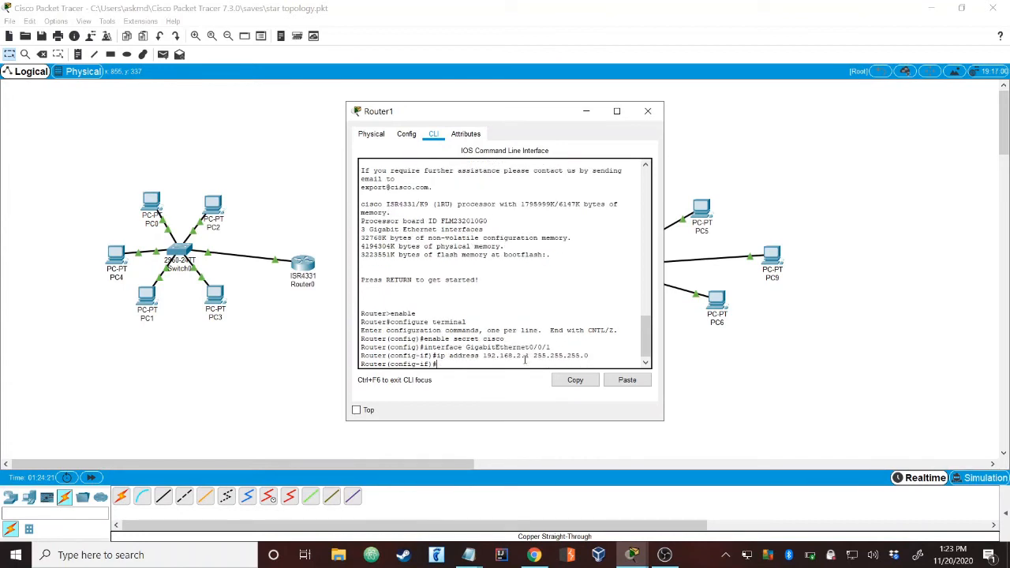
# Re-enter the interface, correct the wrong-mode 192.168.2.1/24 command, and close Router1's window
pyautogui.write('exit')
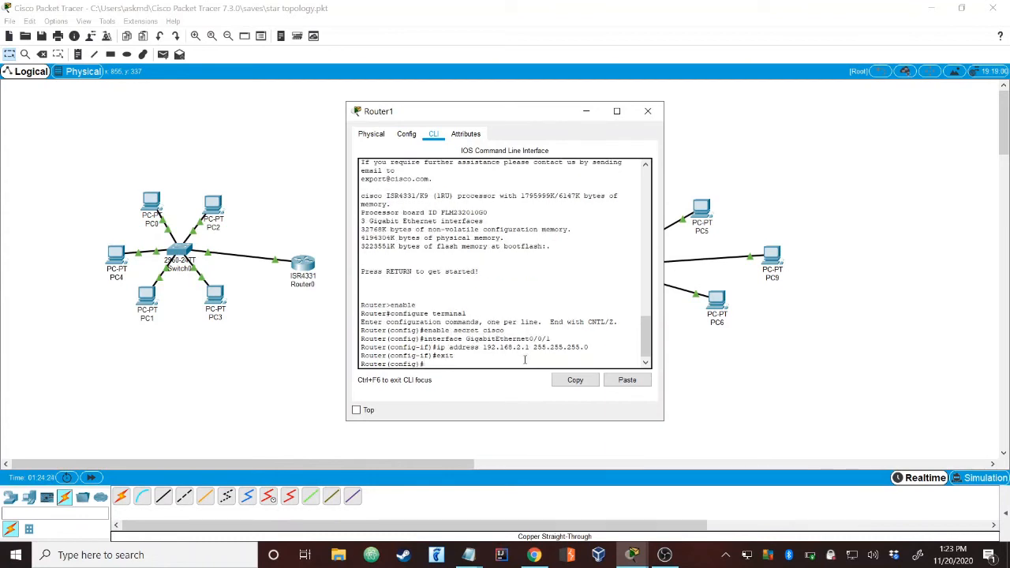
pyautogui.write('interf')
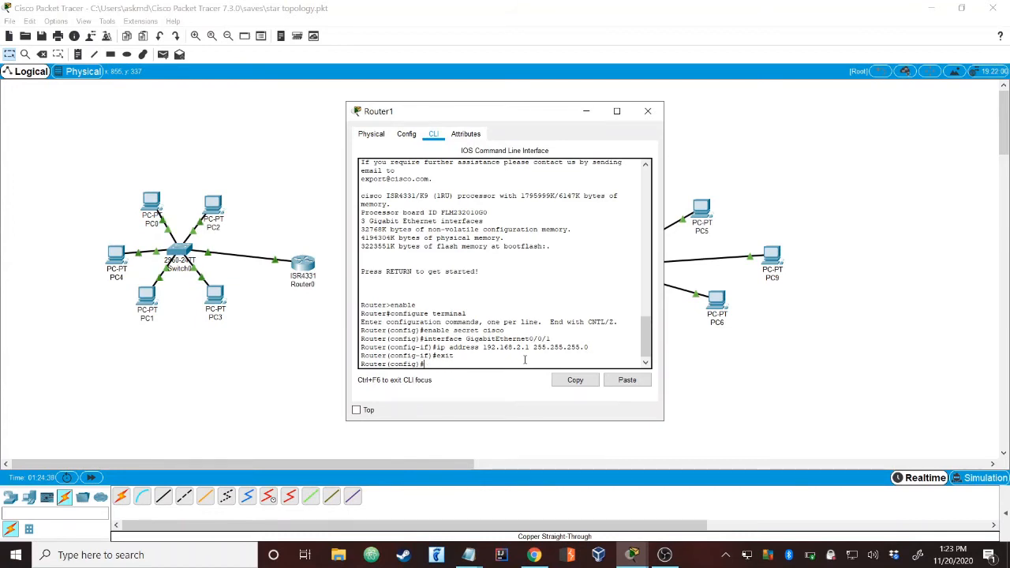
pyautogui.write('ip address 192.168.2.1 255.255.255.0')
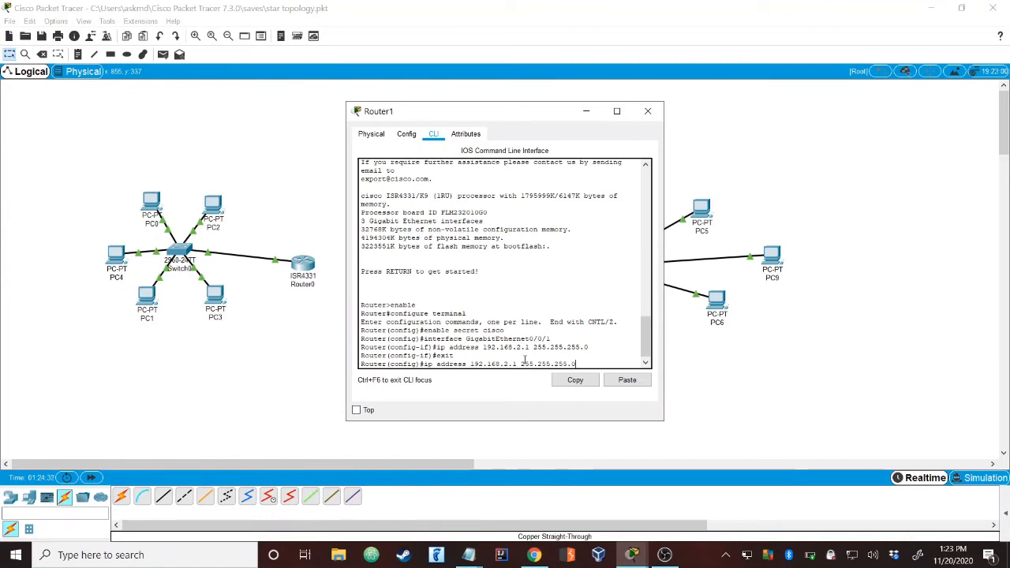
pyautogui.press('Return')
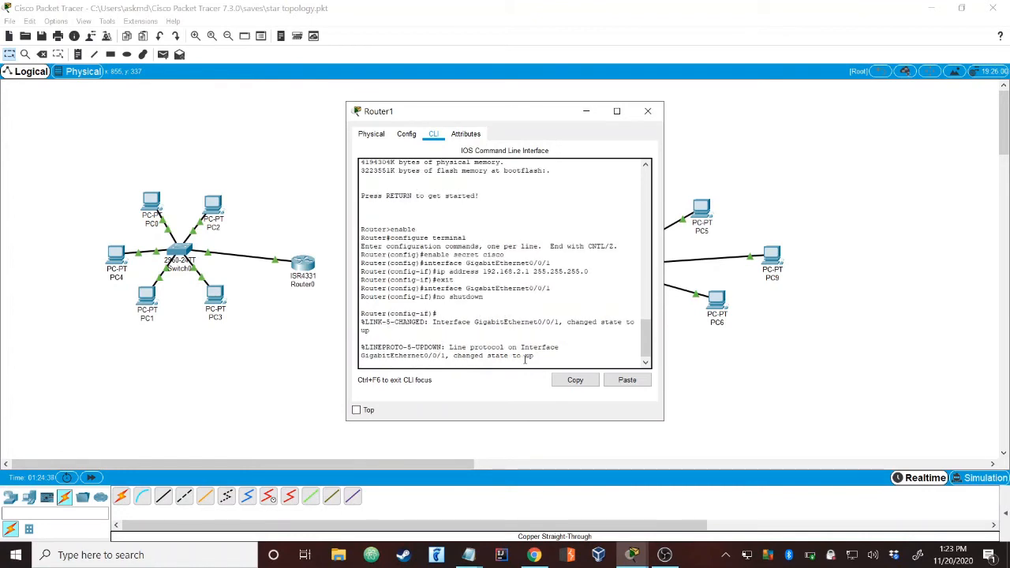
pyautogui.click(648, 110)
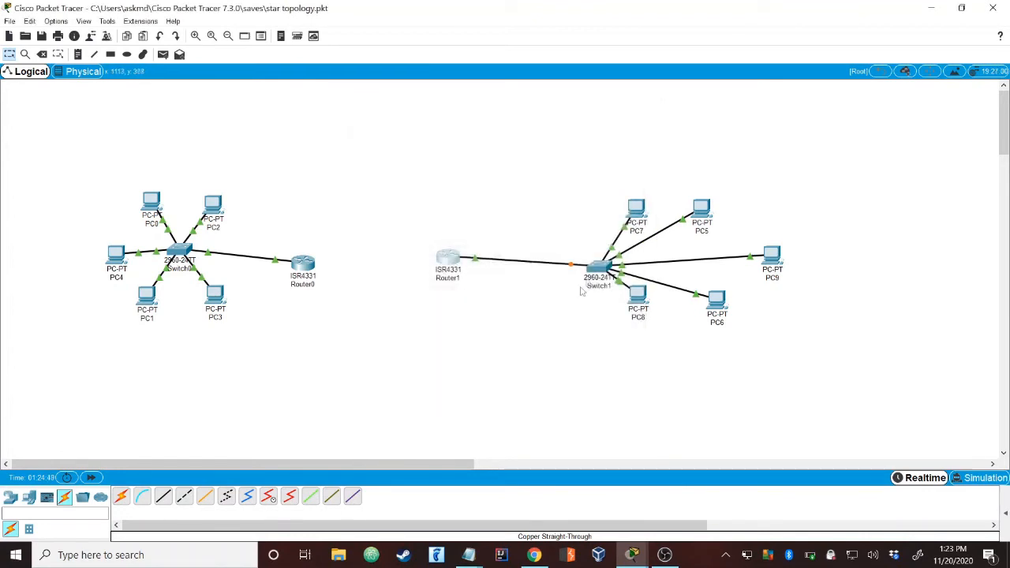
pyautogui.moveTo(525, 285)
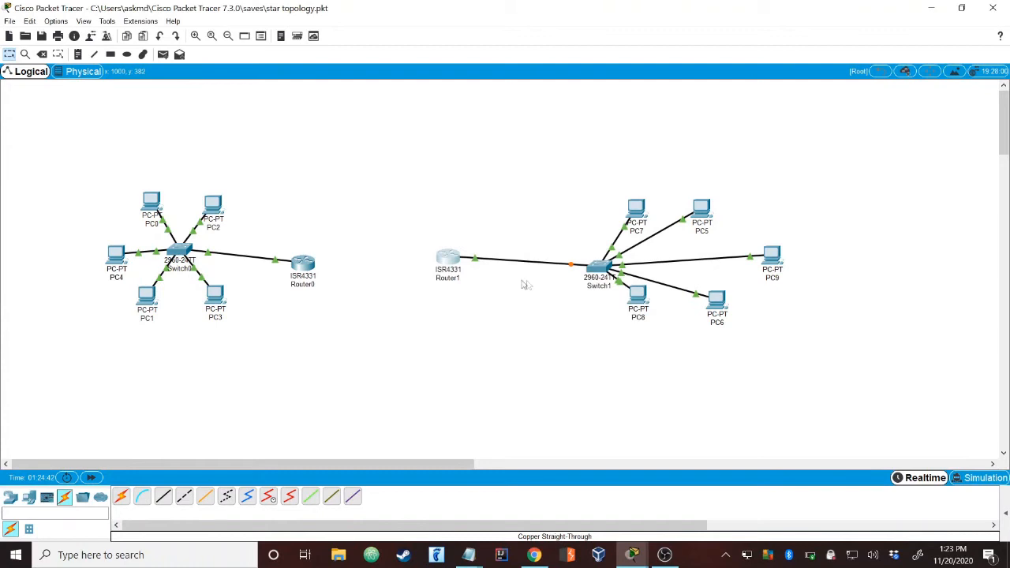
# Open PC0 to check its IP address, then close it
pyautogui.doubleClick(151, 205)
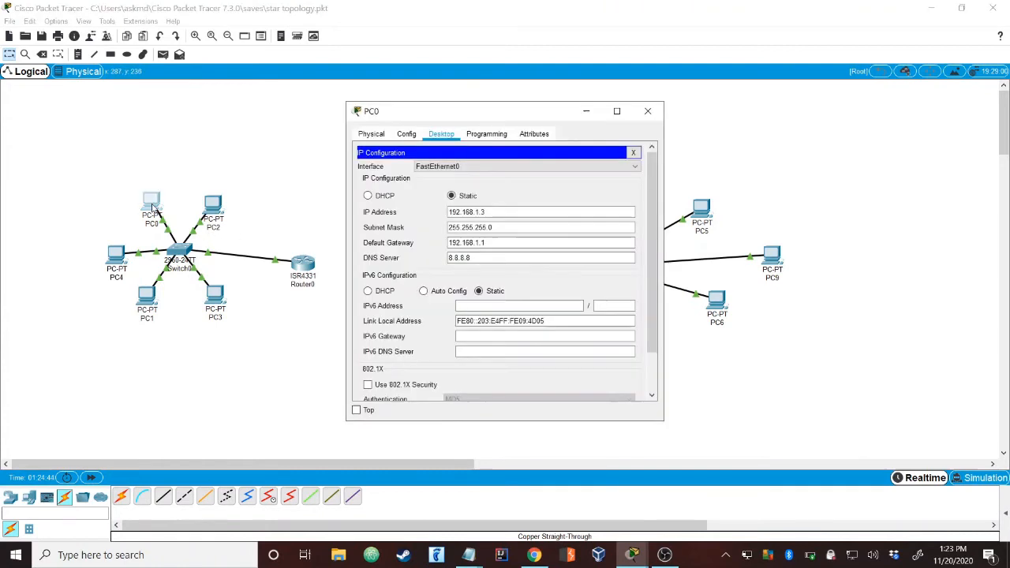
pyautogui.tripleClick(541, 212)
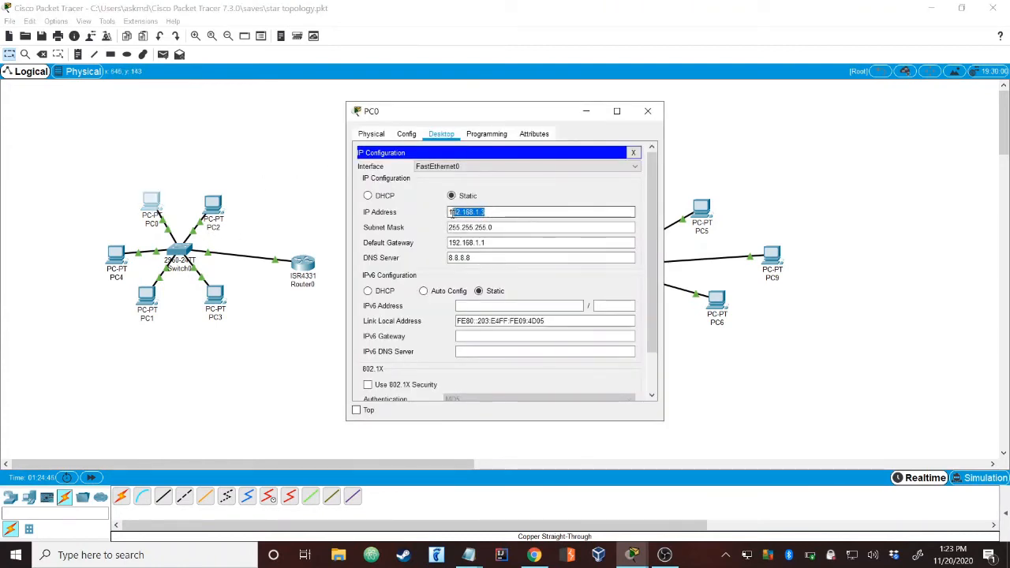
pyautogui.click(648, 111)
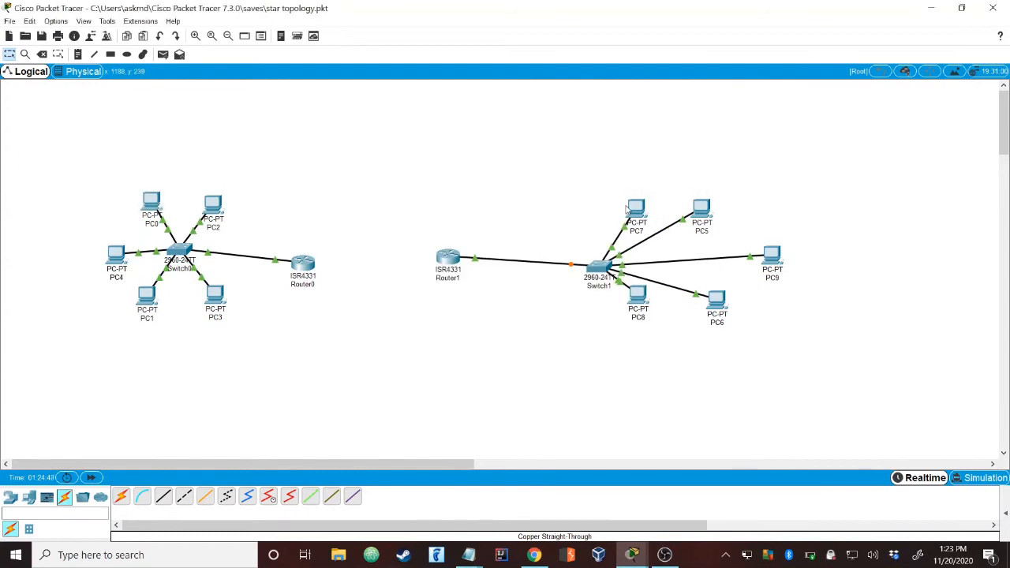
# Open PC7's Physical and global Config settings showing gateway 192.168.2.1
pyautogui.doubleClick(635, 207)
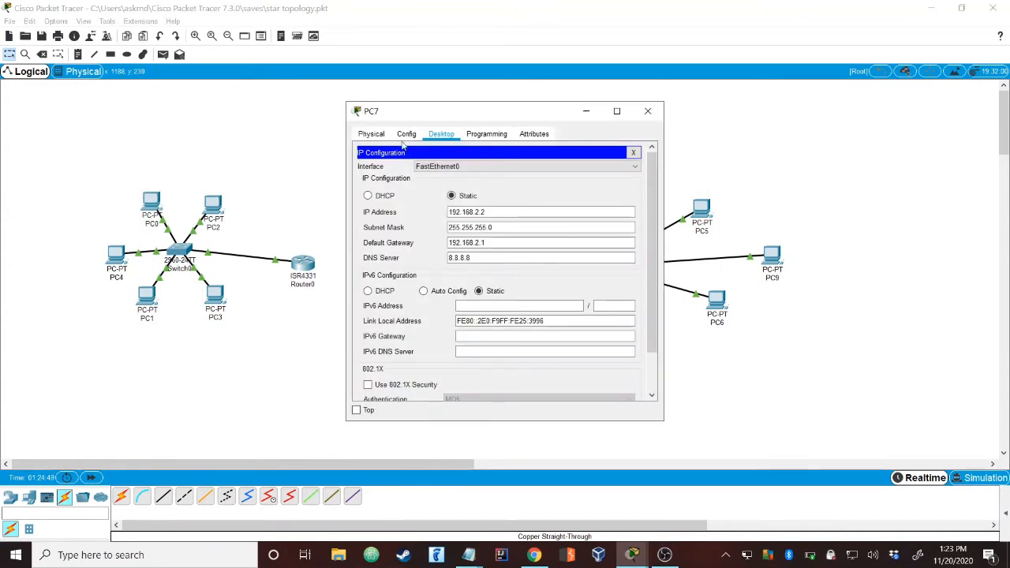
pyautogui.click(371, 134)
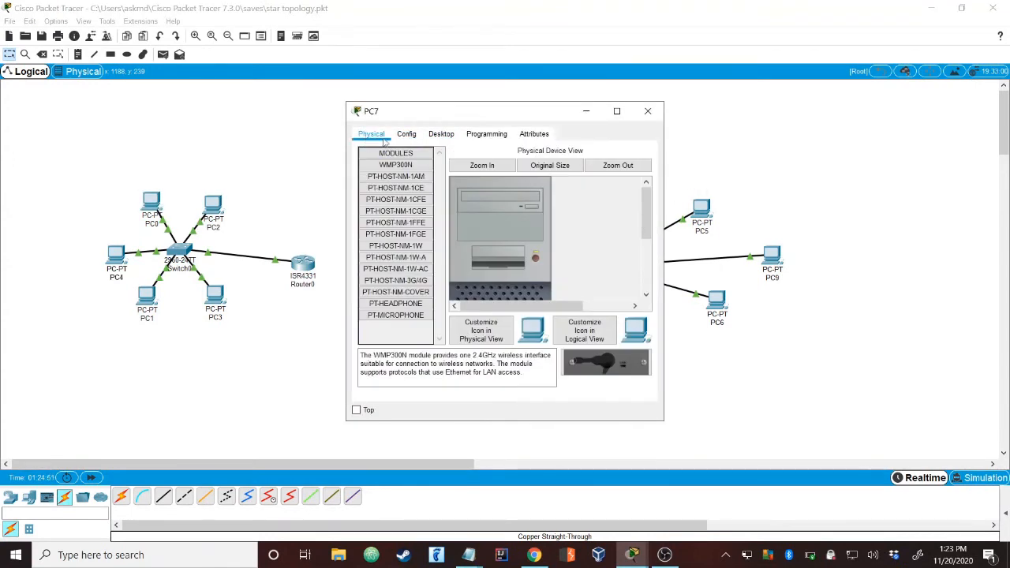
pyautogui.click(407, 134)
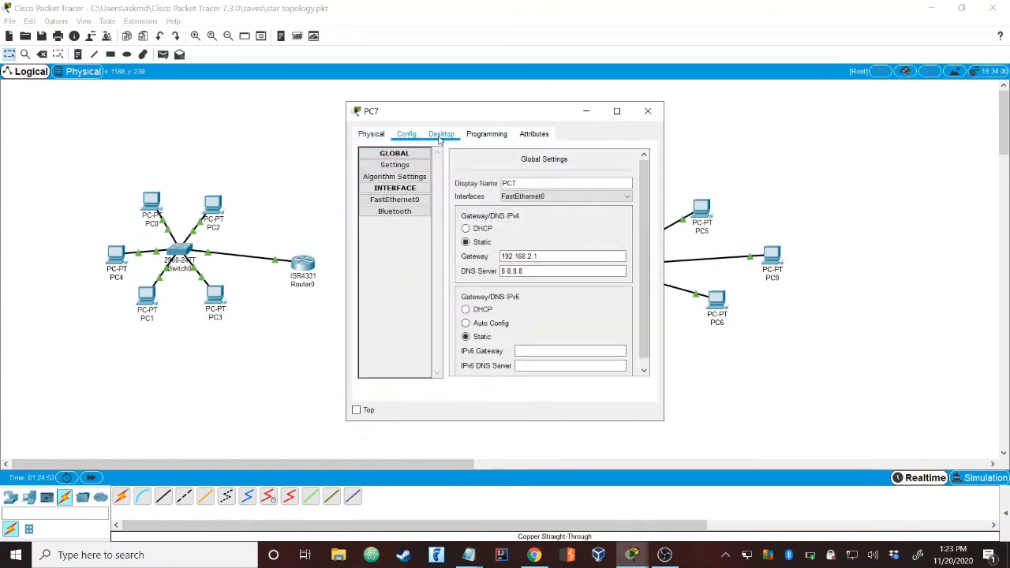
# Ping 192.168.1.3 from PC7's Command Prompt, losing all four packets
pyautogui.click(441, 133)
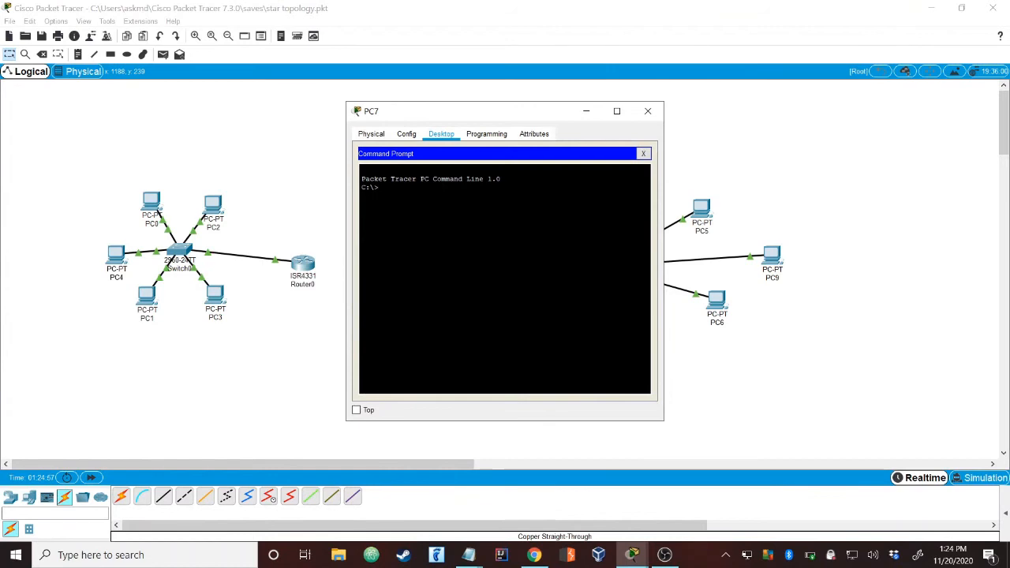
pyautogui.write('ping')
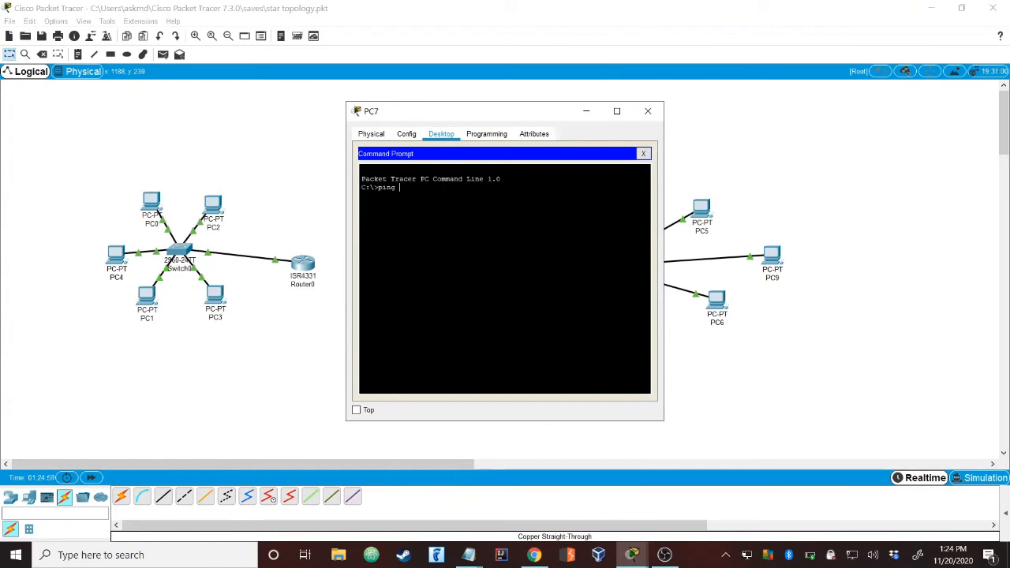
pyautogui.write('192.168.2.2')
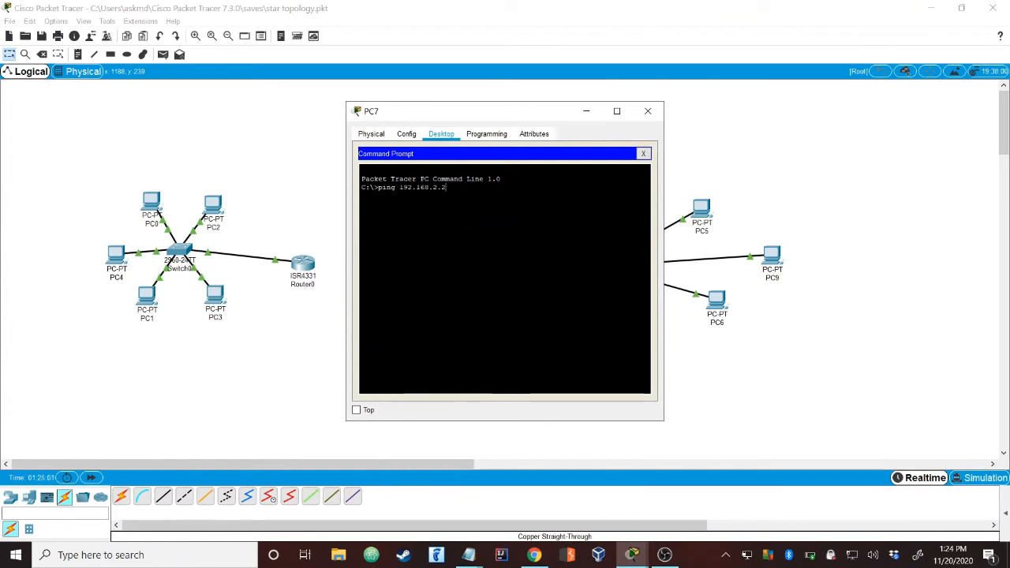
pyautogui.press('backspace')
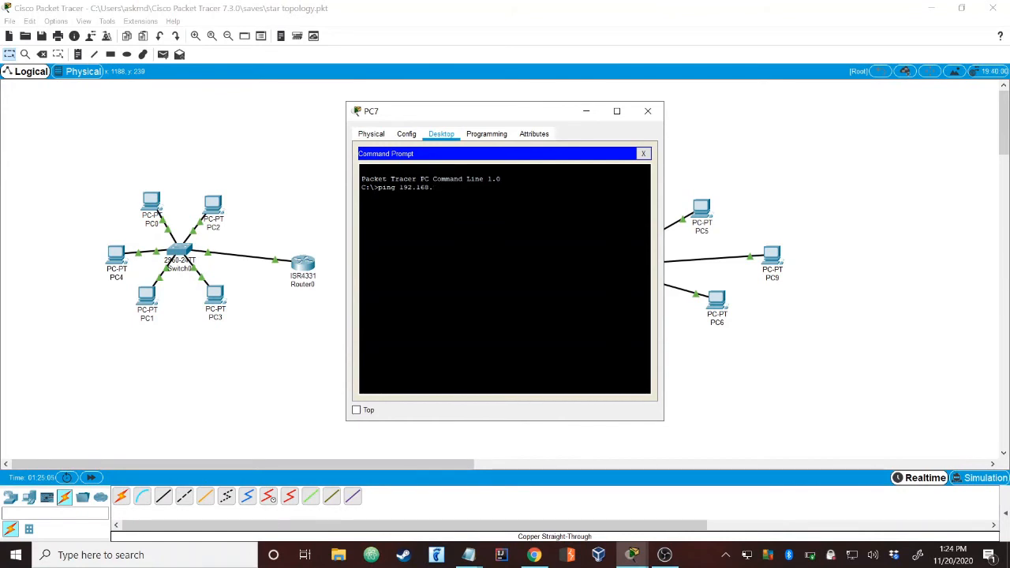
pyautogui.write('1.3')
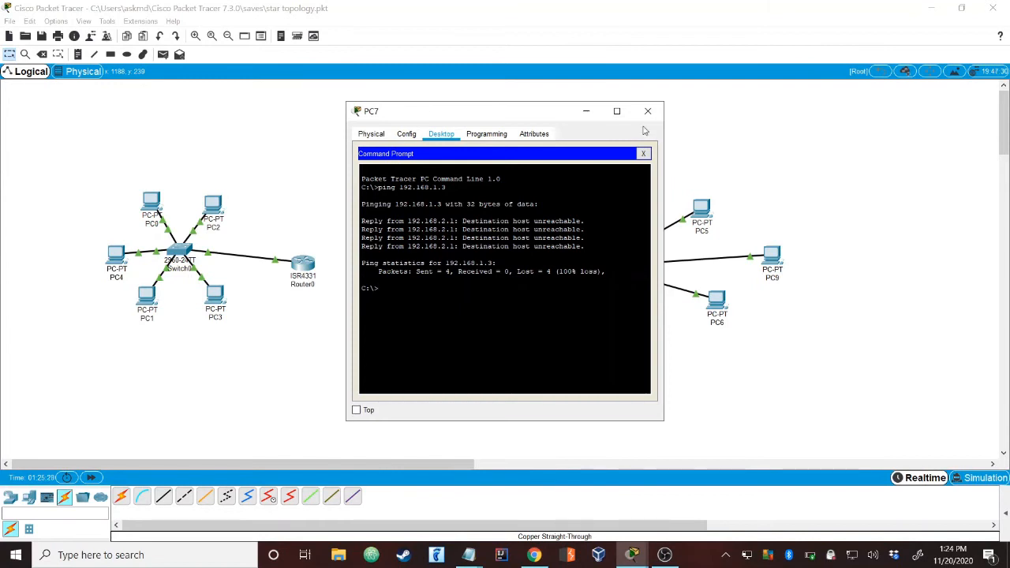
# Close PC7 and pick the Automatically Choose Connection Type cable
pyautogui.click(647, 110)
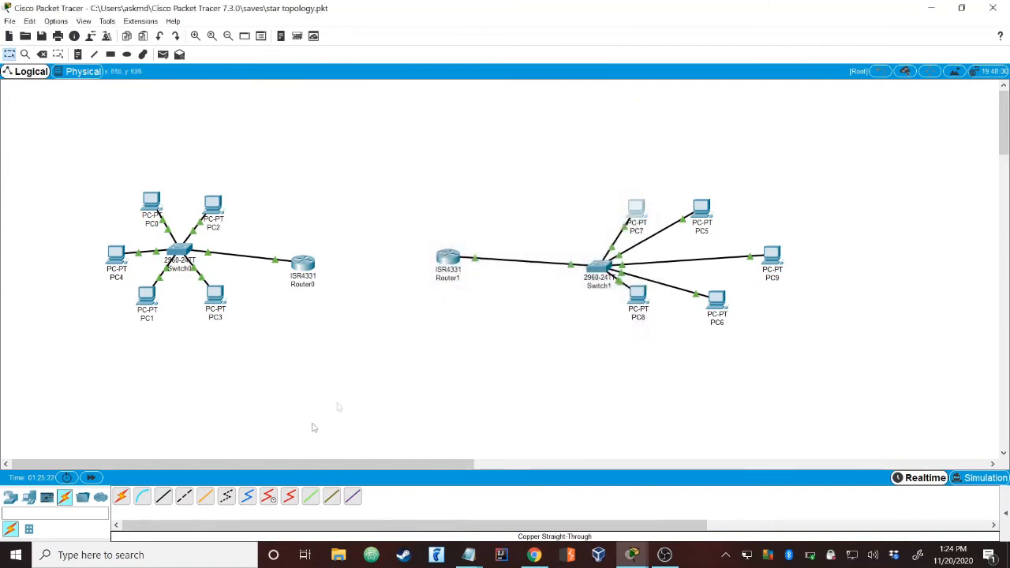
pyautogui.click(246, 496)
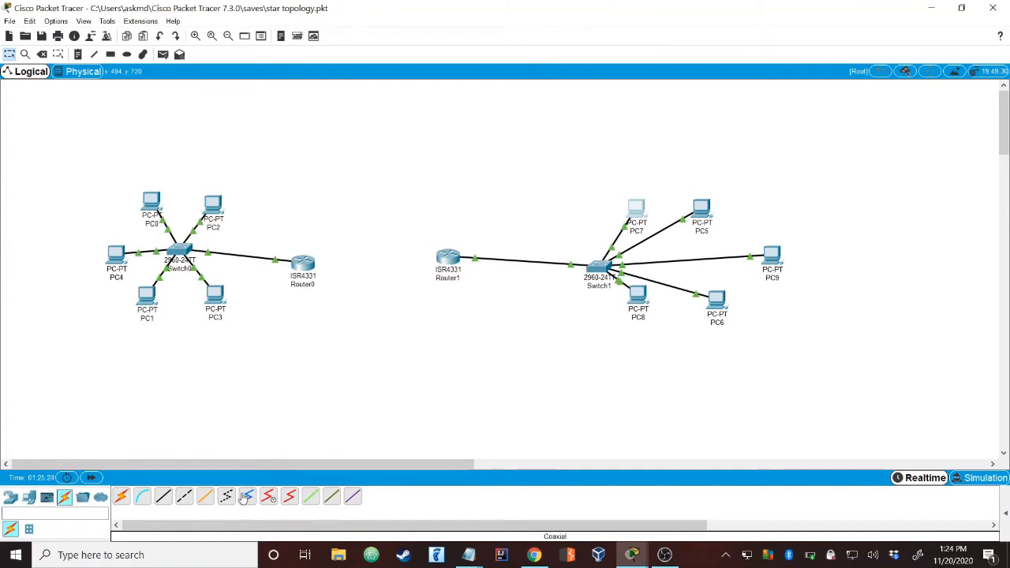
pyautogui.click(122, 496)
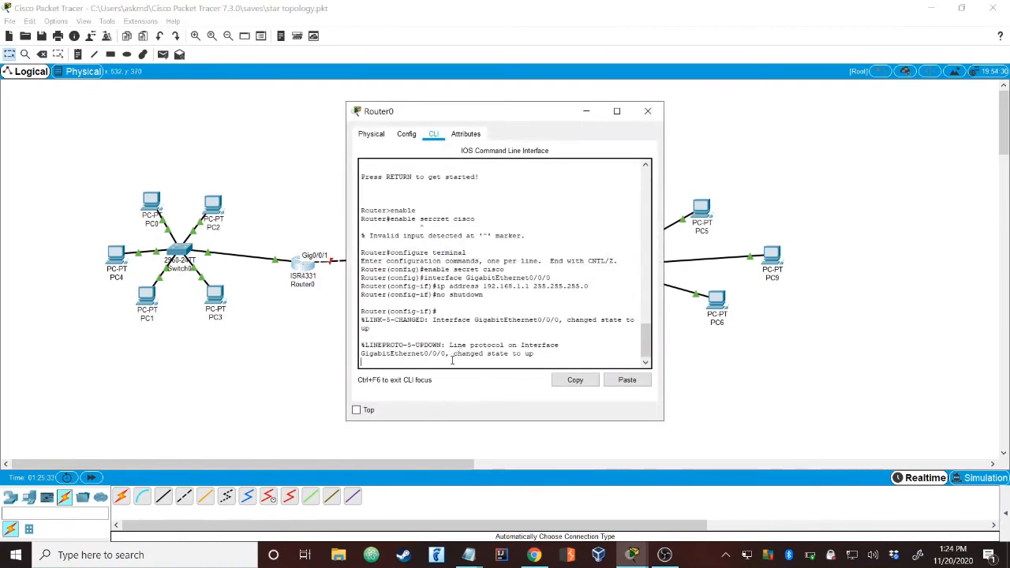
# Enable Router0's GigabitEthernet0/0/1 toward Router1, then close the console
pyautogui.write('interface G')
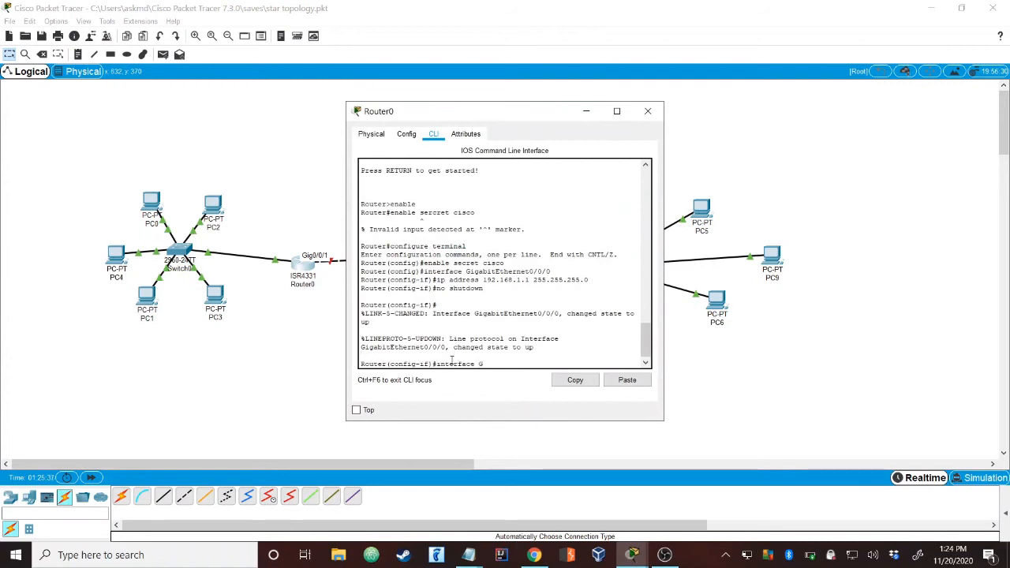
pyautogui.press('backspace')
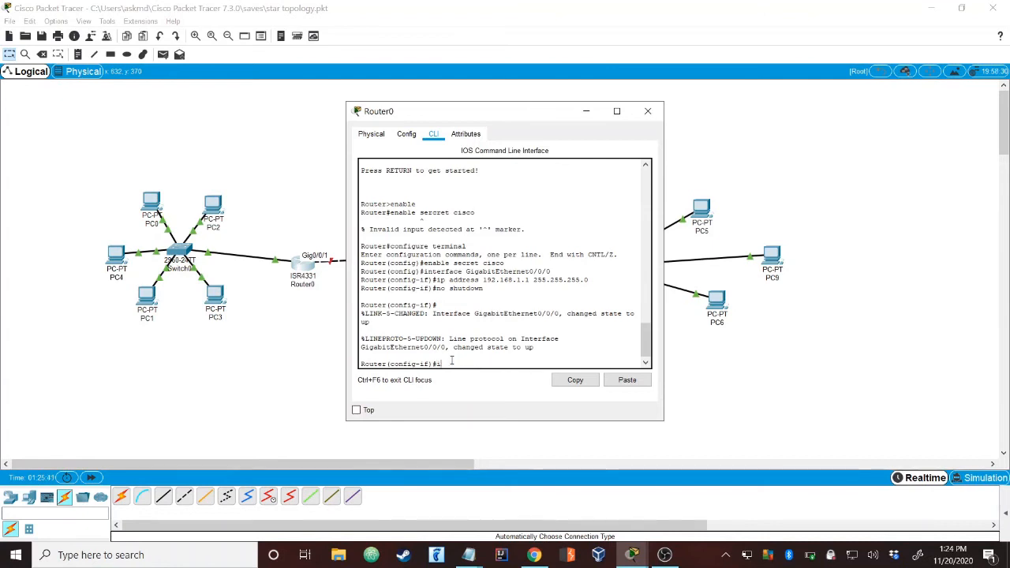
pyautogui.write('ip address 192.168.1.1 255.255.255.0')
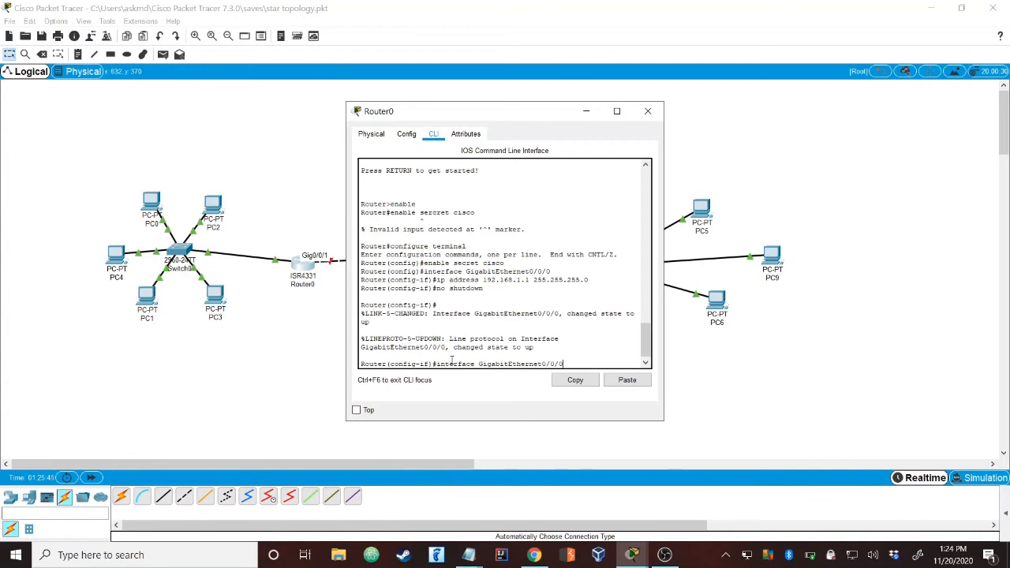
pyautogui.press('Return')
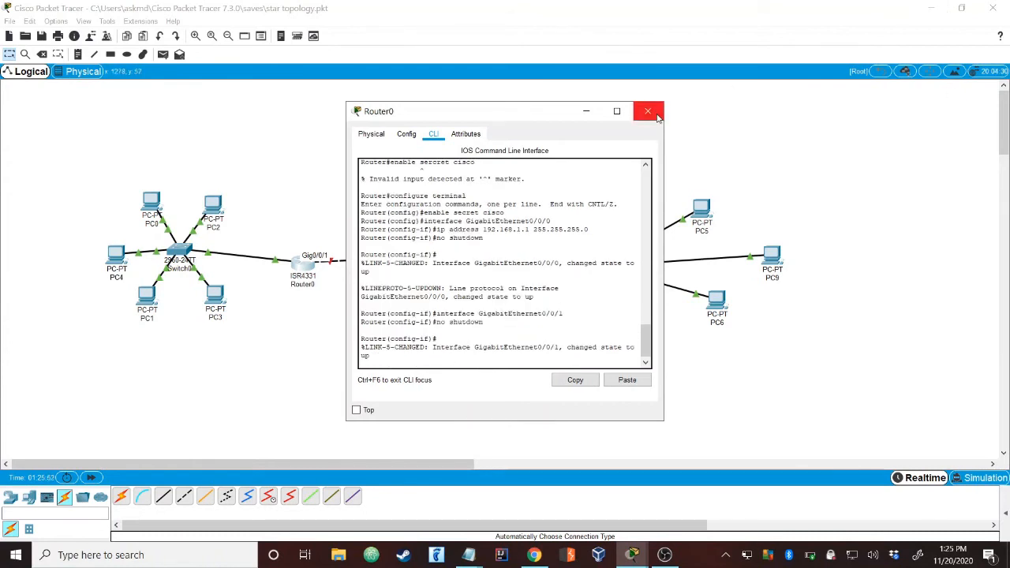
pyautogui.click(647, 111)
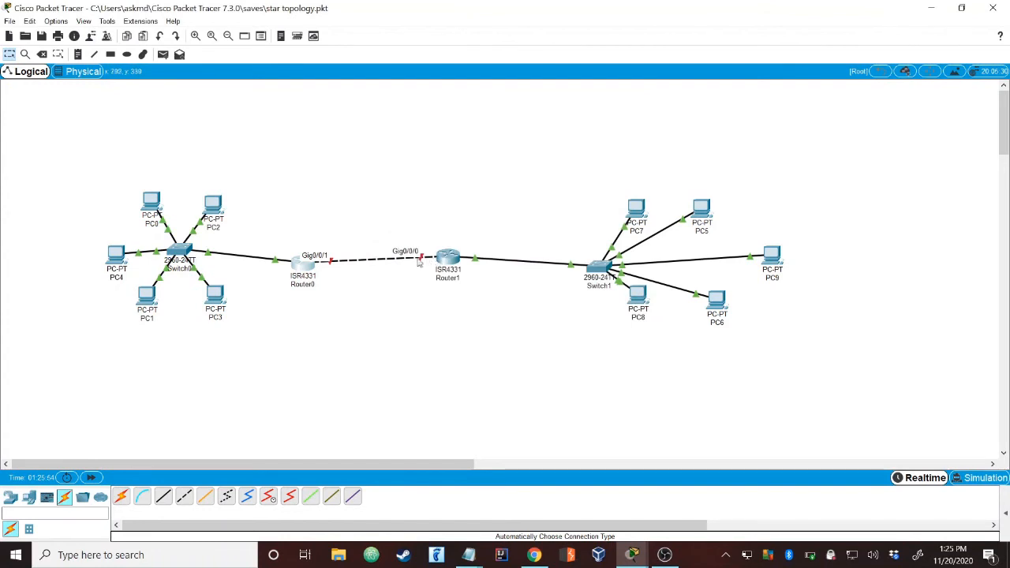
# On Router1, run interface GigabitEthernet0/0/0 and no shutdown, then close it
pyautogui.doubleClick(447, 256)
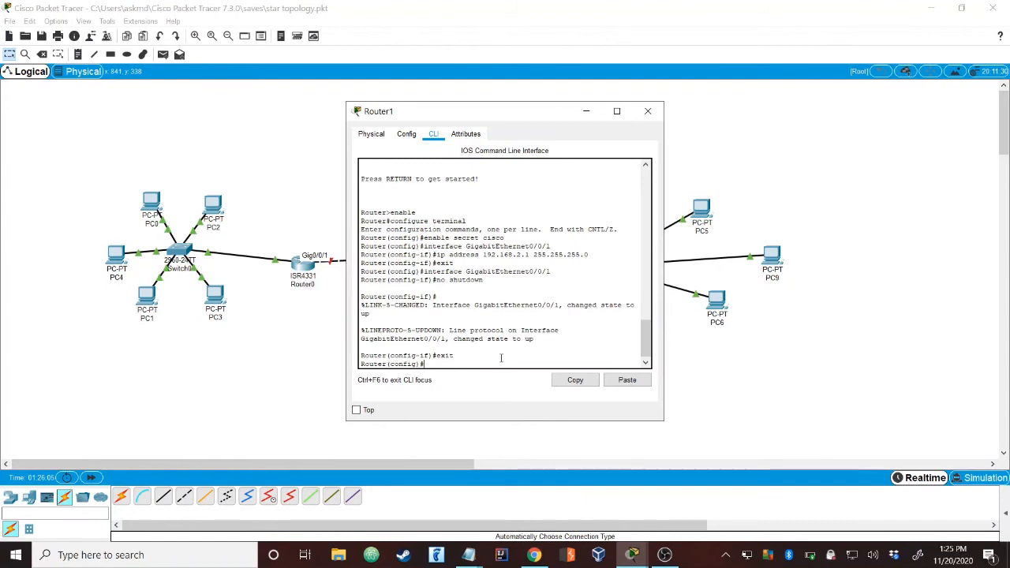
pyautogui.write('interface GigabitEthernet0/0/0')
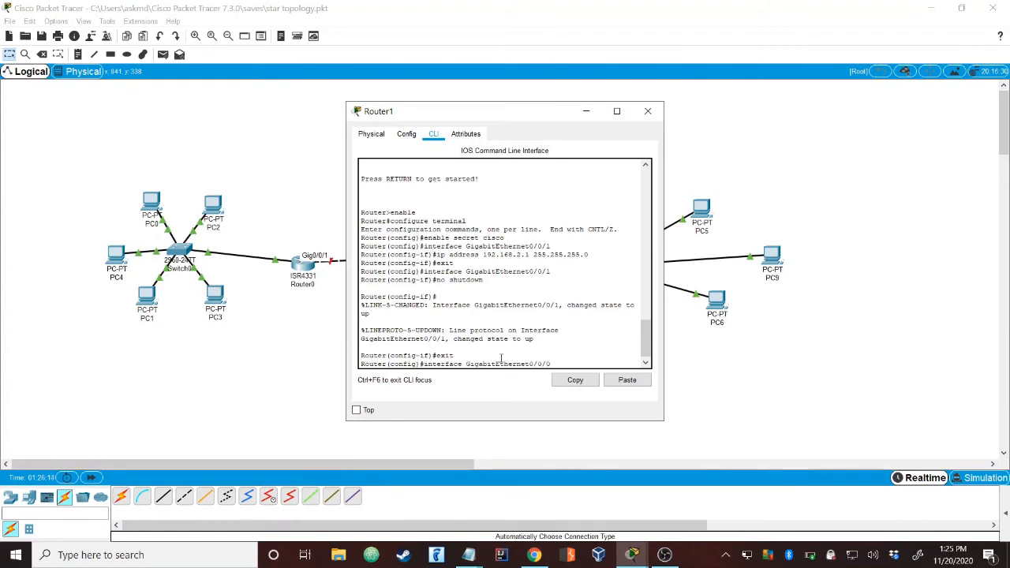
pyautogui.write('no shutdown')
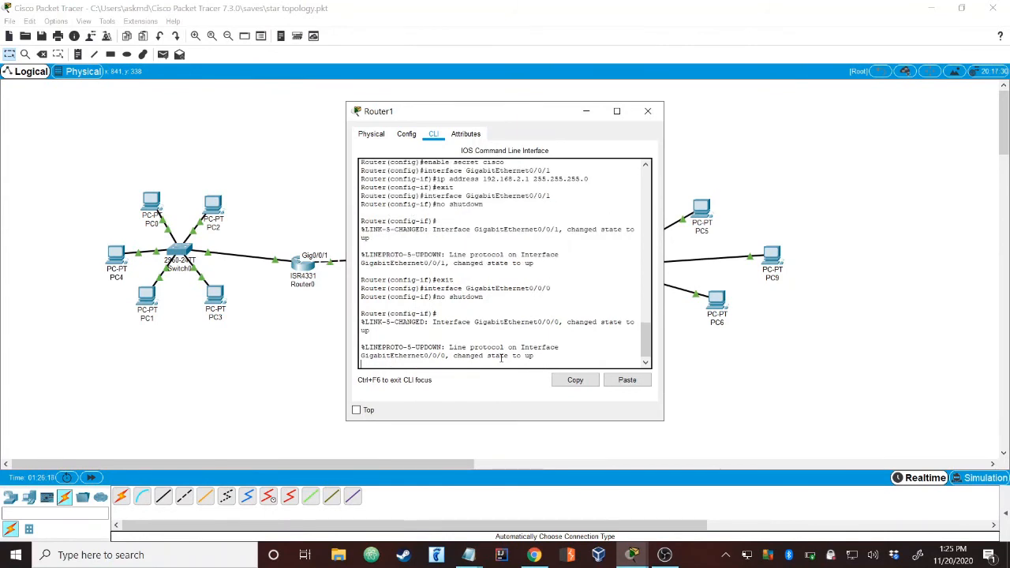
pyautogui.moveTo(648, 111)
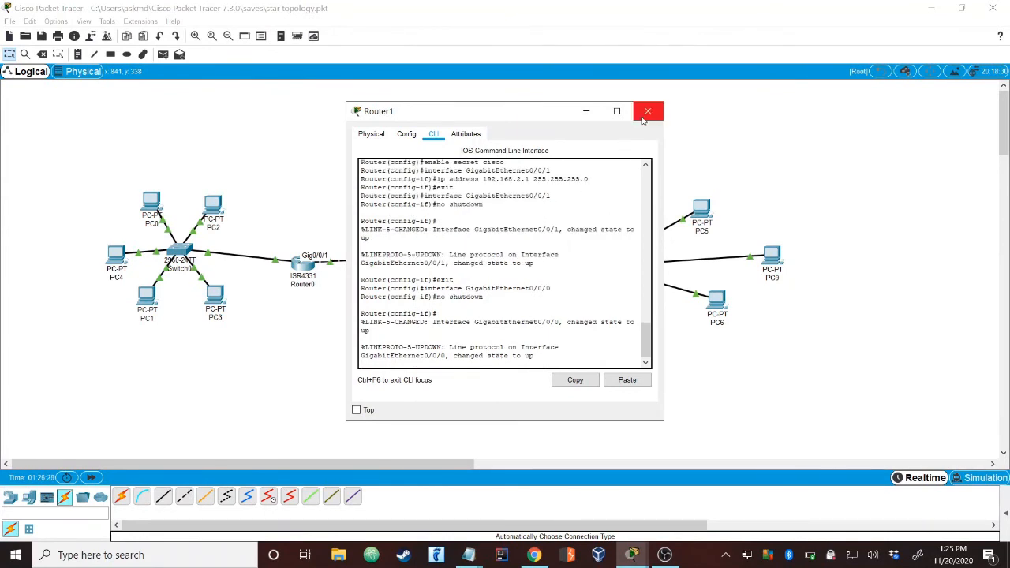
pyautogui.click(648, 111)
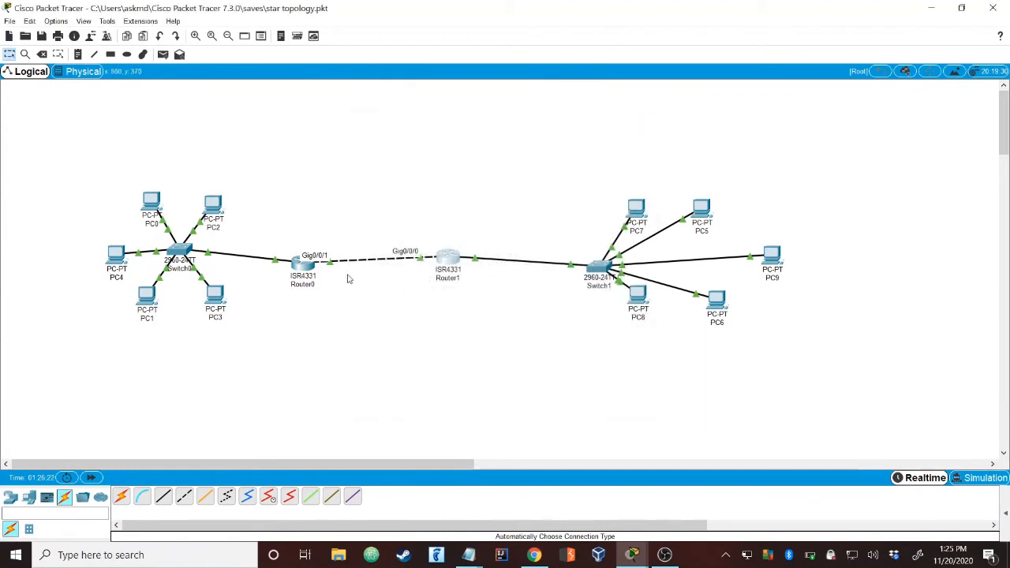
pyautogui.moveTo(335, 304)
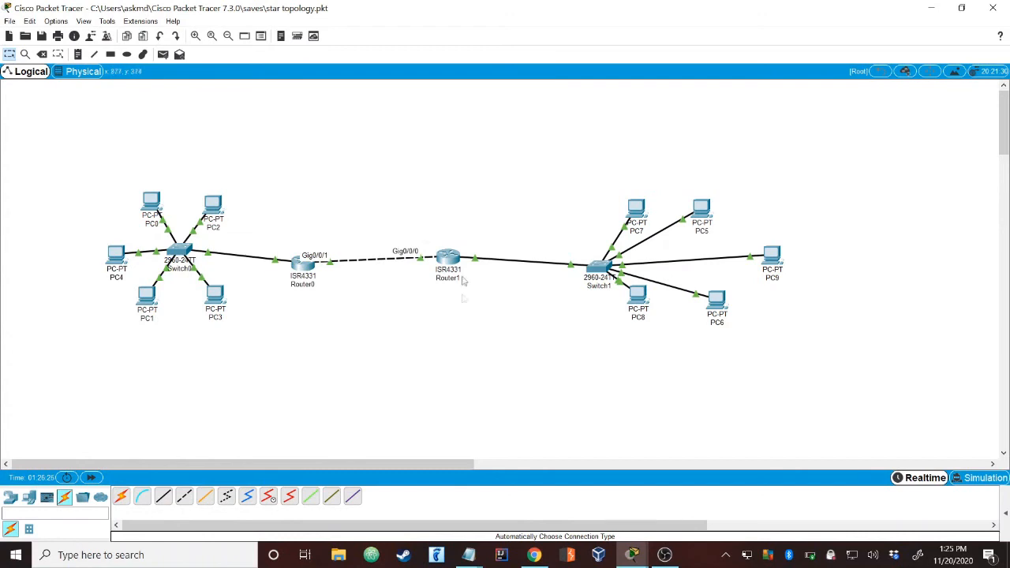
# Check PC2's IP address in its IP Configuration, then return to PC7
pyautogui.doubleClick(212, 206)
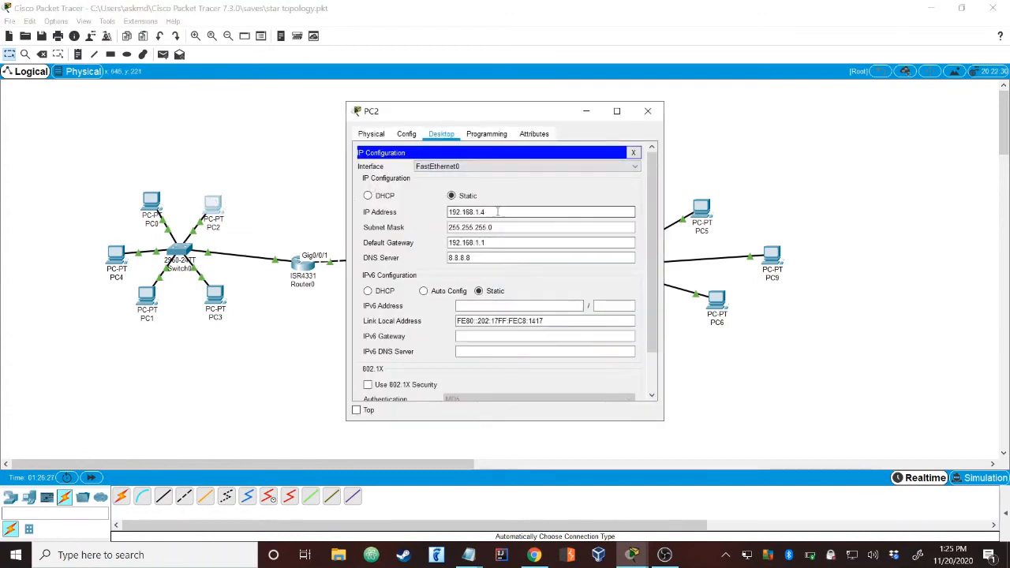
pyautogui.tripleClick(541, 211)
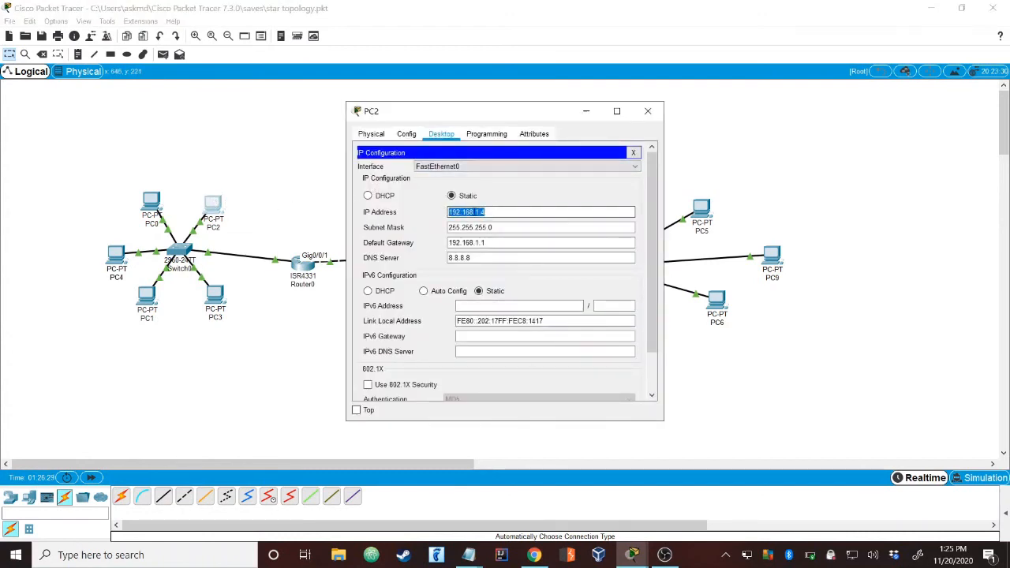
pyautogui.click(647, 110)
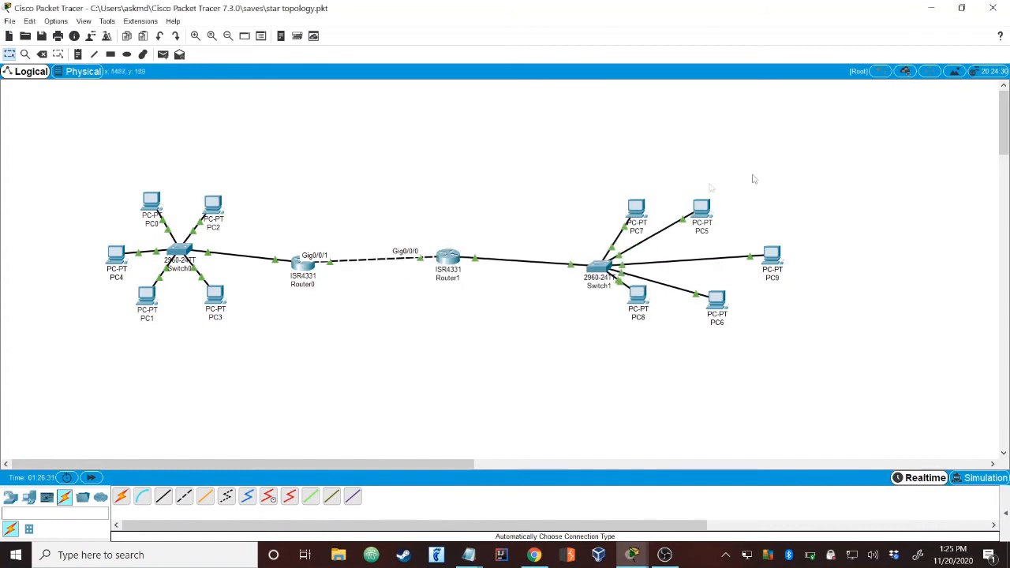
pyautogui.moveTo(525, 253)
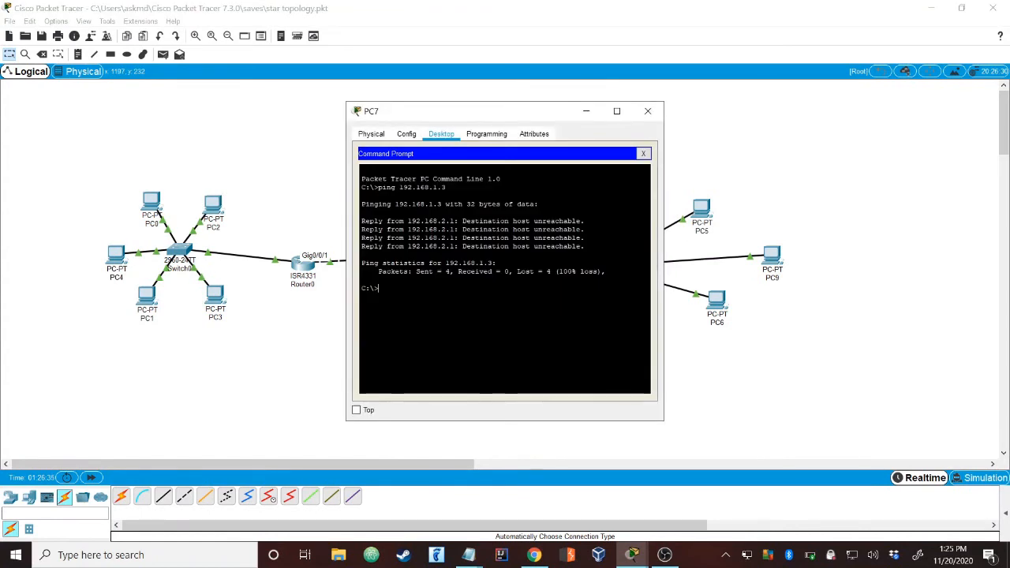
# From PC7, ping gateway 192.168.2.1 successfully and begin pinging 192.168.1.4
pyautogui.write('ping')
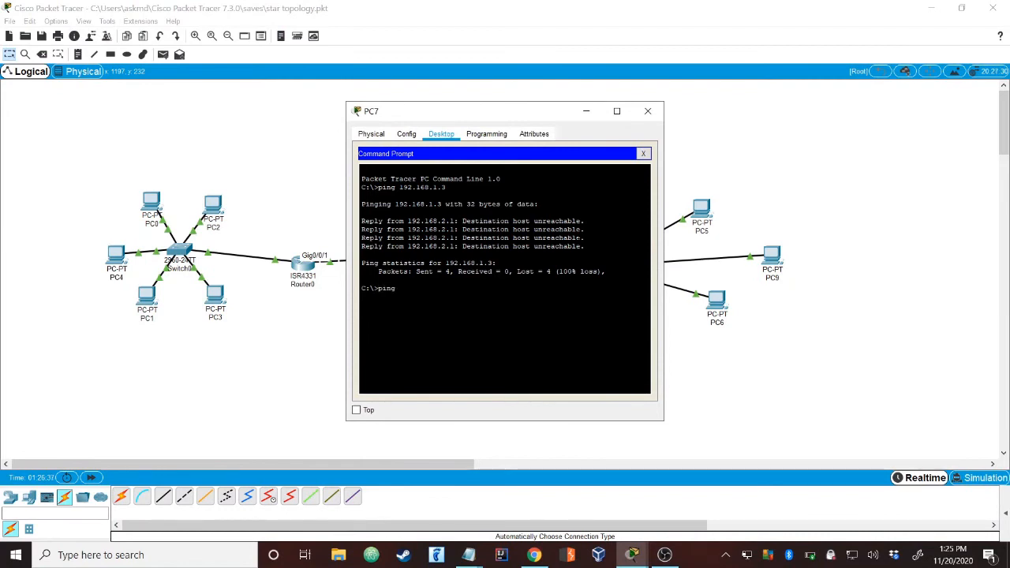
pyautogui.write('192.168.')
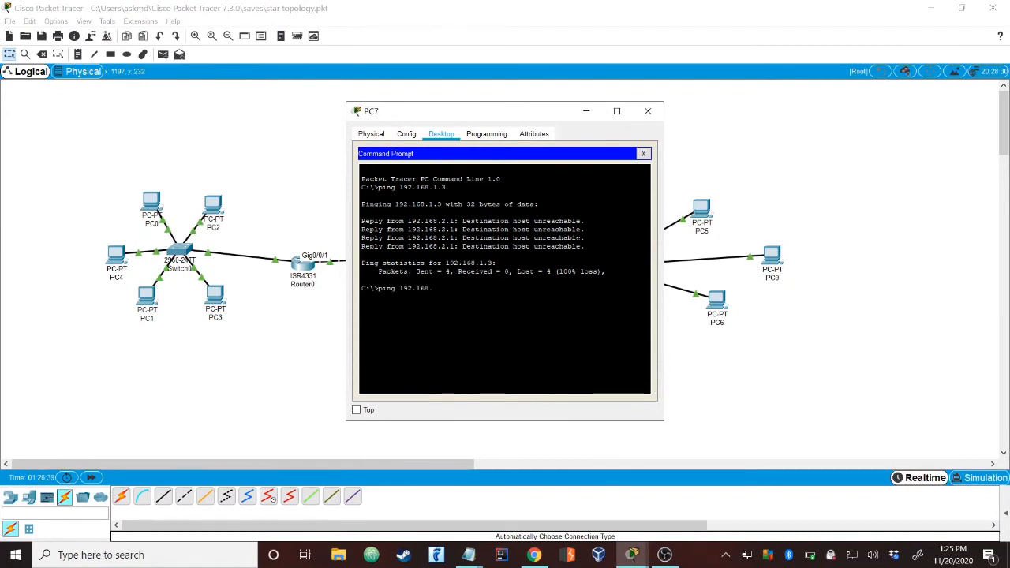
pyautogui.write('2.1')
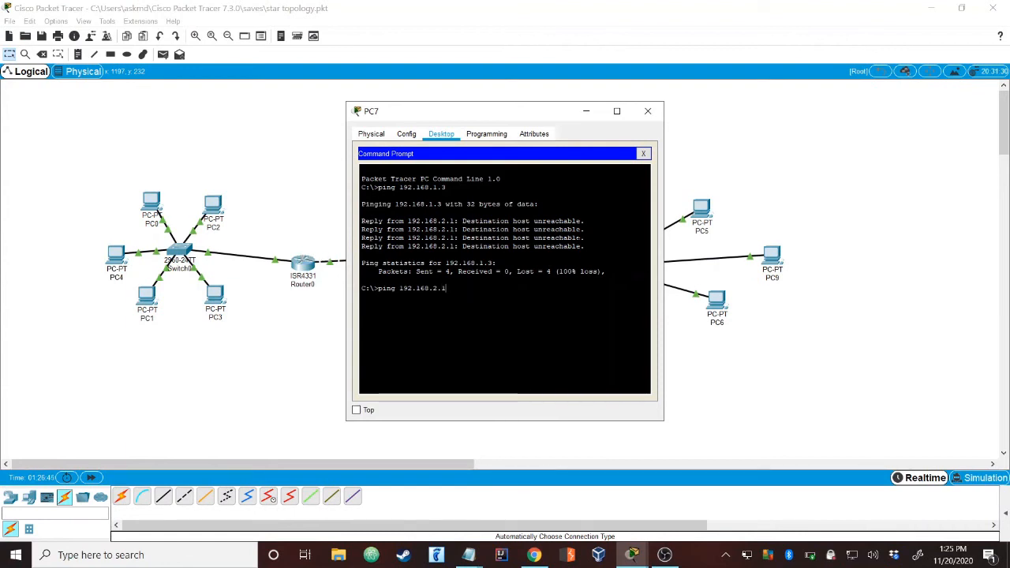
pyautogui.press('Return')
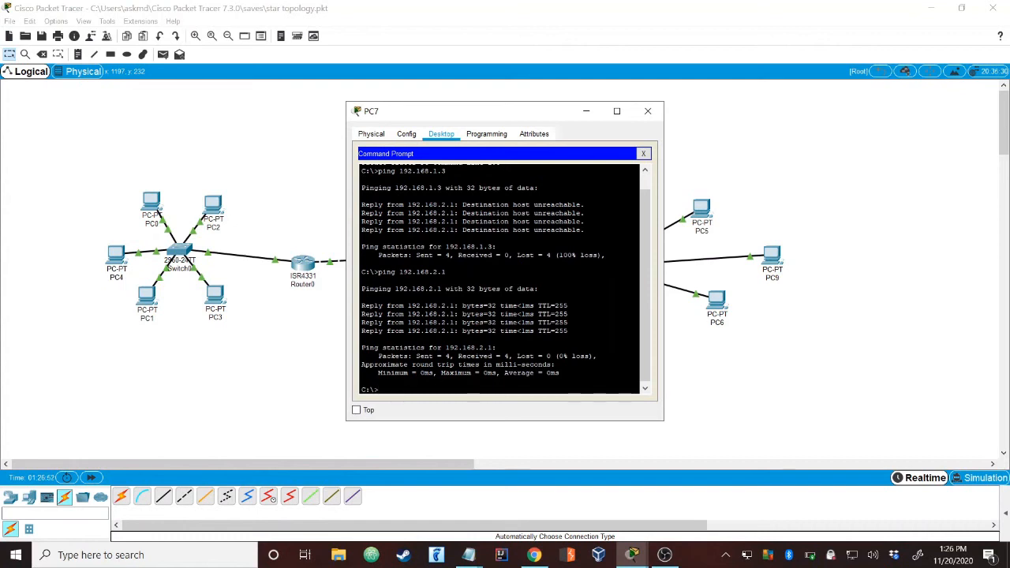
pyautogui.write('ping 192.168.1.4')
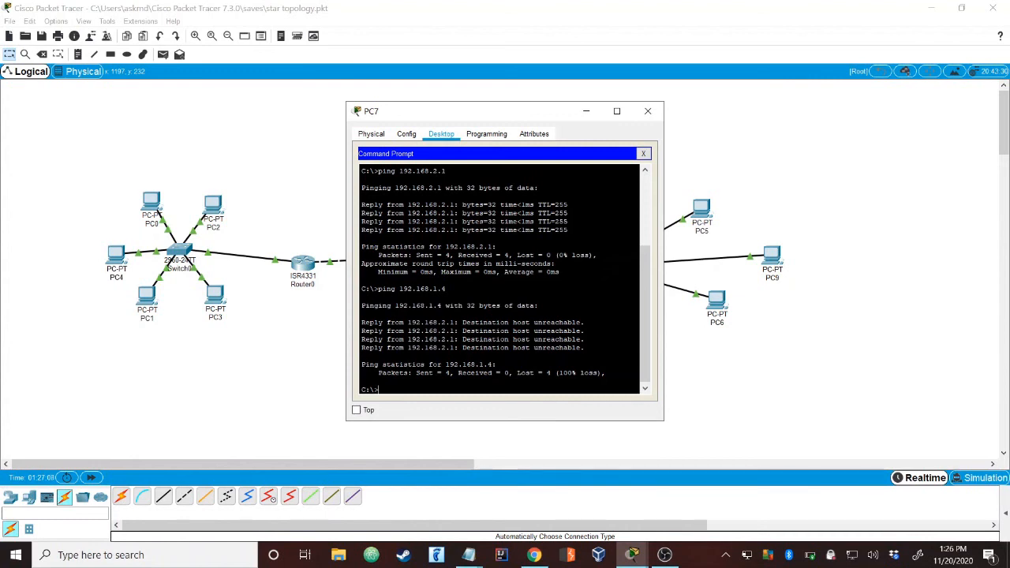
pyautogui.moveTo(334, 319)
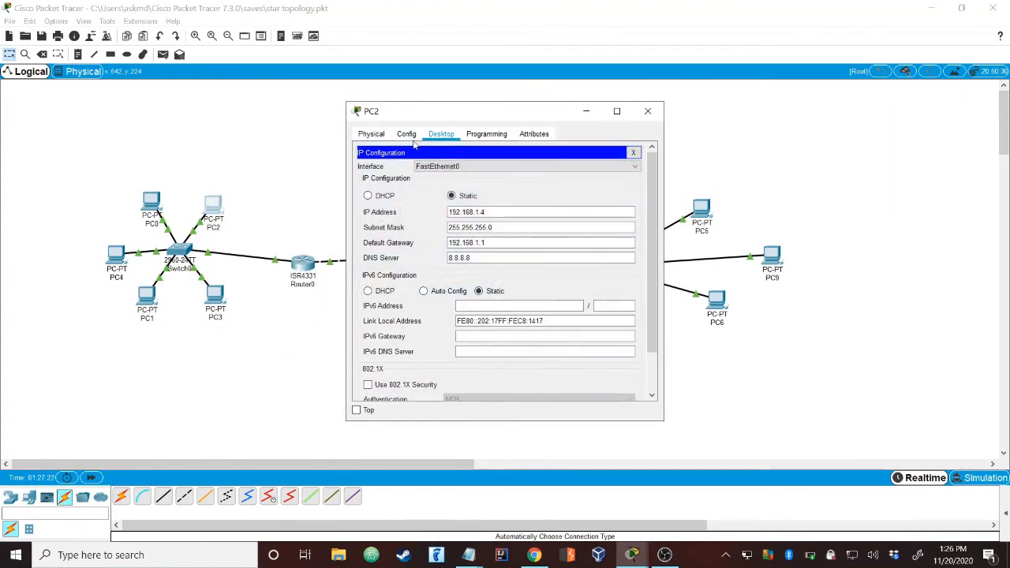
# Open PC2's Command Prompt and ping 192.168.1.4 successfully
pyautogui.click(441, 133)
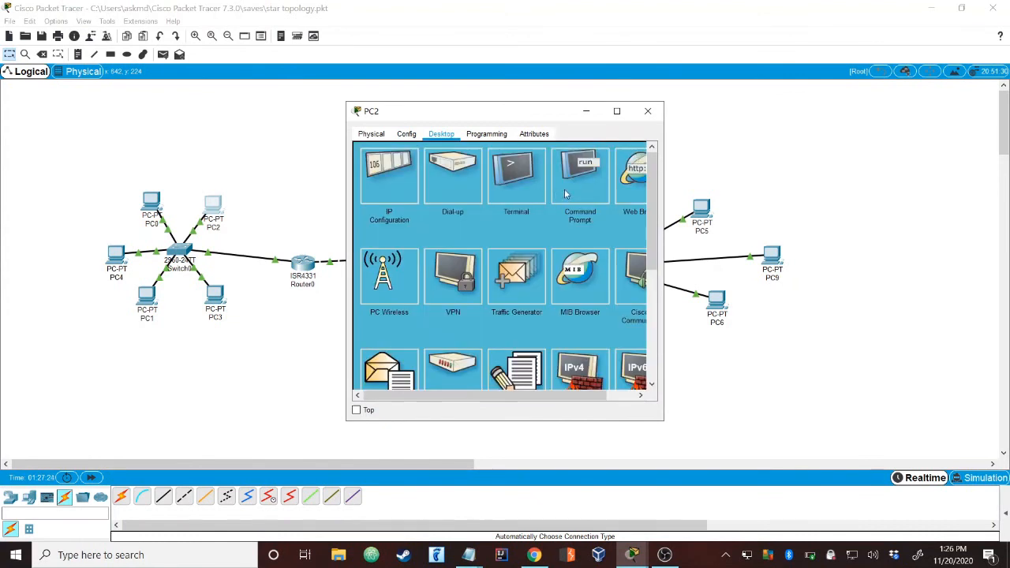
pyautogui.click(580, 174)
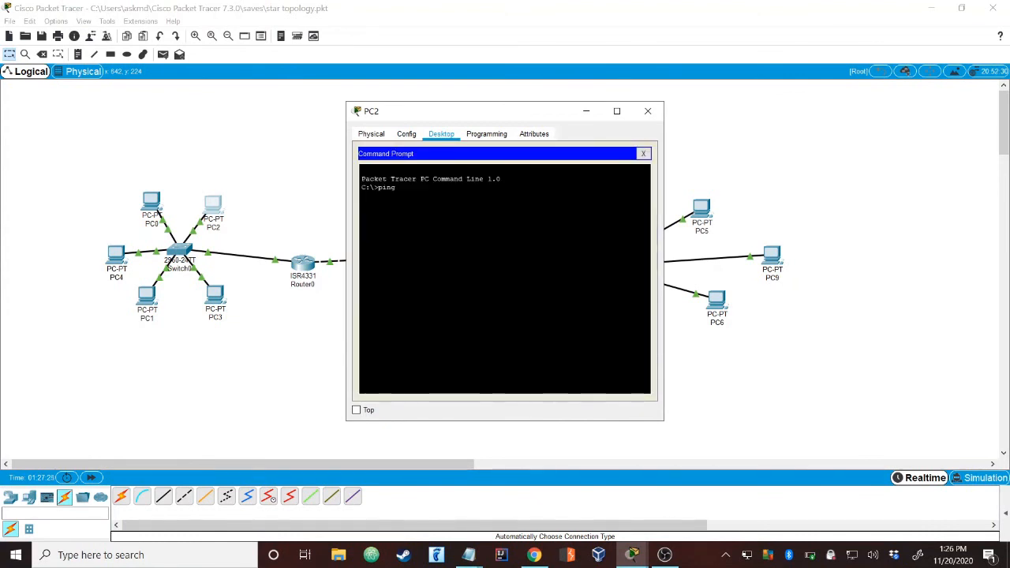
pyautogui.write('192.168.1.')
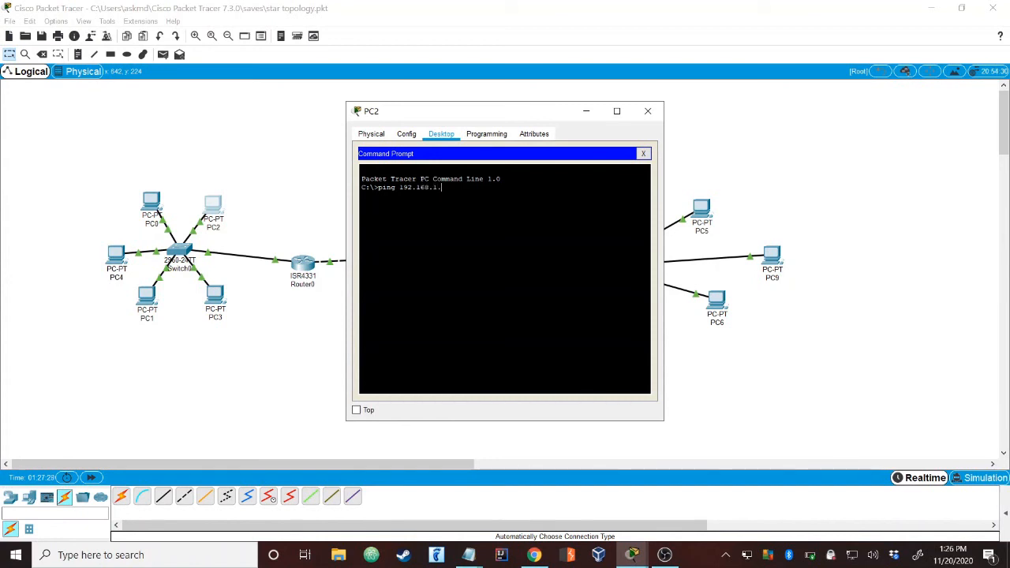
pyautogui.press('Return')
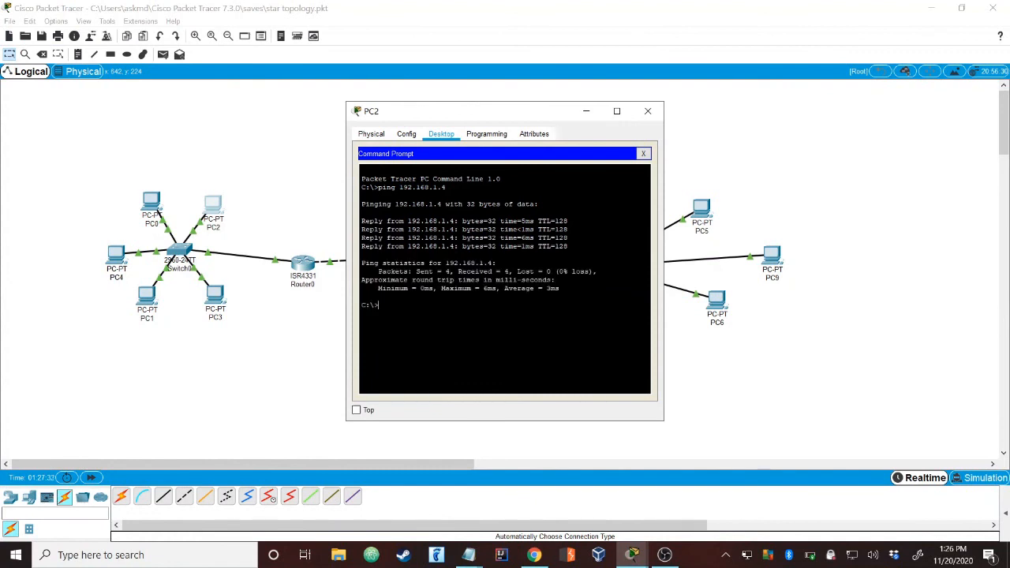
# Ping 192.168.2.1 from PC2, which returns destination host unreachable
pyautogui.write('ping')
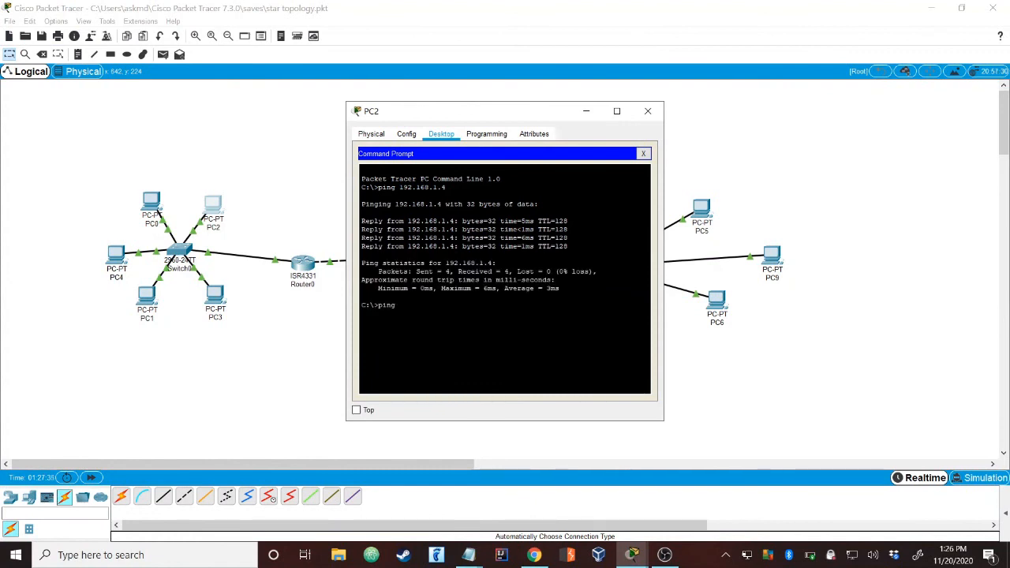
pyautogui.write('192.168')
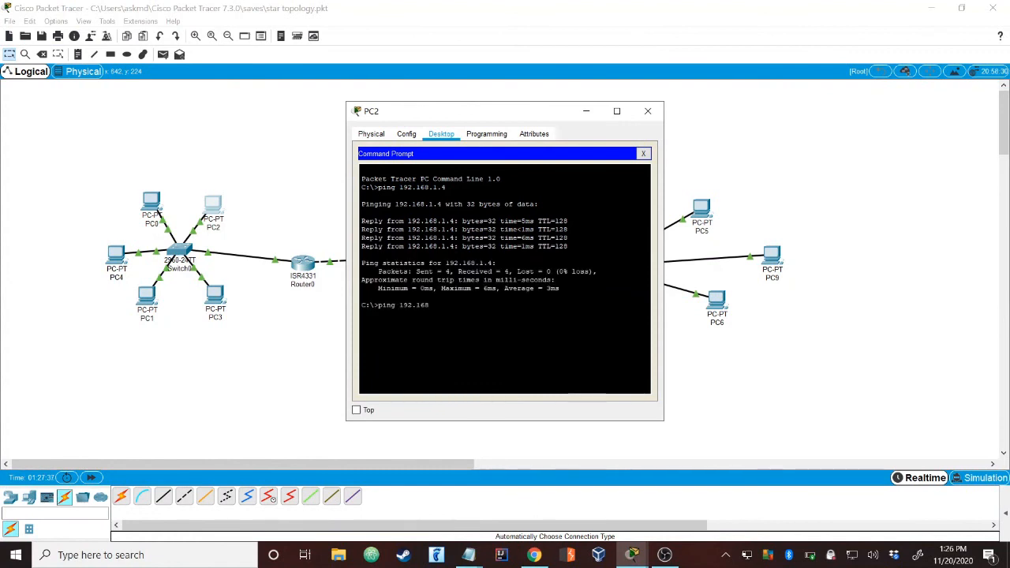
pyautogui.write('.2.1')
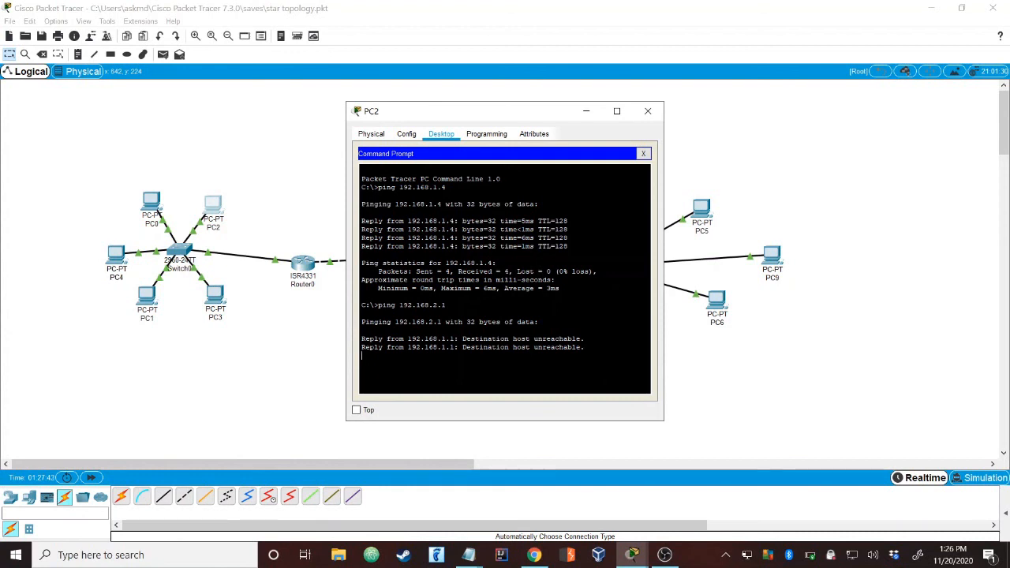
pyautogui.moveTo(276, 286)
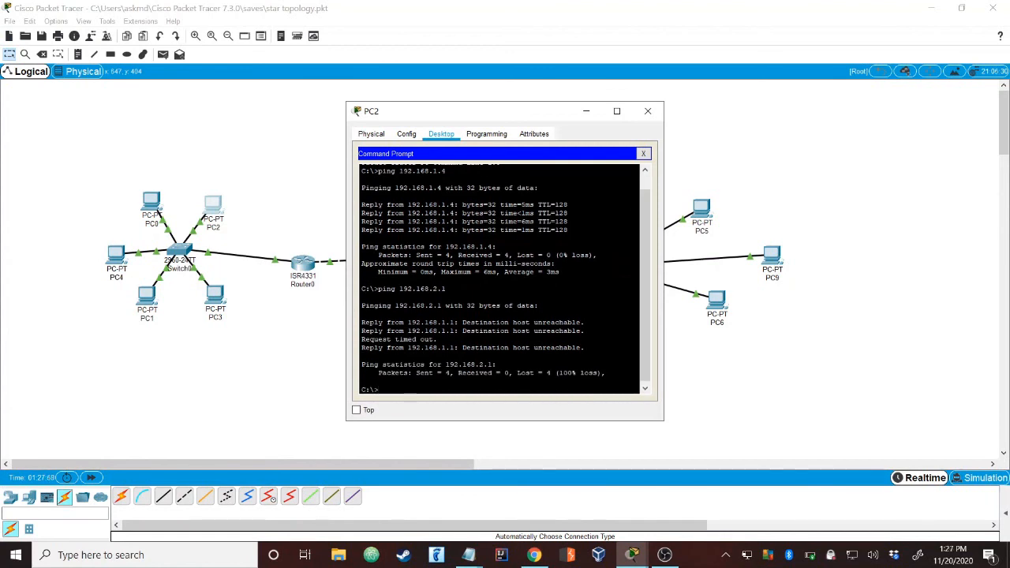
pyautogui.moveTo(221, 265)
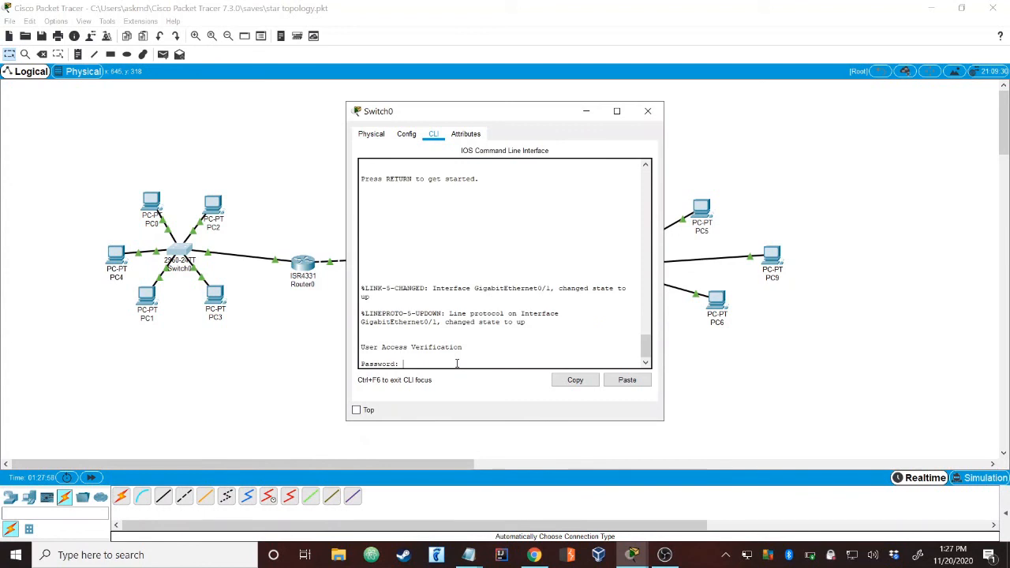
# On Switch0's CLI, enter privileged mode and run show running-config
pyautogui.write('en')
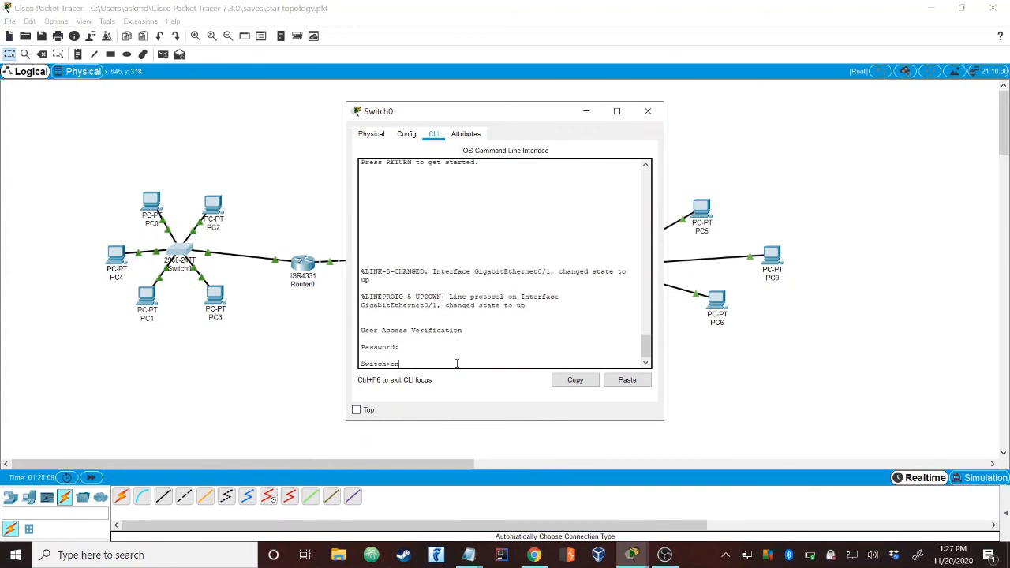
pyautogui.press('Return')
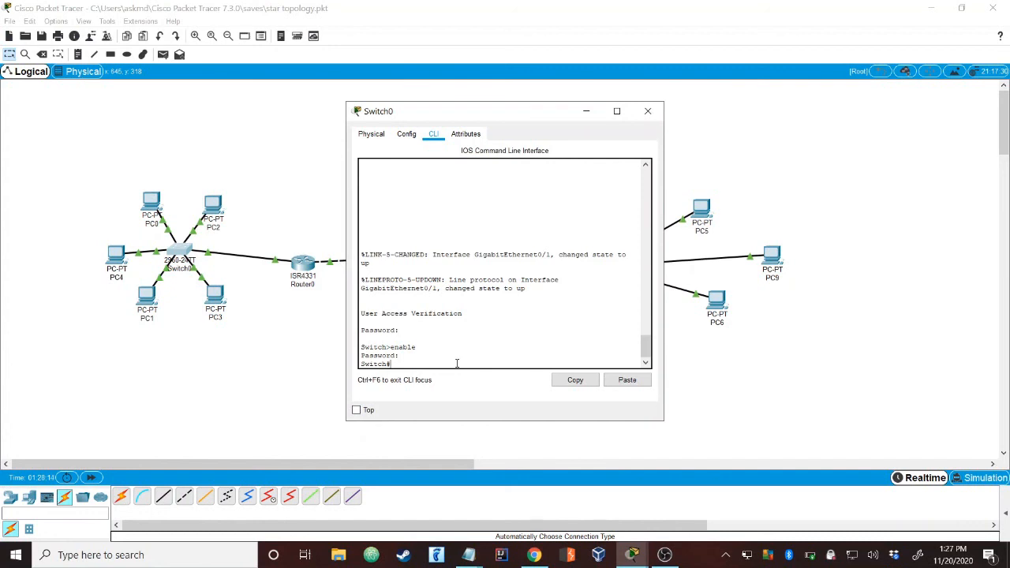
pyautogui.write('con')
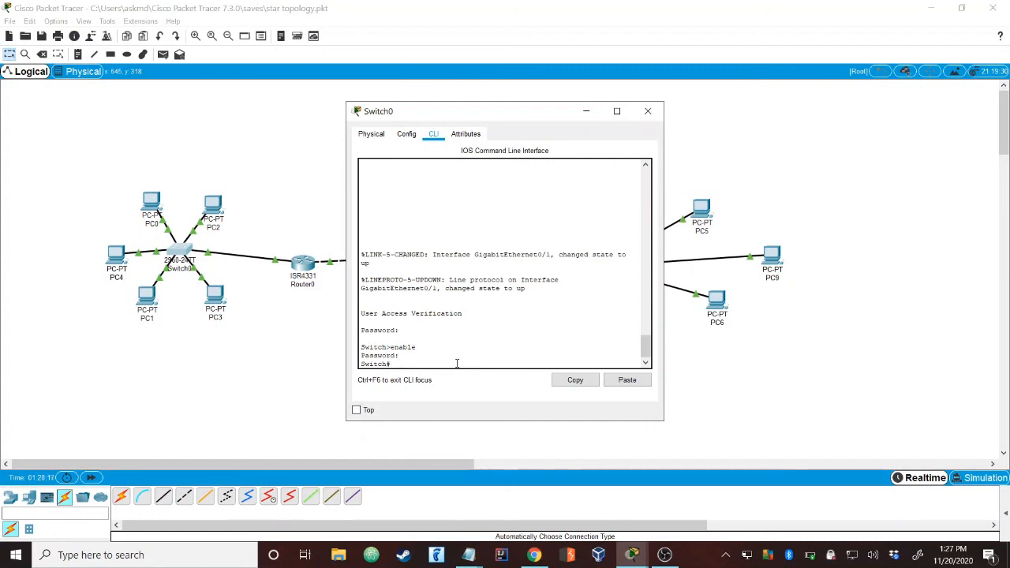
pyautogui.write('show running')
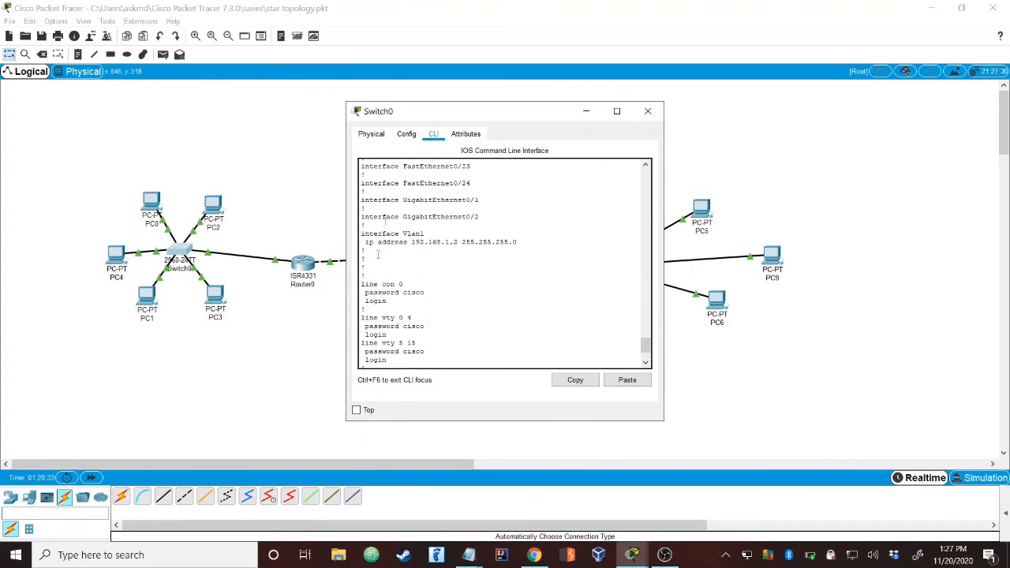
# Look through Switch0's Config and Attributes tabs
pyautogui.click(406, 134)
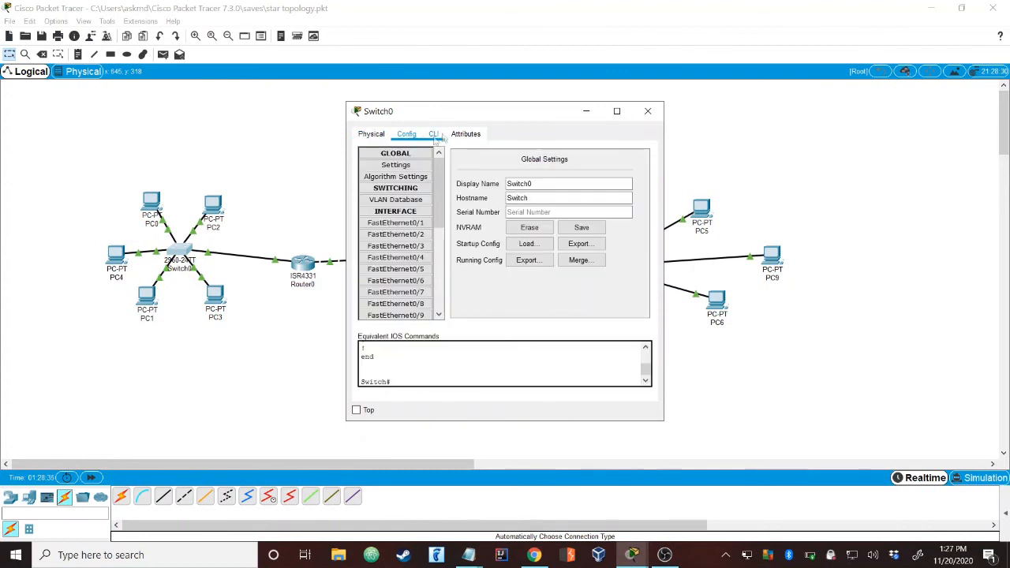
pyautogui.click(465, 134)
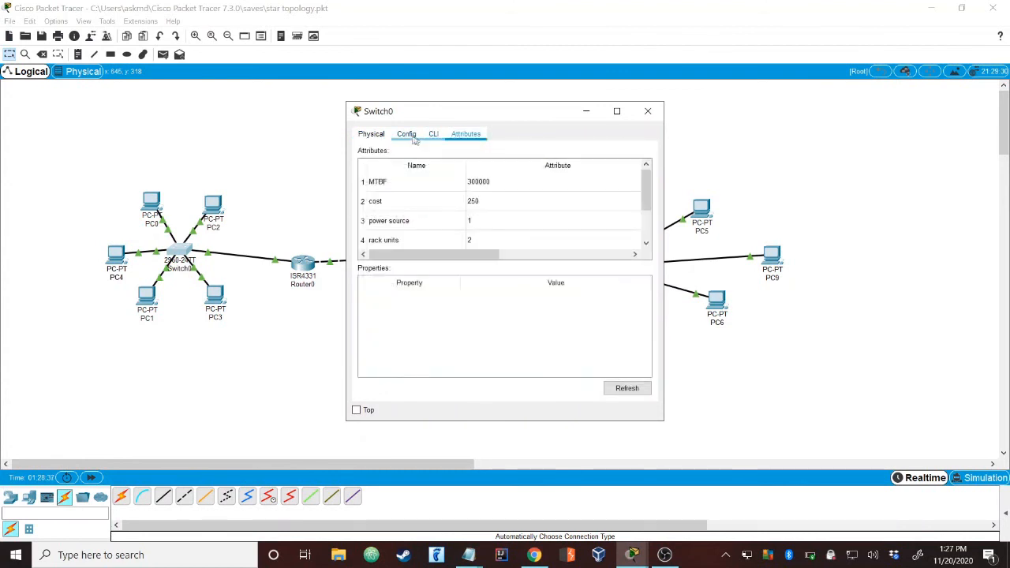
pyautogui.click(407, 134)
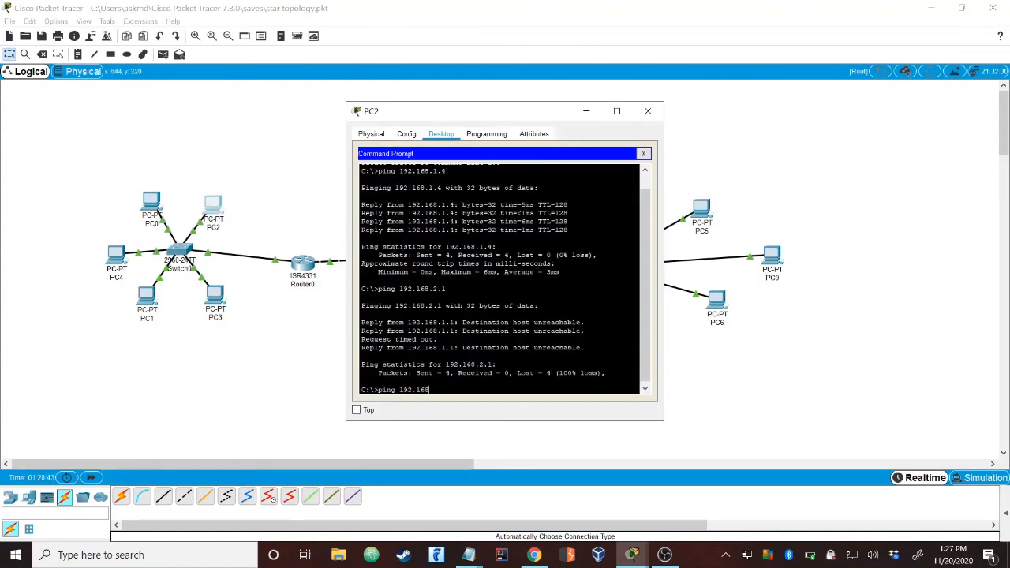
# Finish pinging Switch0 at 192.168.1.2 from PC2, then close PC2's window
pyautogui.write('.1.2')
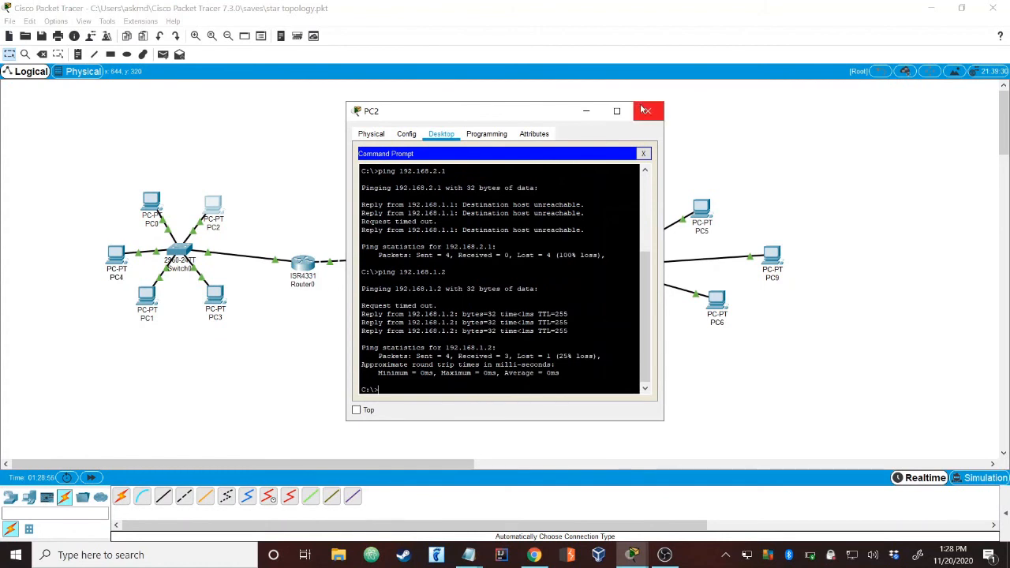
pyautogui.click(648, 110)
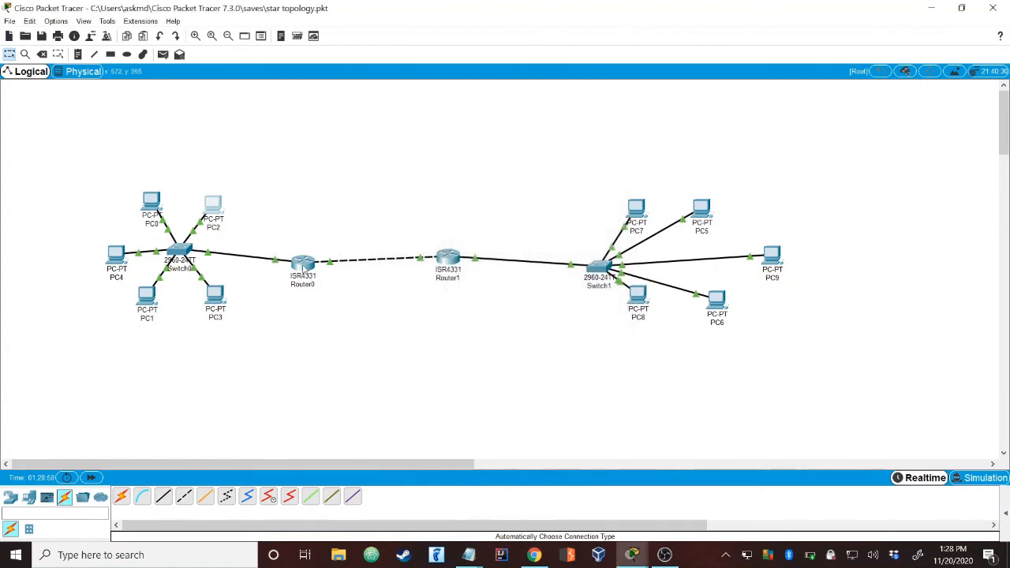